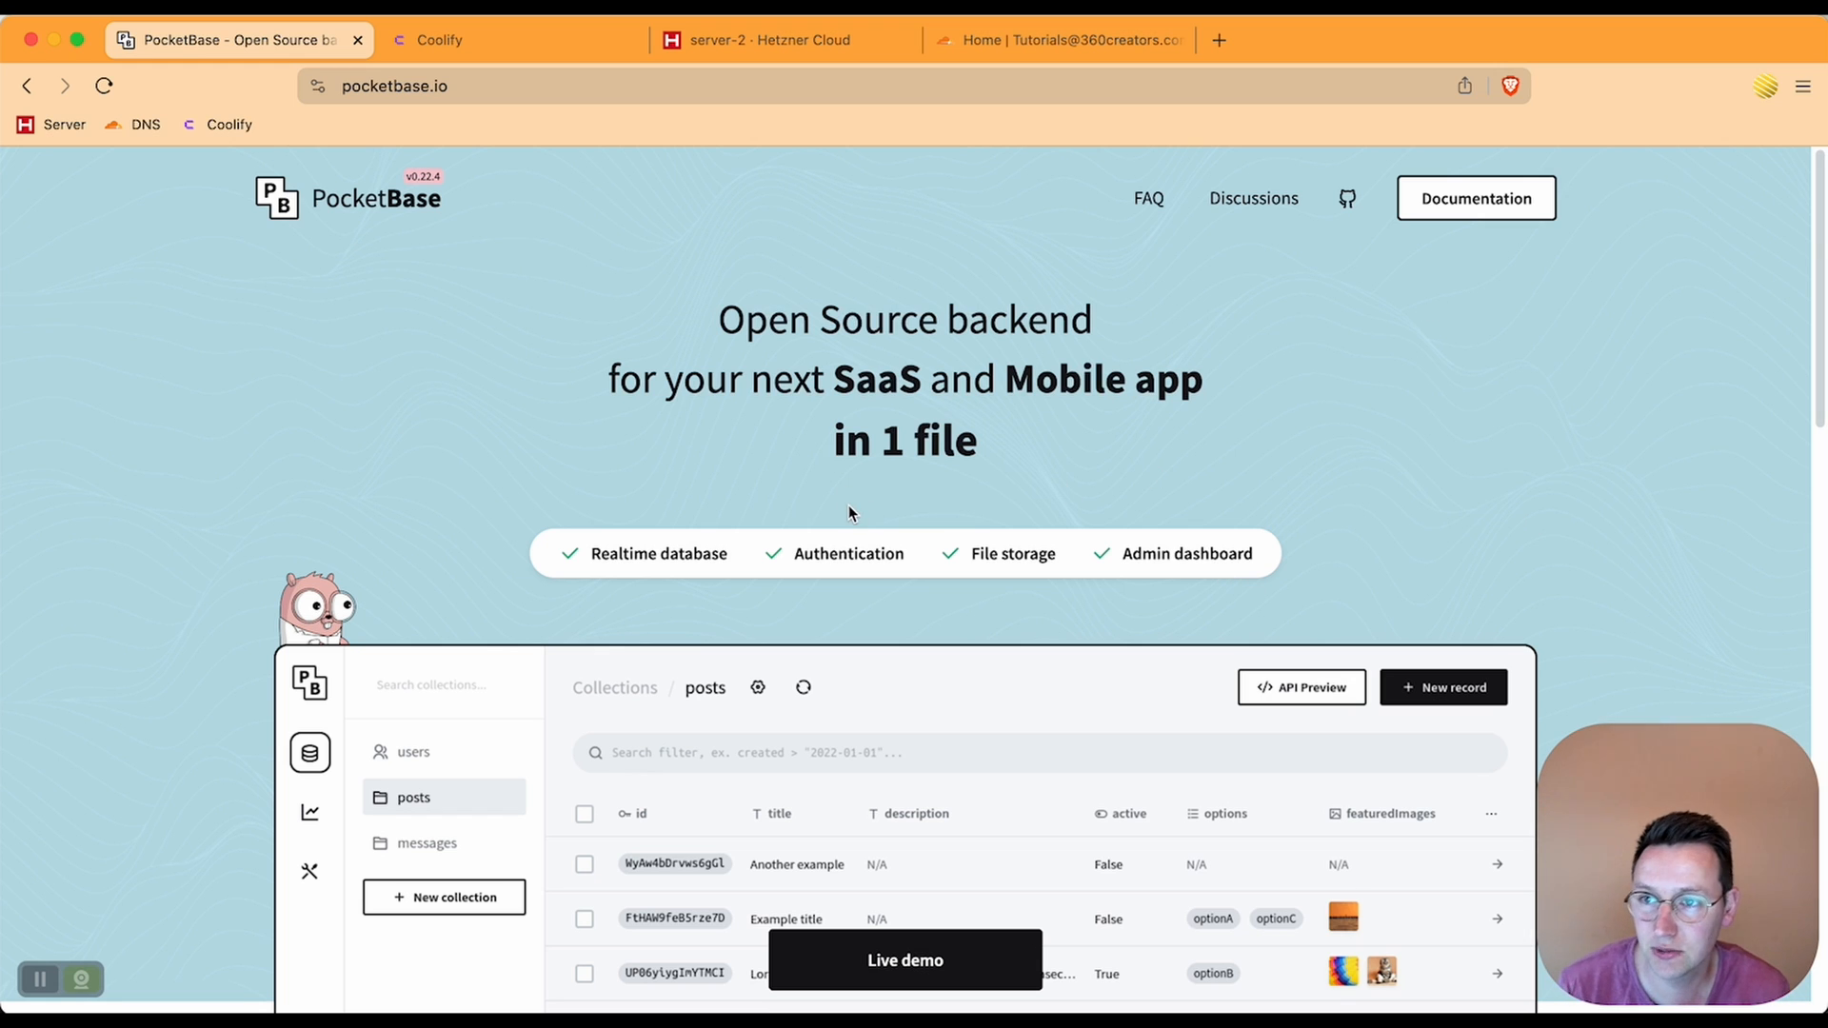
Scroll down the pocketbase.io homepage through its feature overview and SDK code sample
scroll("down", 3)
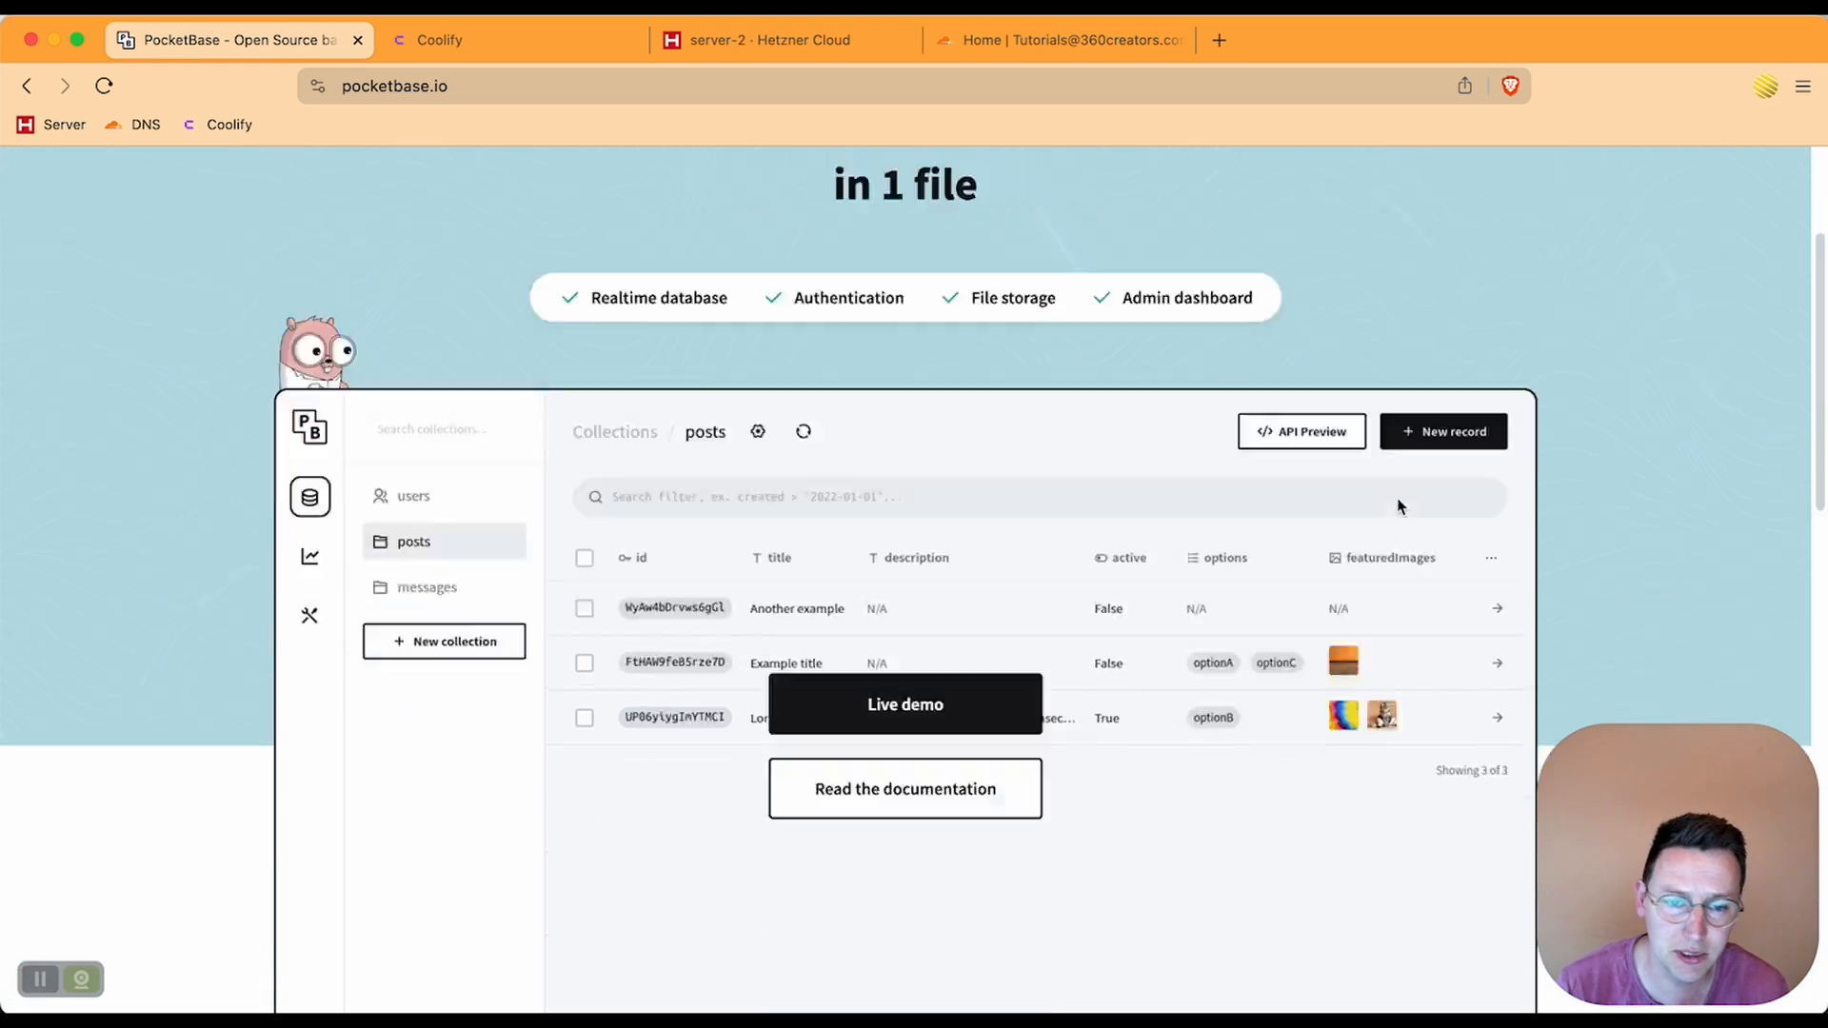
scroll("down", 3)
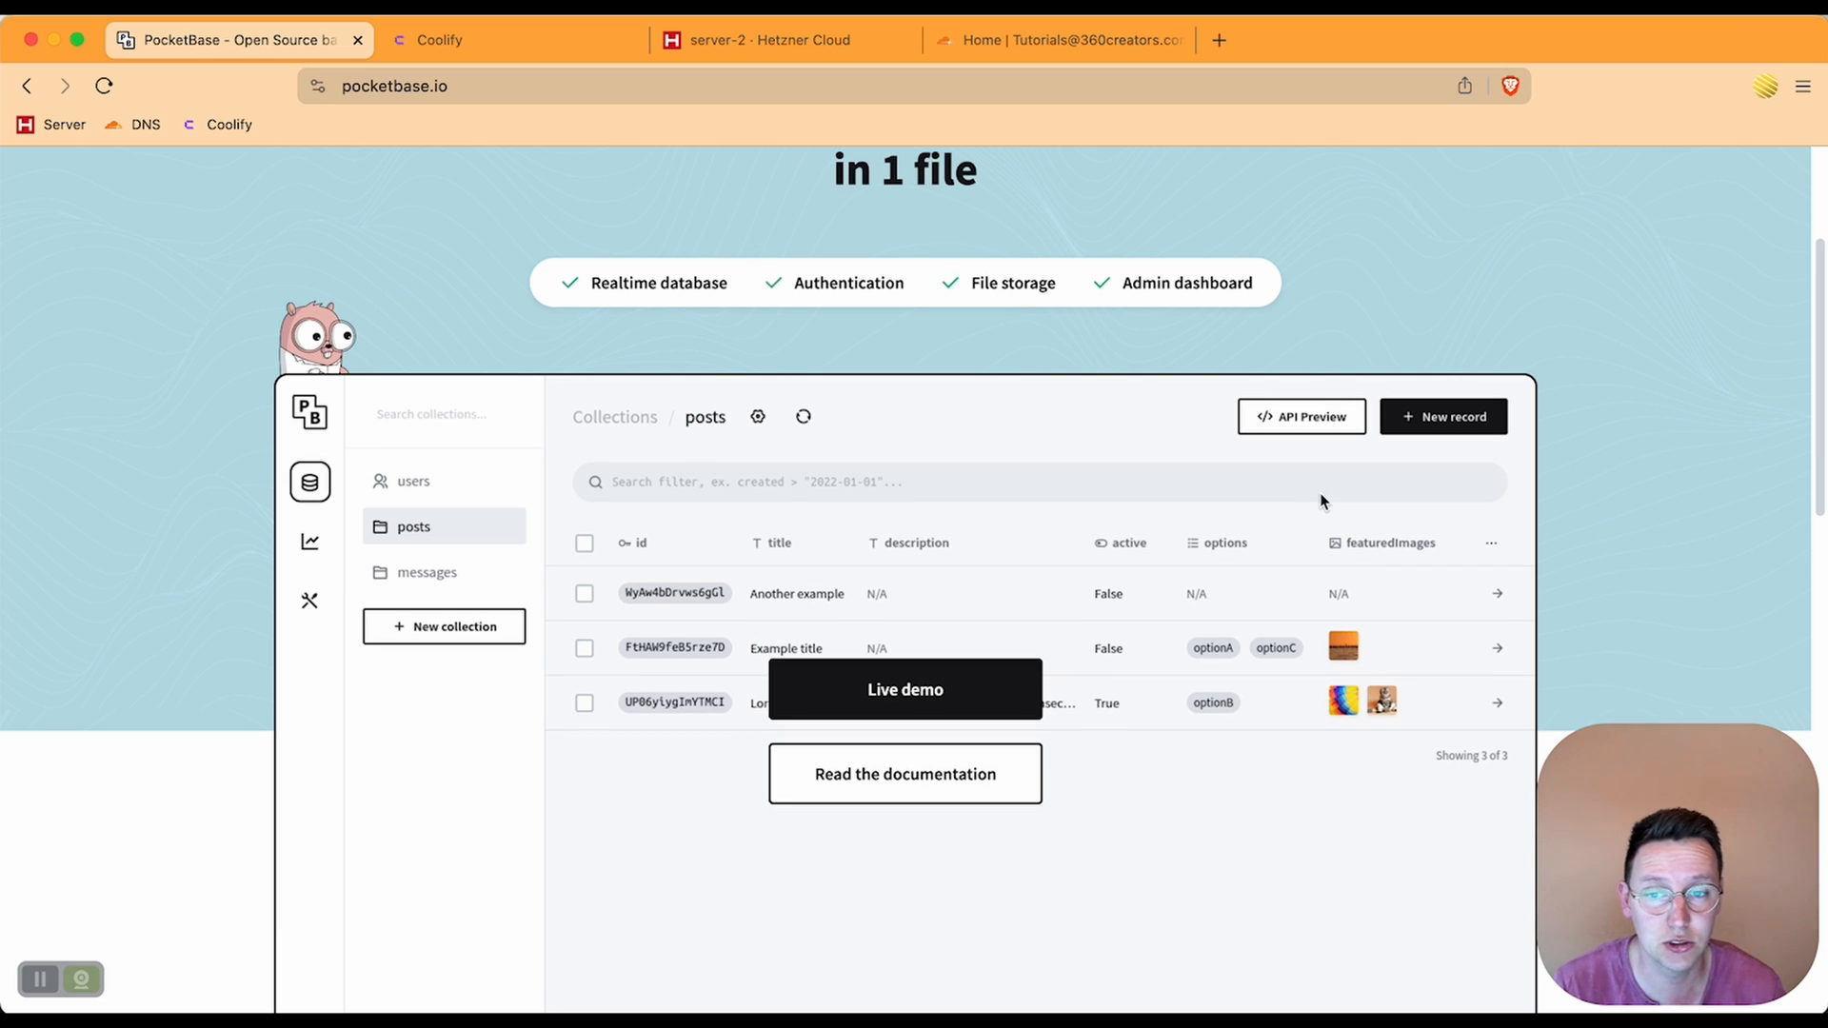
scroll("down", 3)
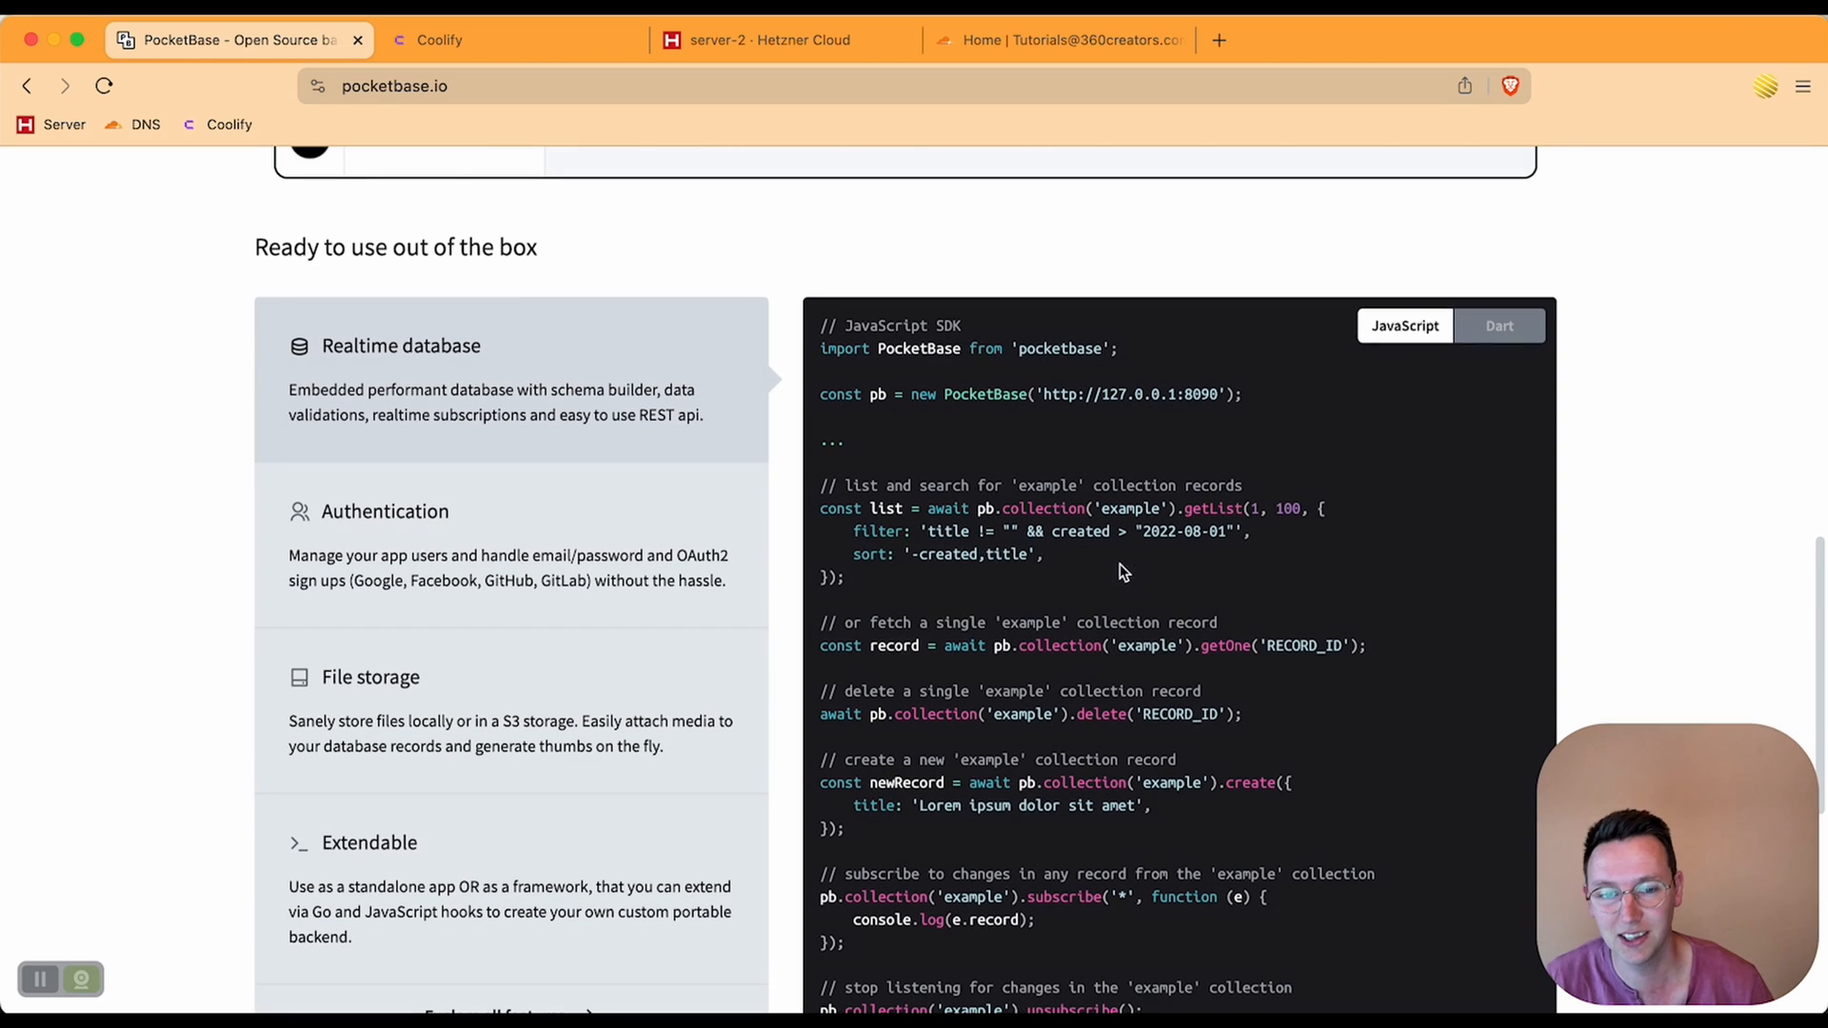
scroll("down", 3)
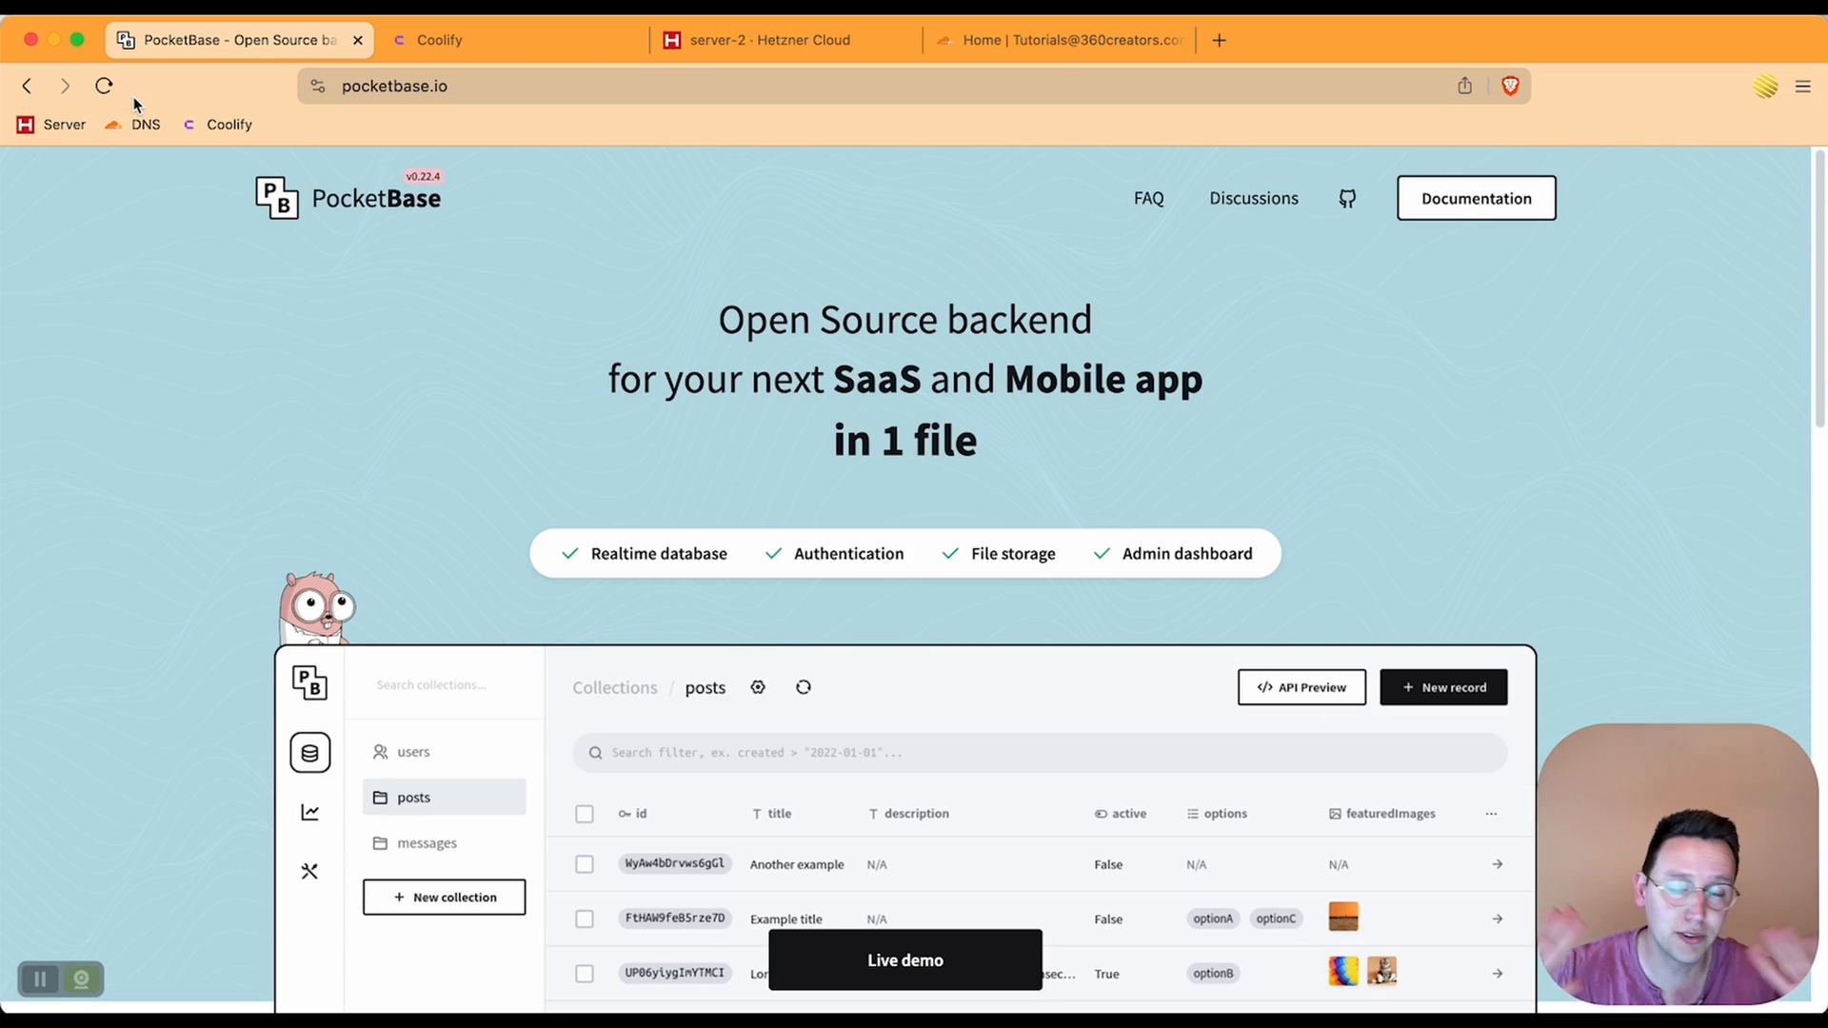
mouse_move(461, 280)
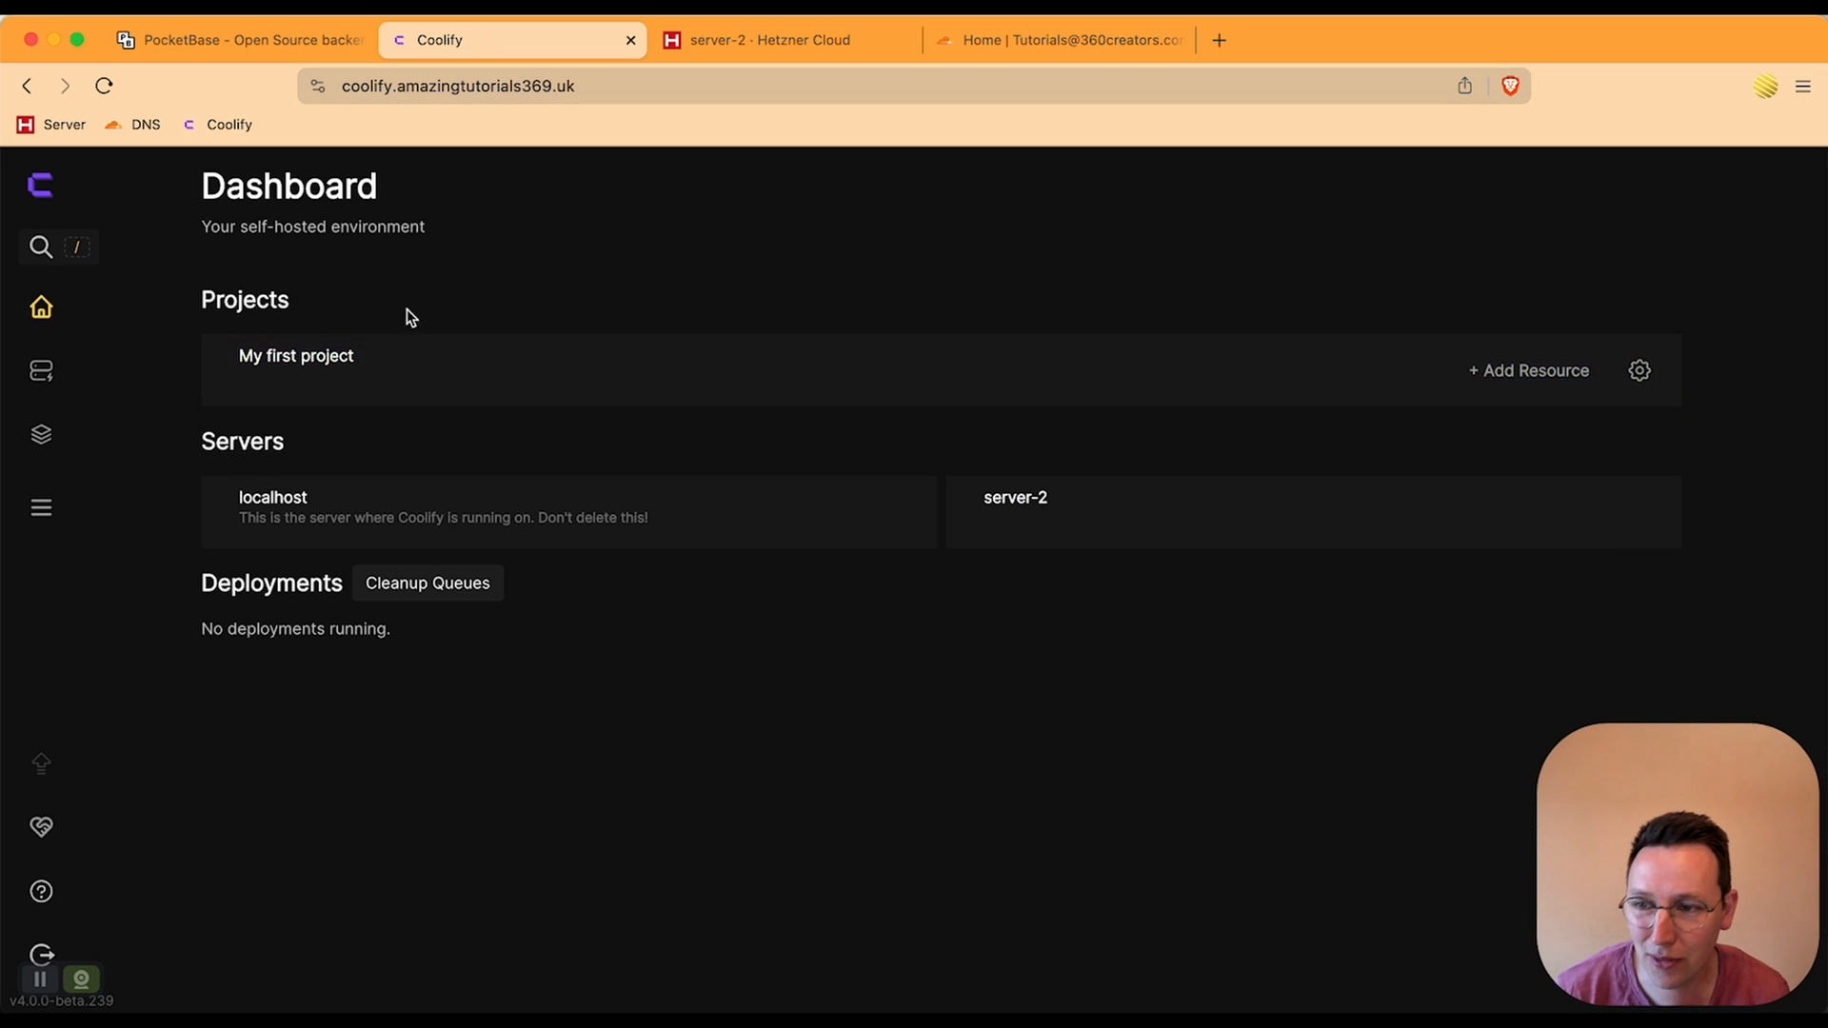
Add a new resource to My first project's production environment, searching services for 'pocket'
left_click(295, 356)
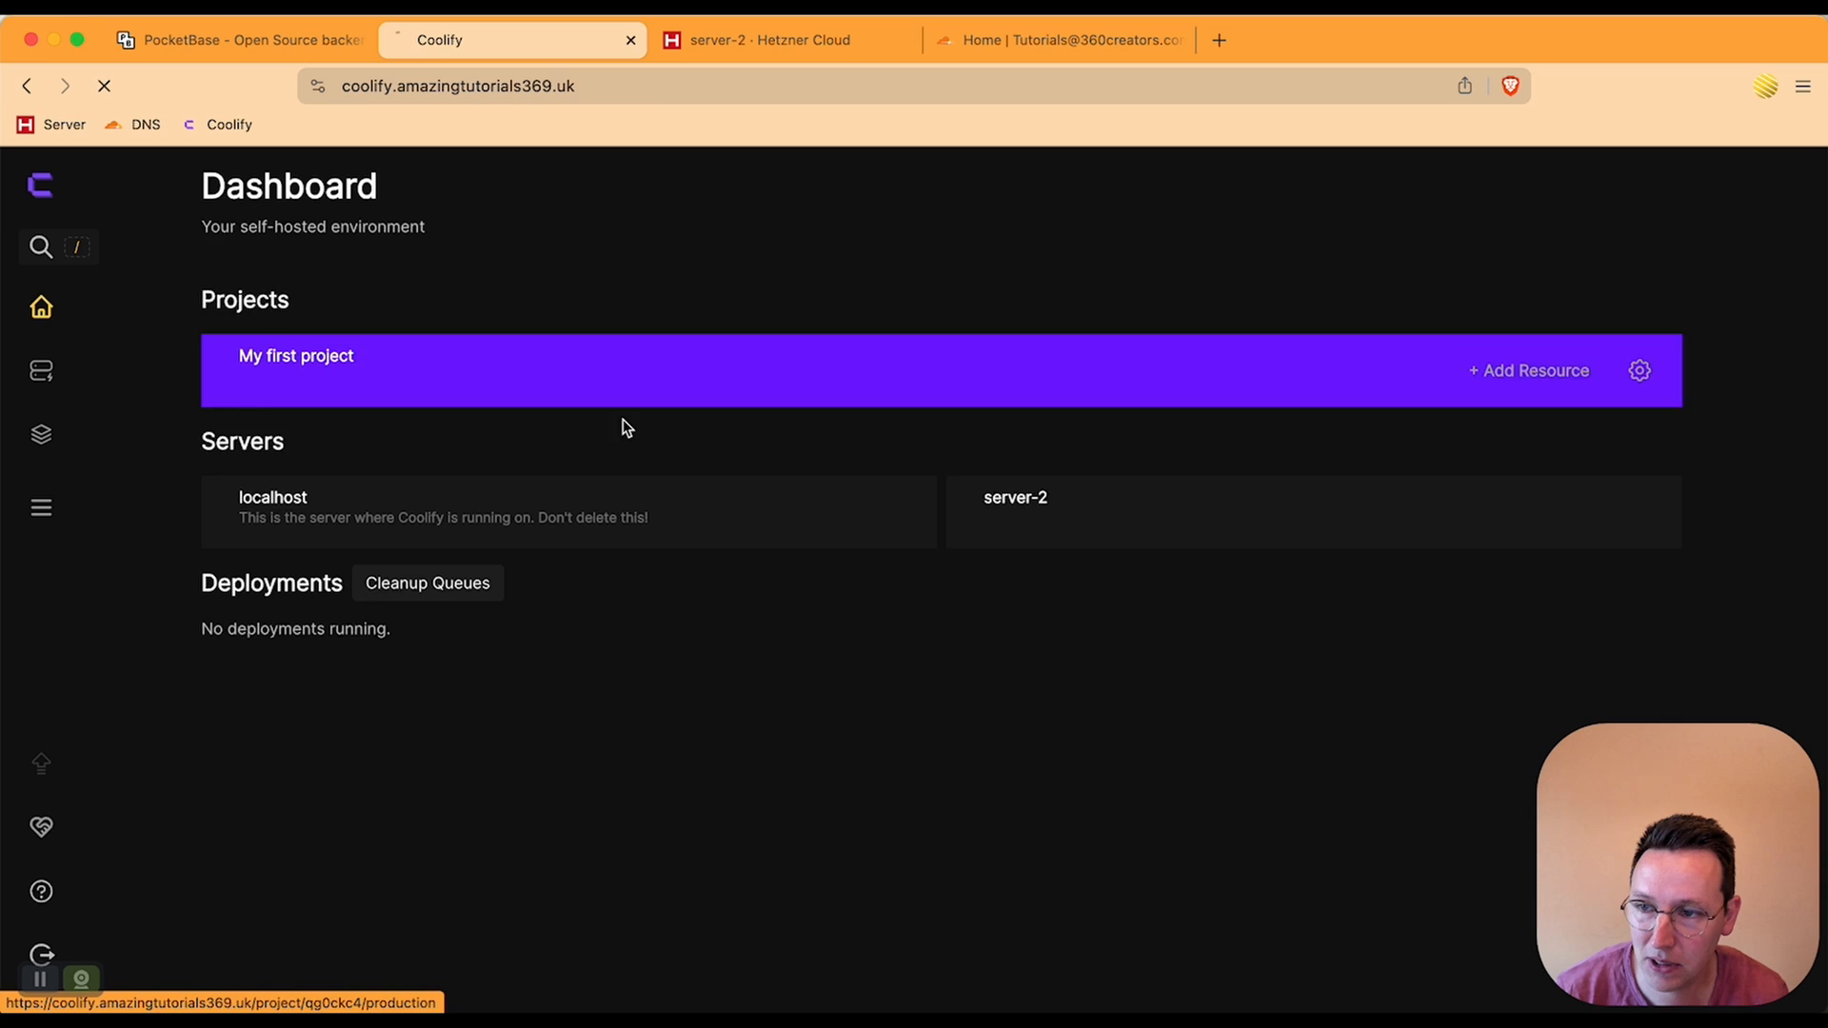
left_click(297, 356)
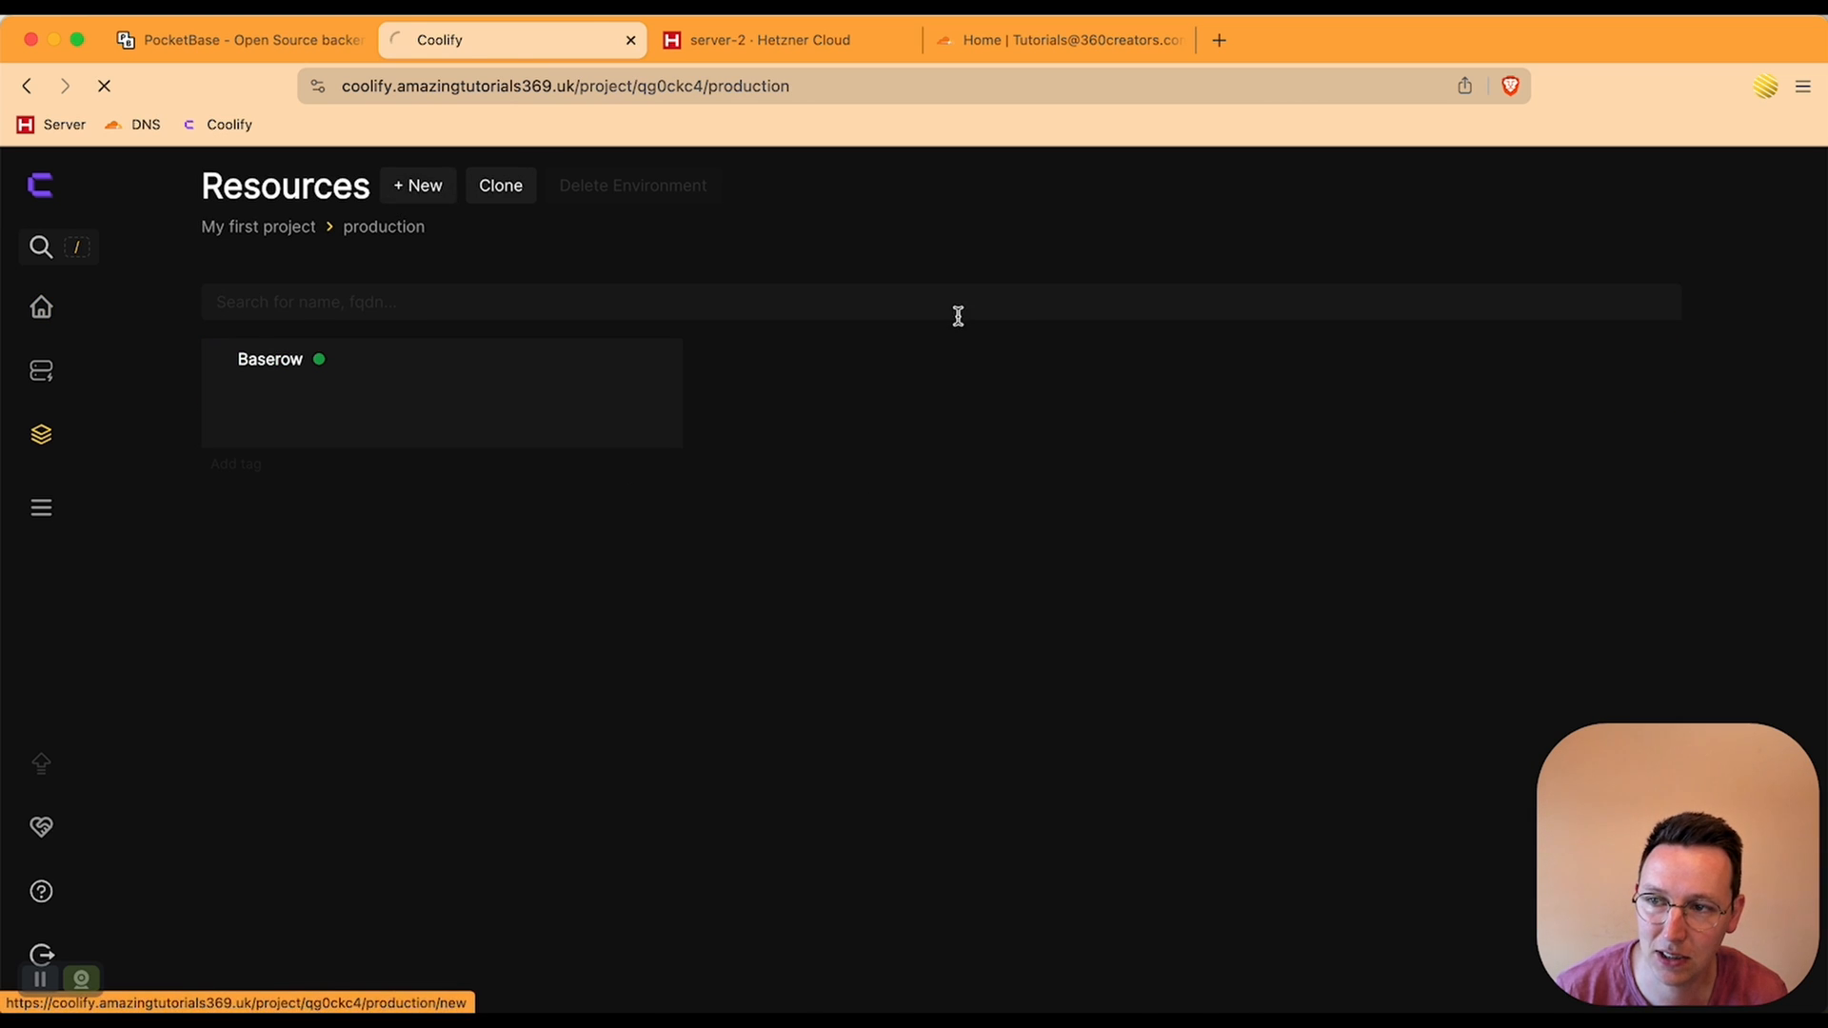
left_click(417, 185)
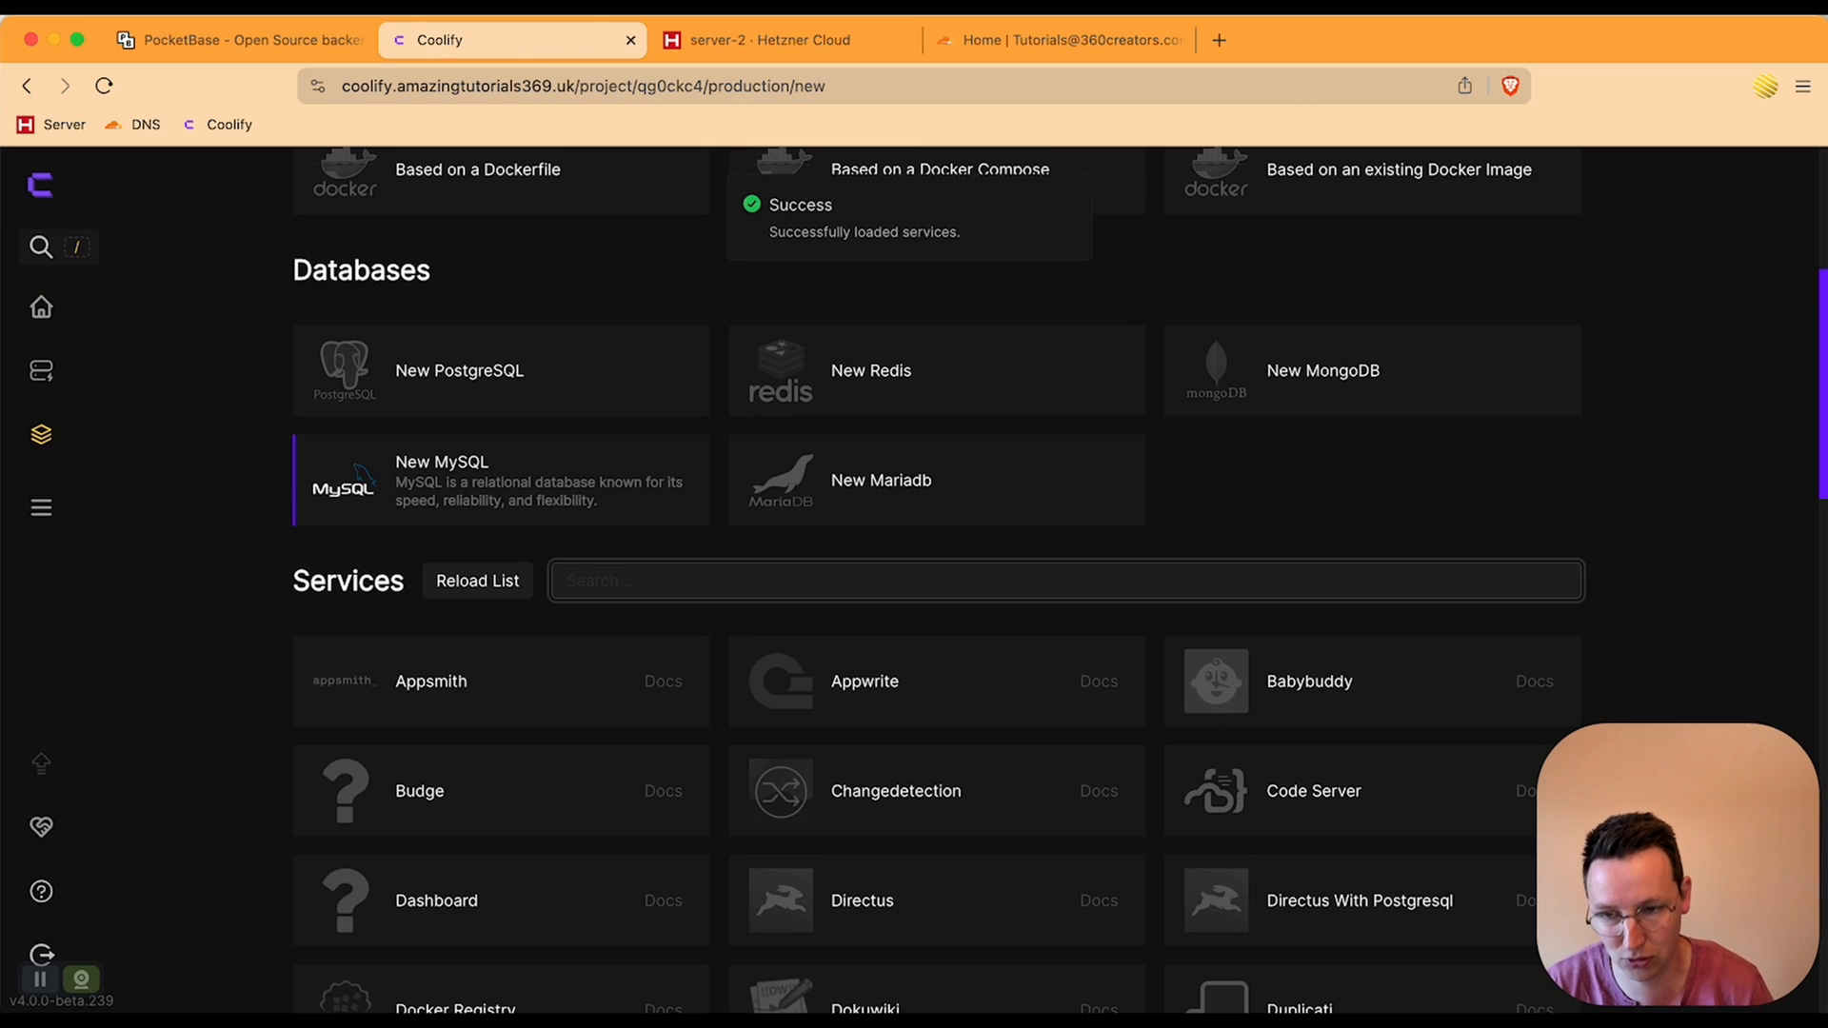
type("pocket")
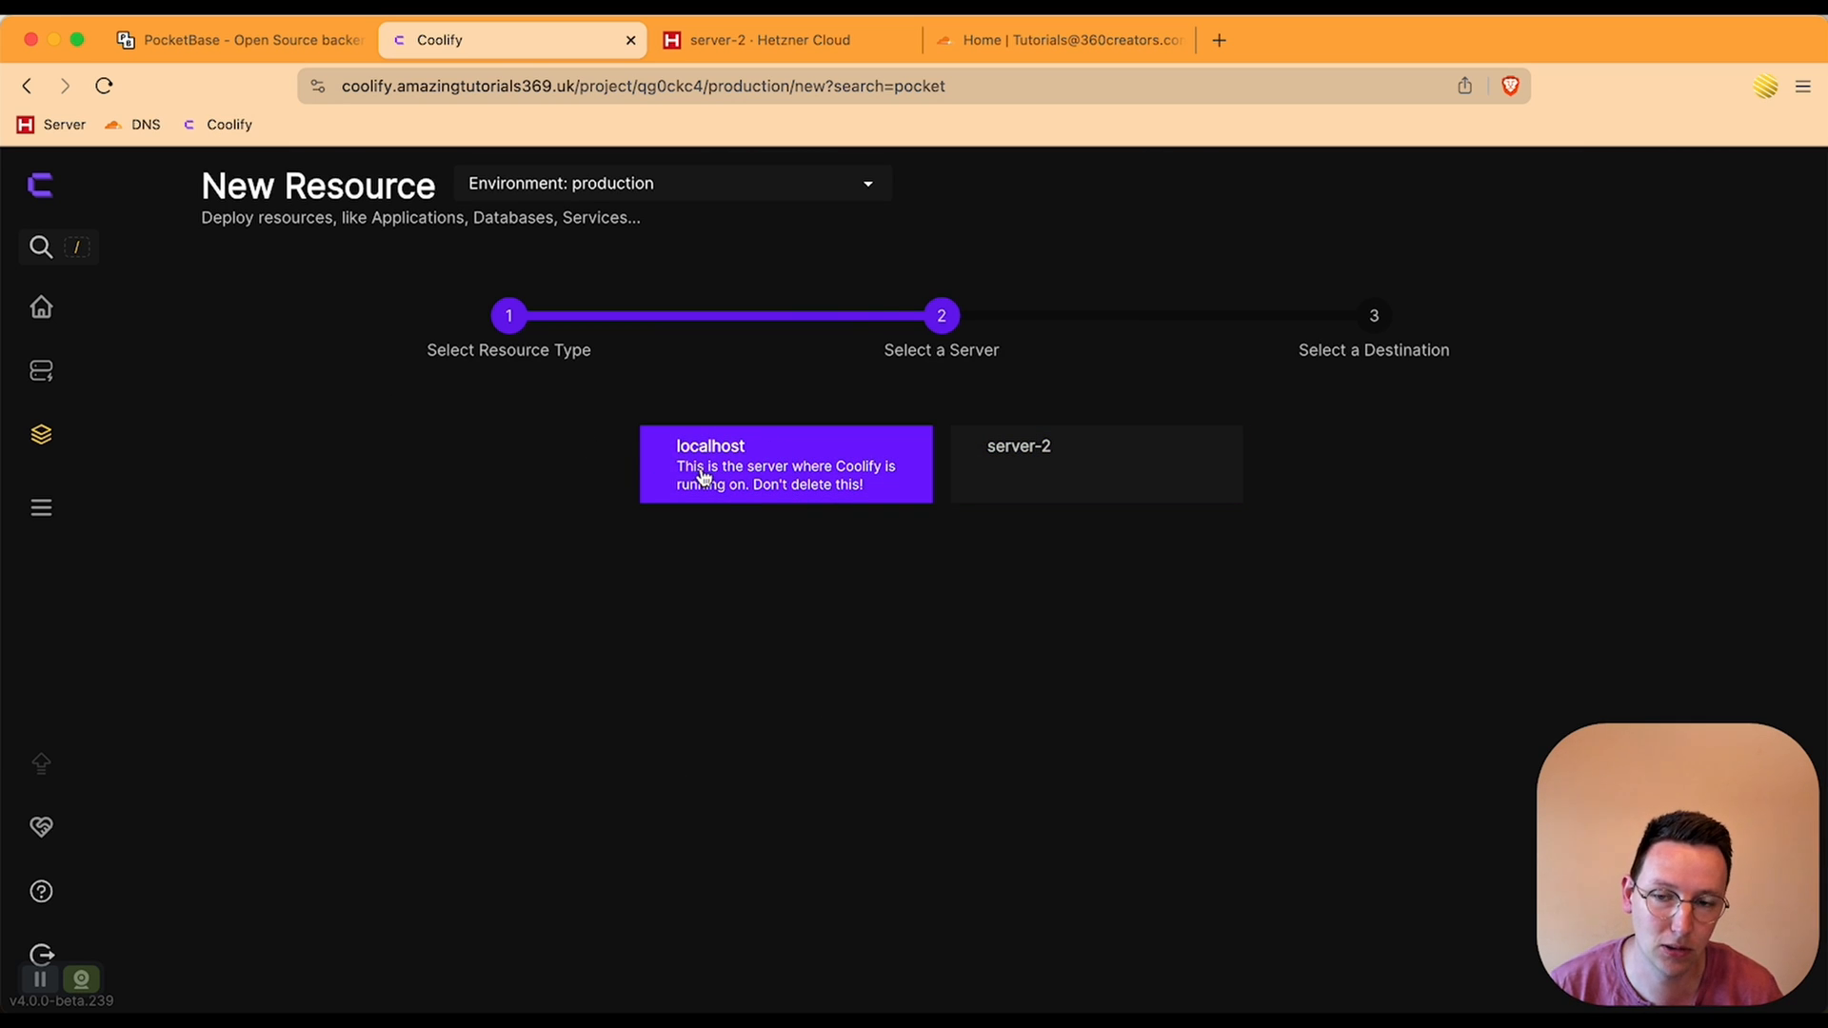
Choose the Pocketbase service on server-2 with the Standalone Docker destination
left_click(1093, 465)
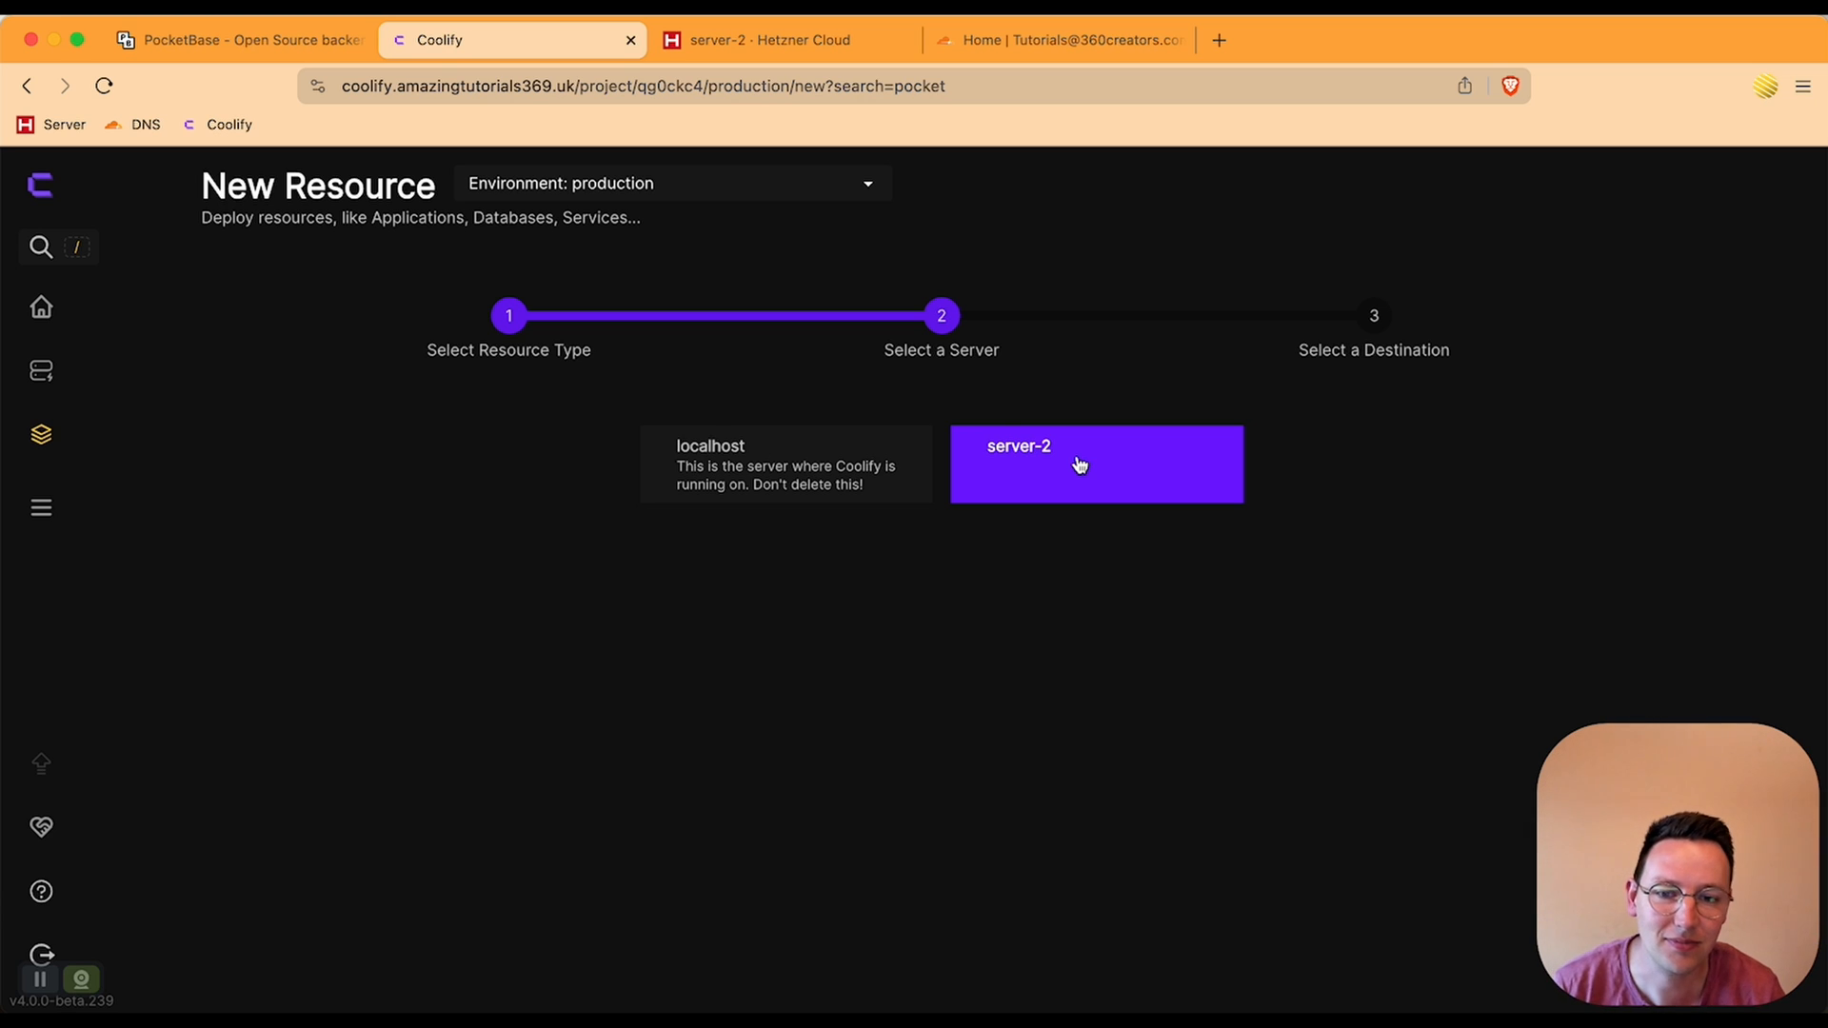
left_click(1095, 463)
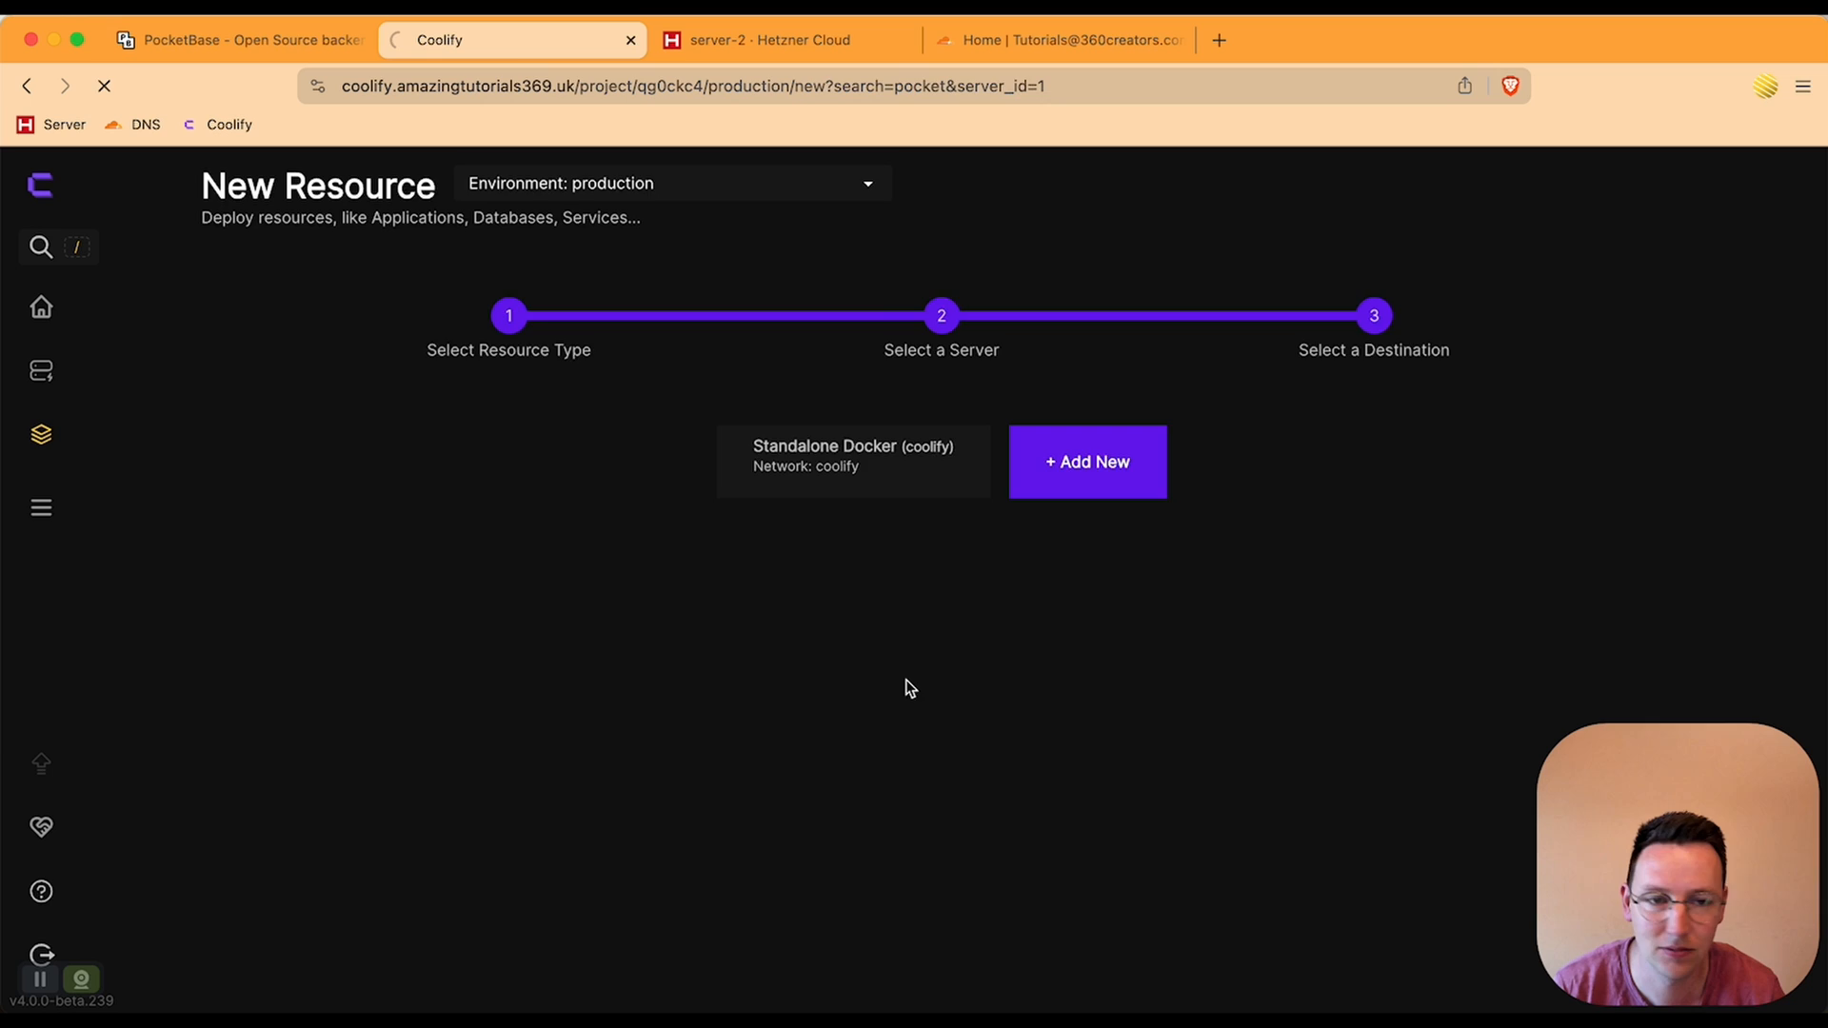
left_click(1085, 460)
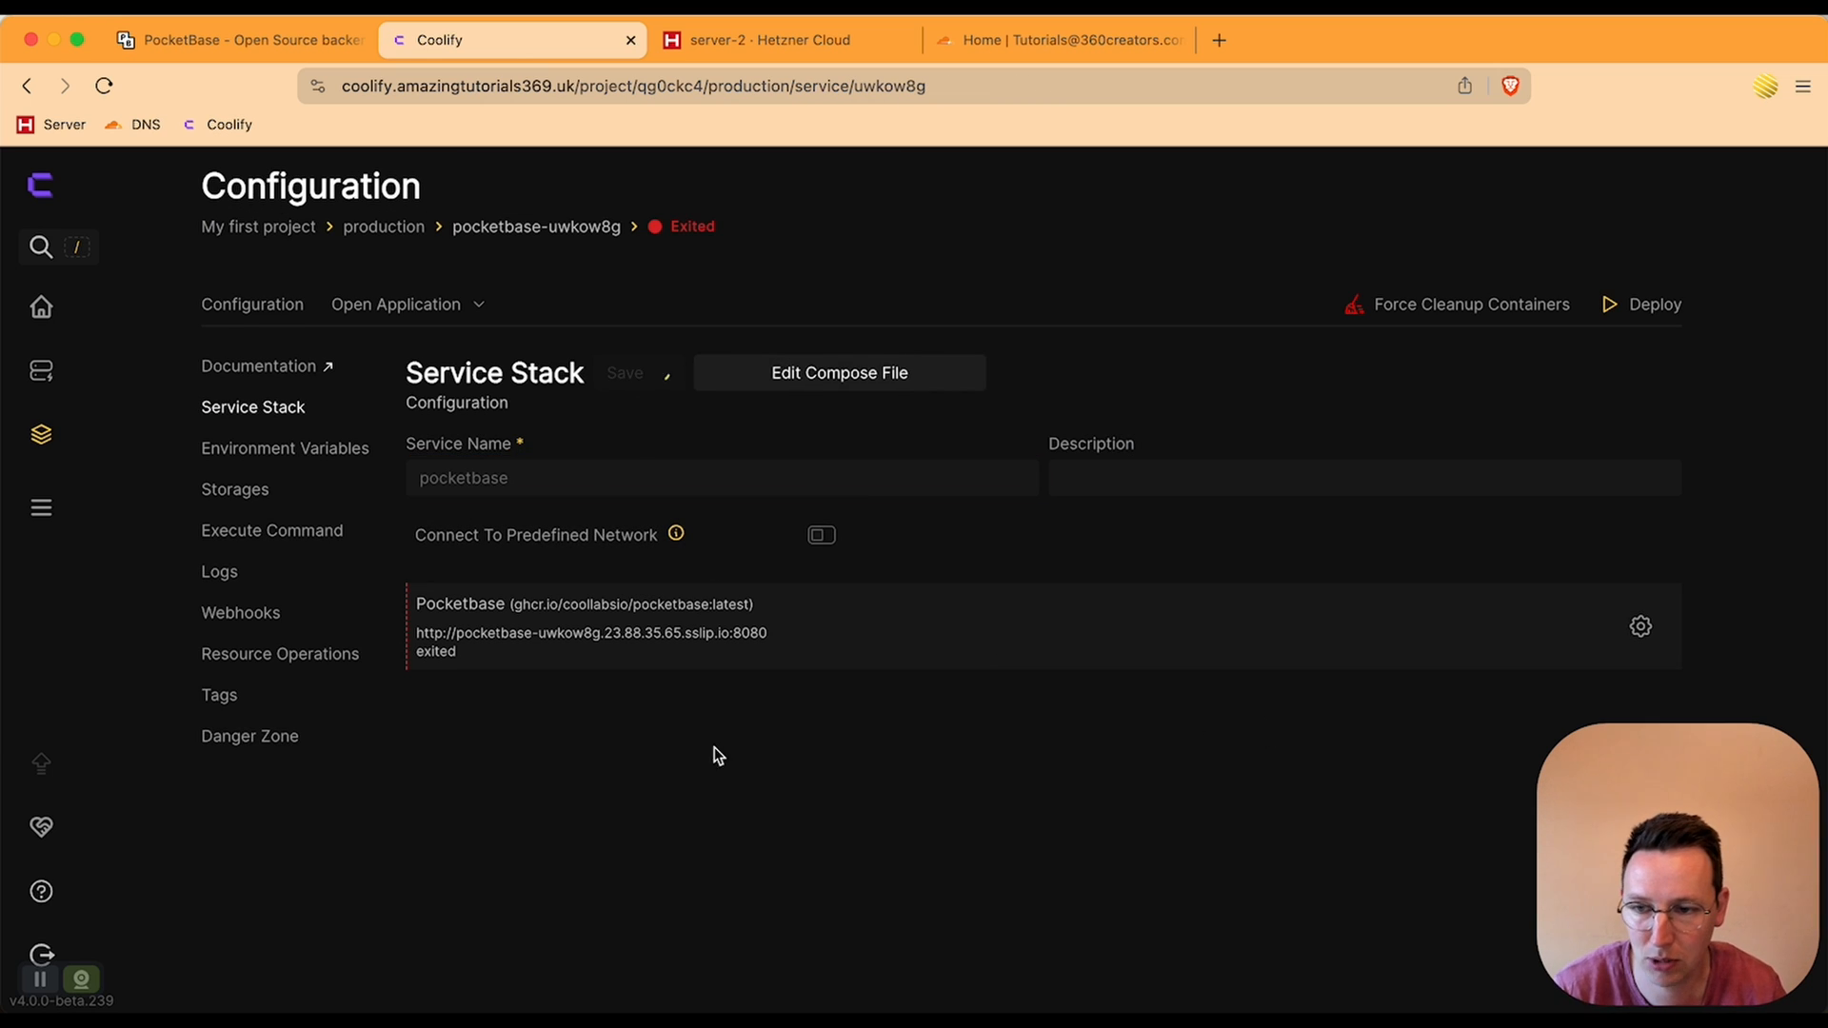
left_click(625, 371)
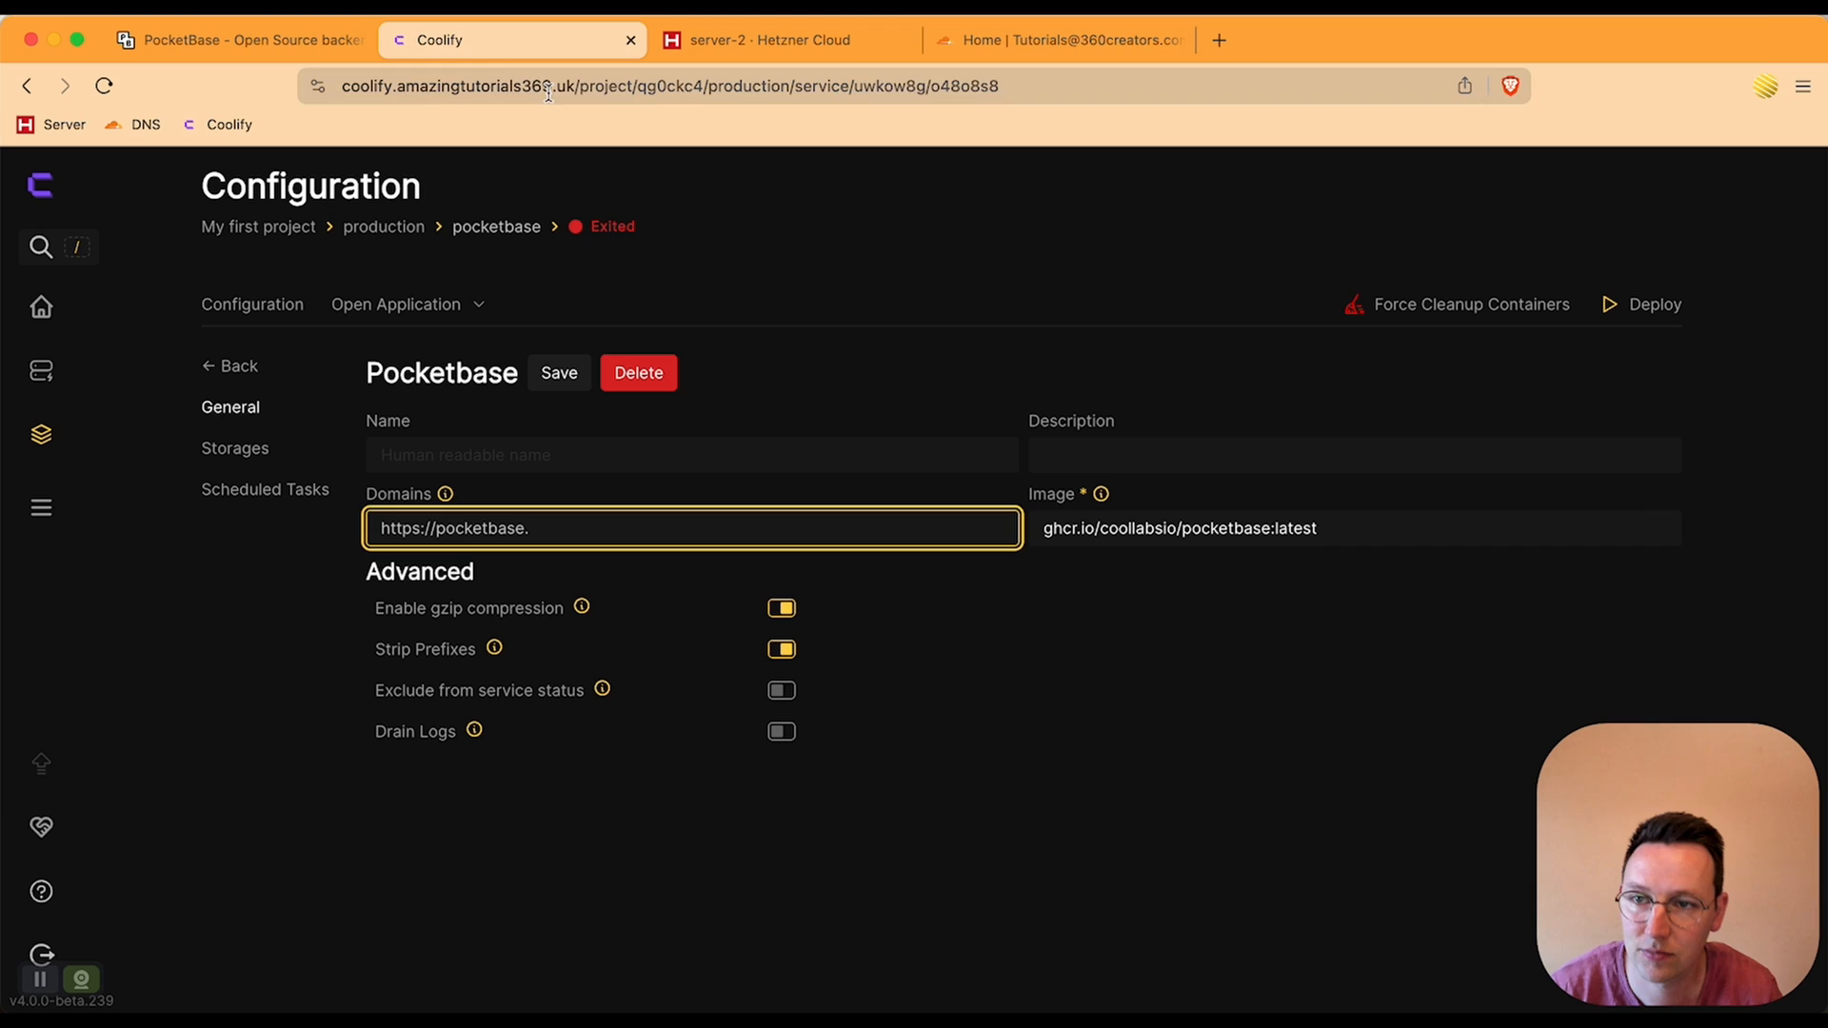
type("amazingtutorials369")
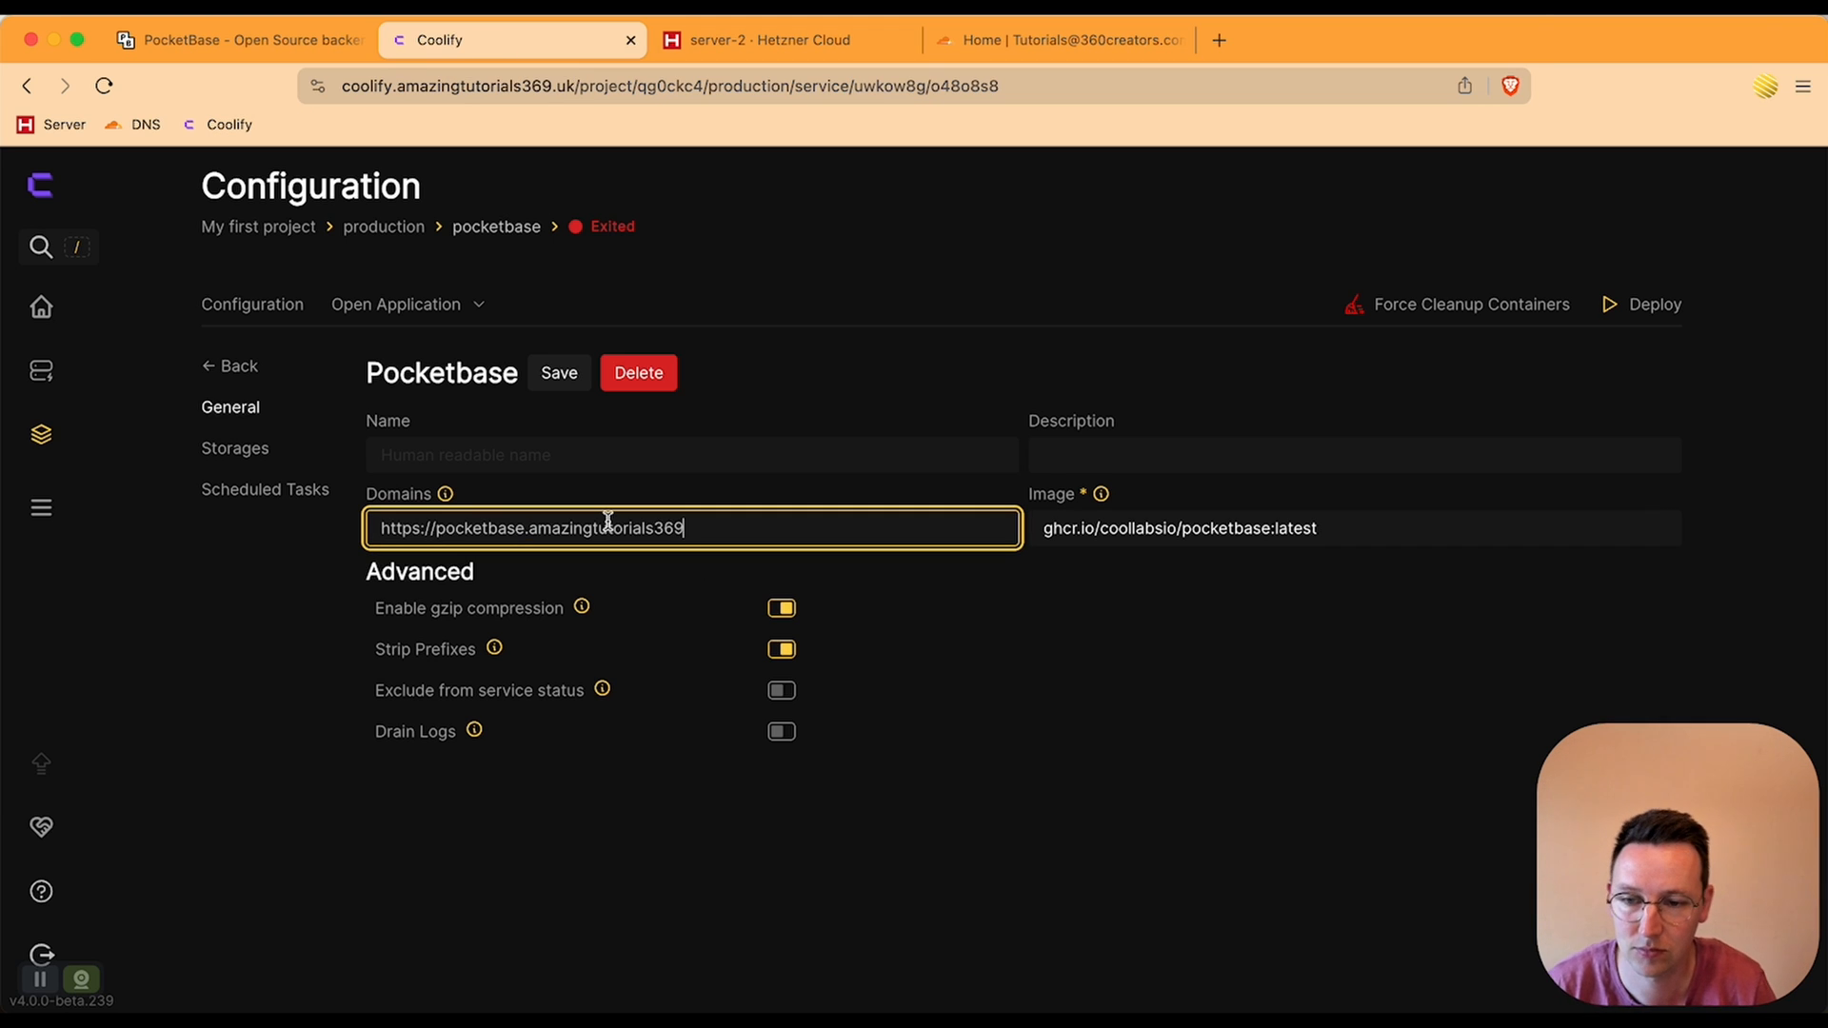
type(".uk")
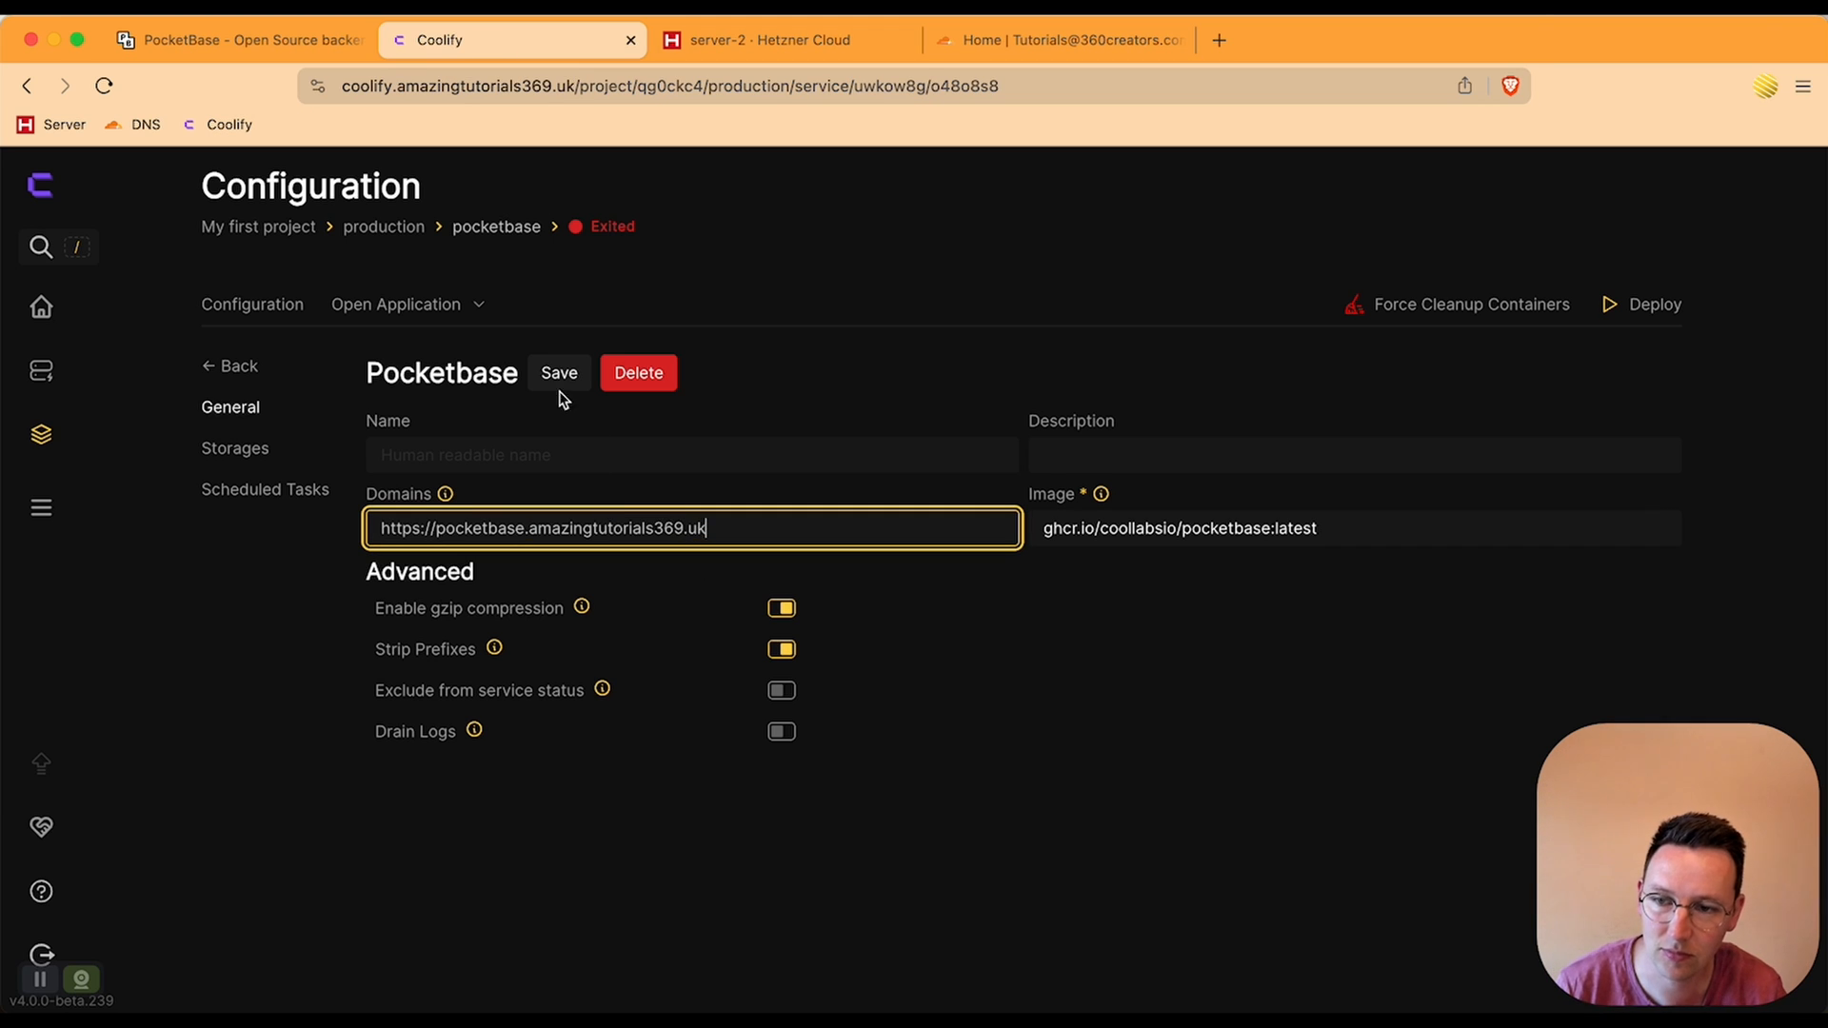
left_click(558, 371)
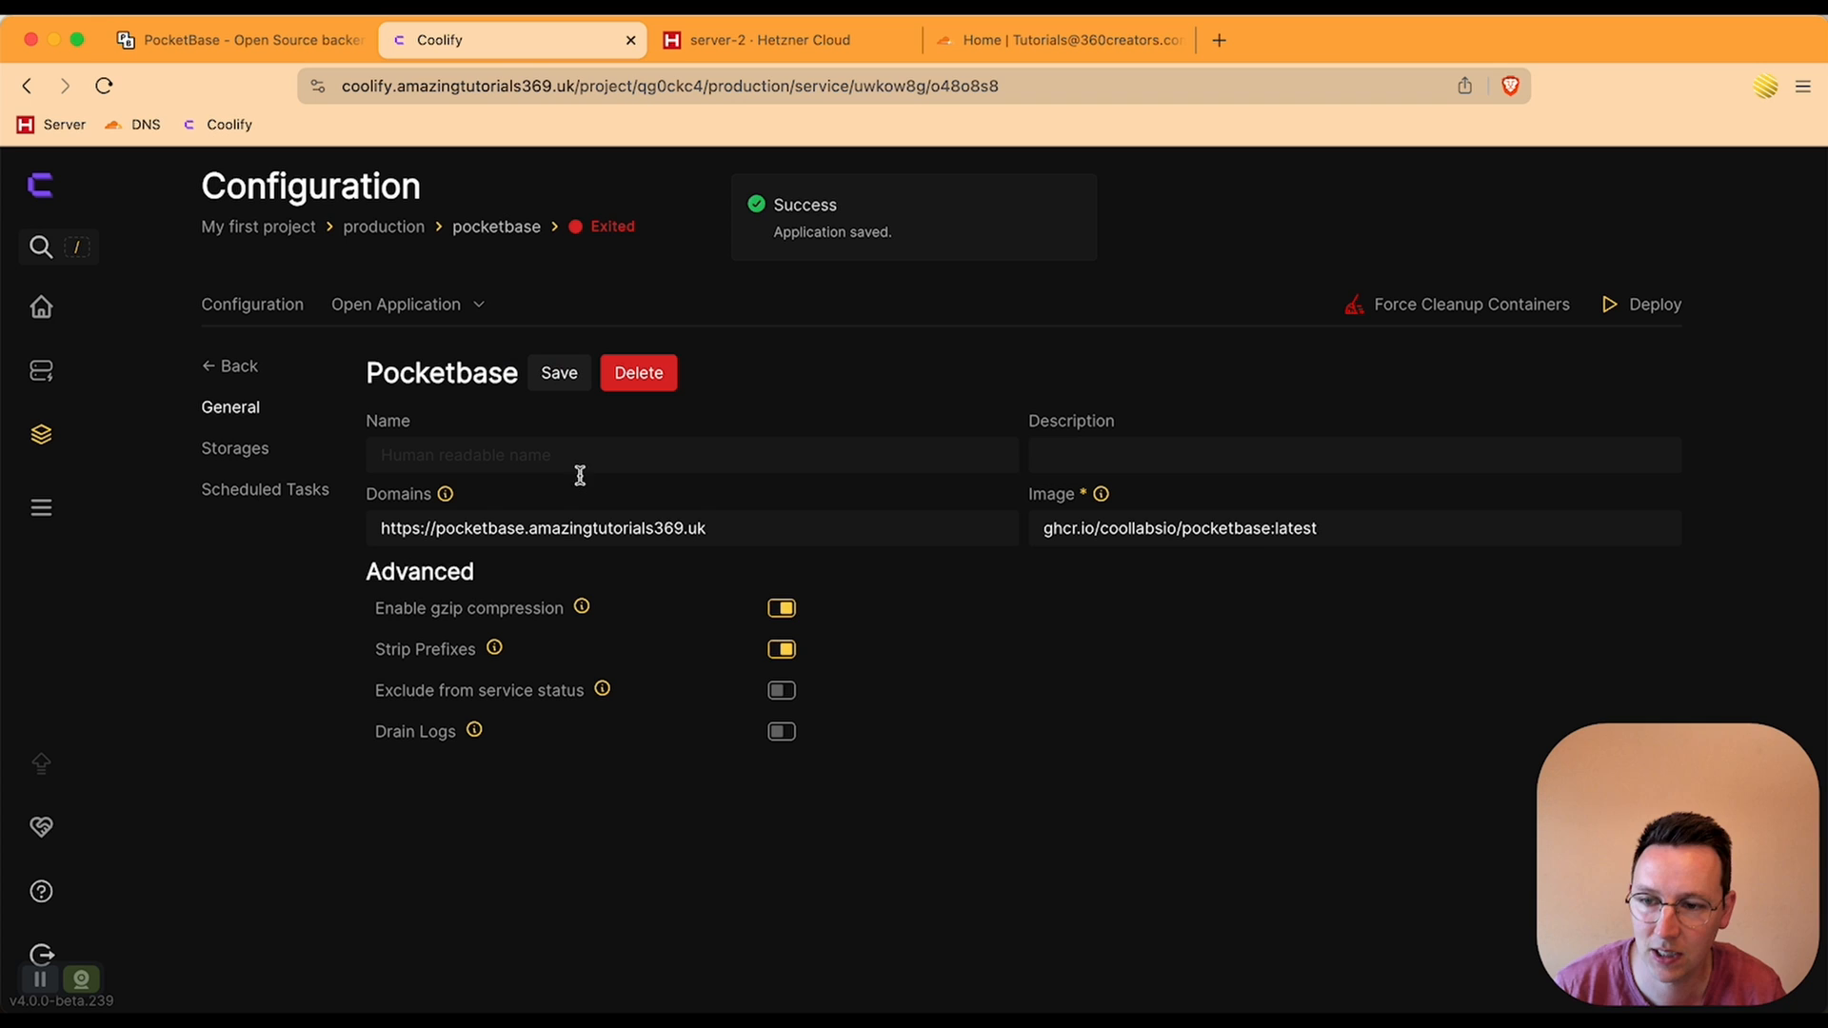
Select the 'pocketbase' subdomain name and bring up the Hetzner server-2 overview
double_click(477, 527)
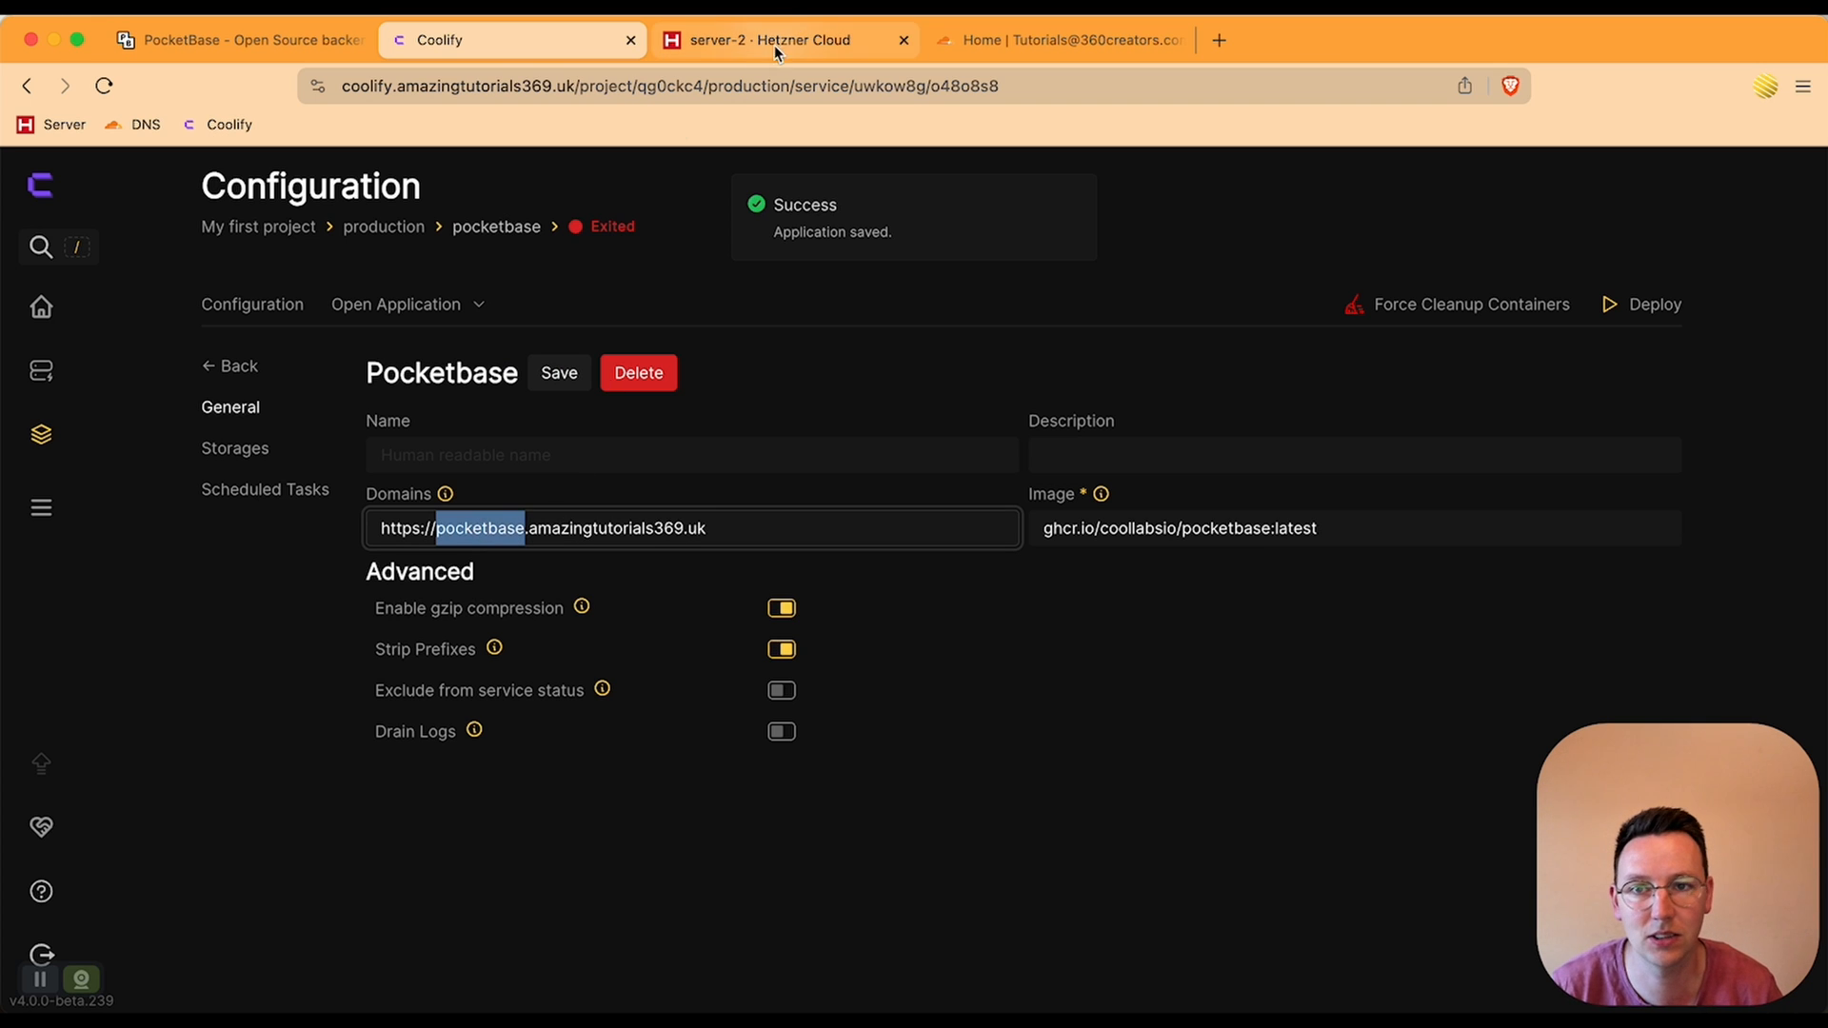
left_click(781, 40)
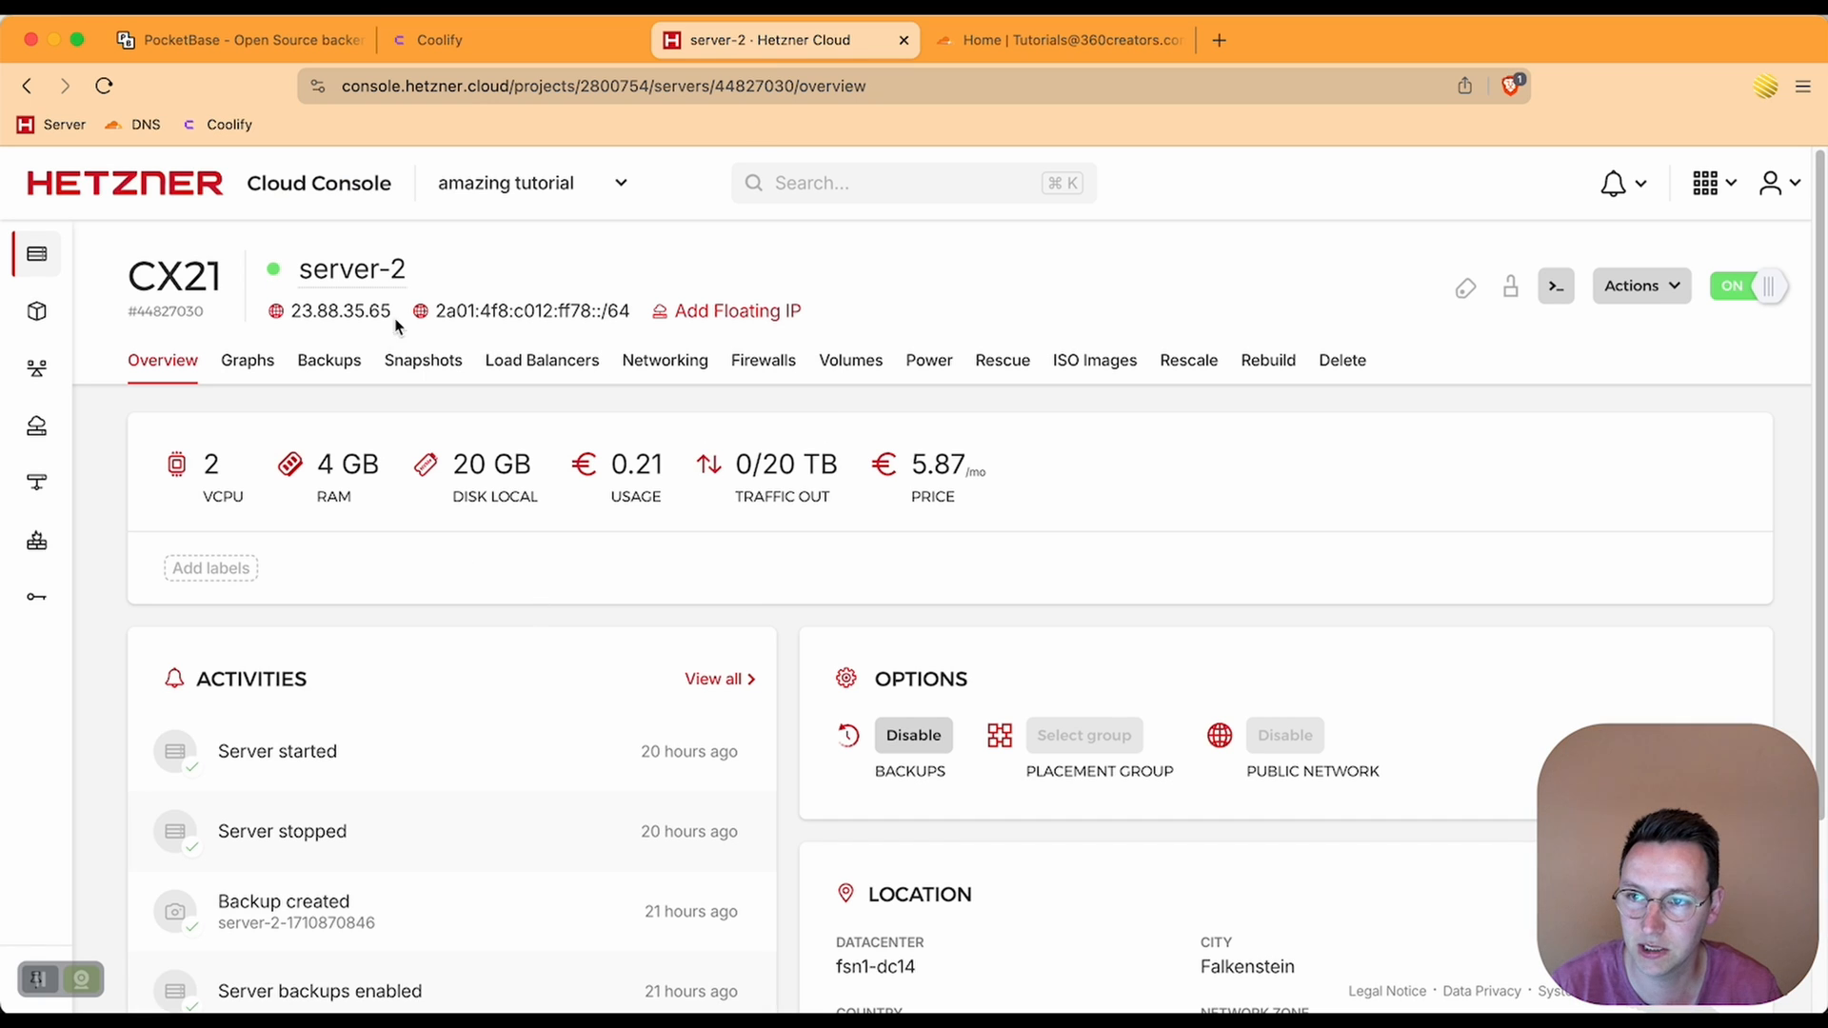
mouse_move(303, 320)
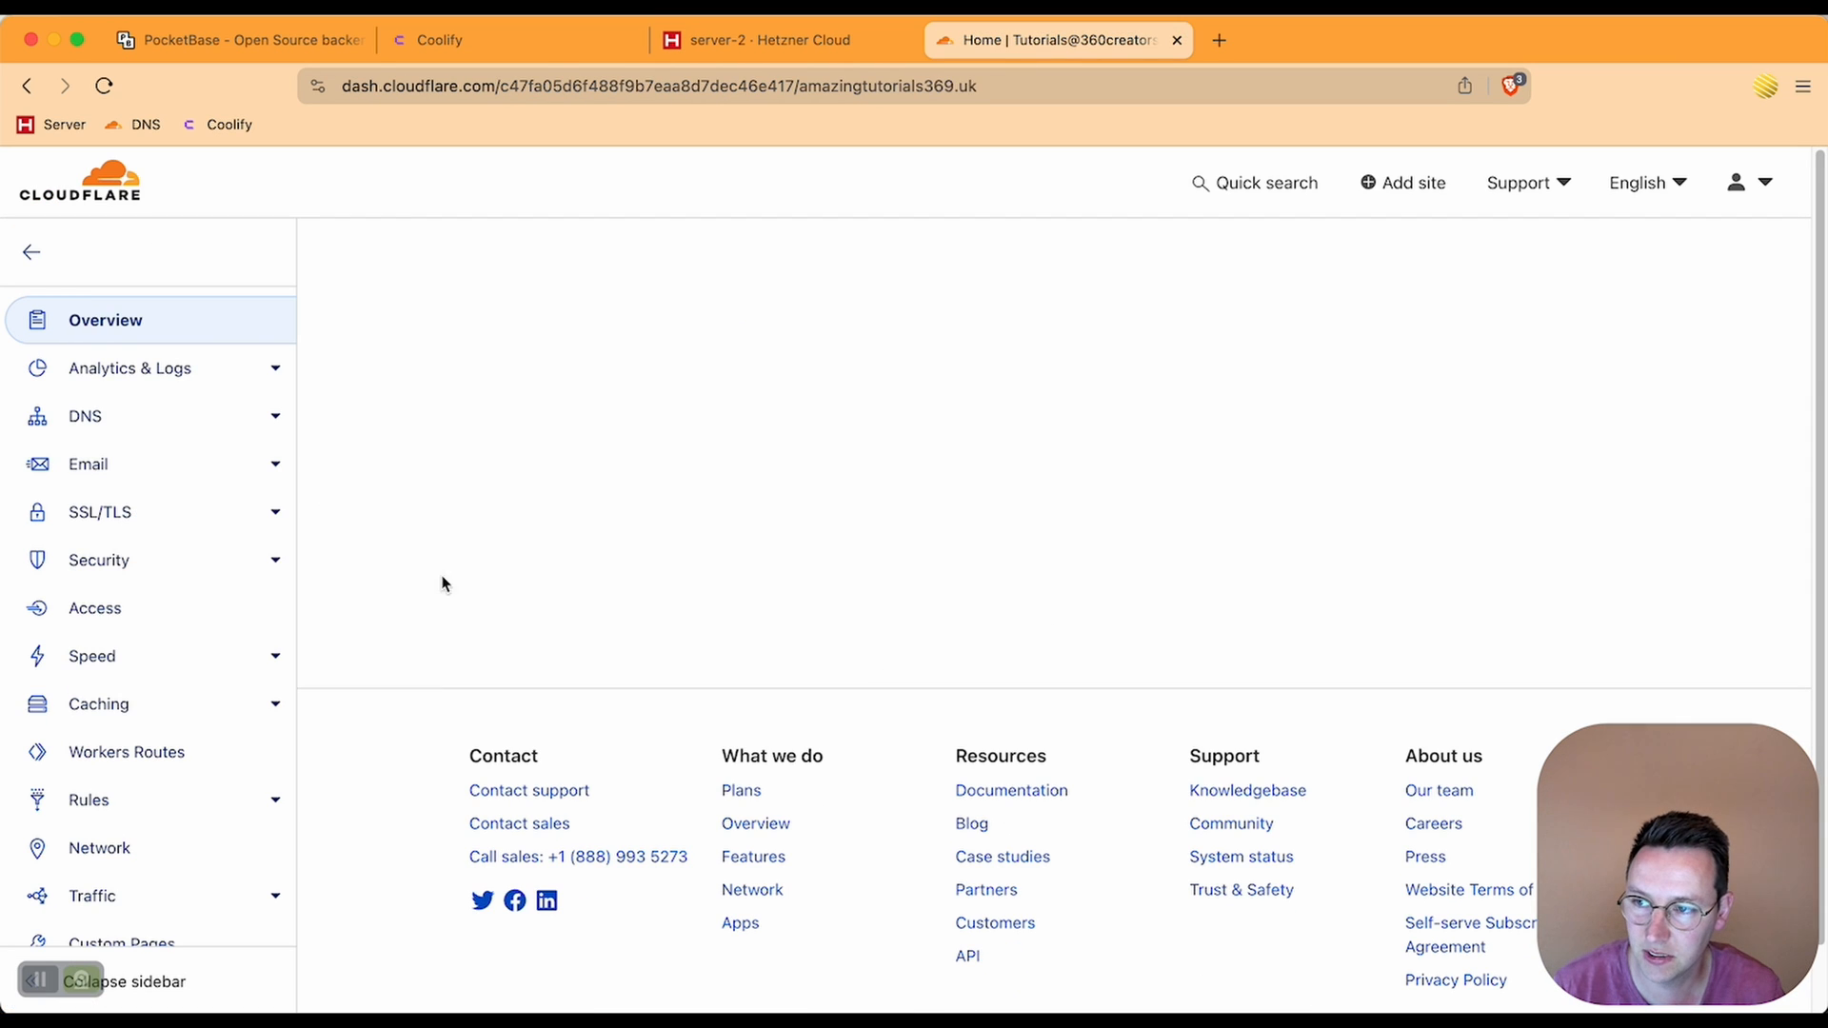
Start a new A record named pocketbase with the Hetzner server IPv4 23.88.35.65 as content
left_click(85, 417)
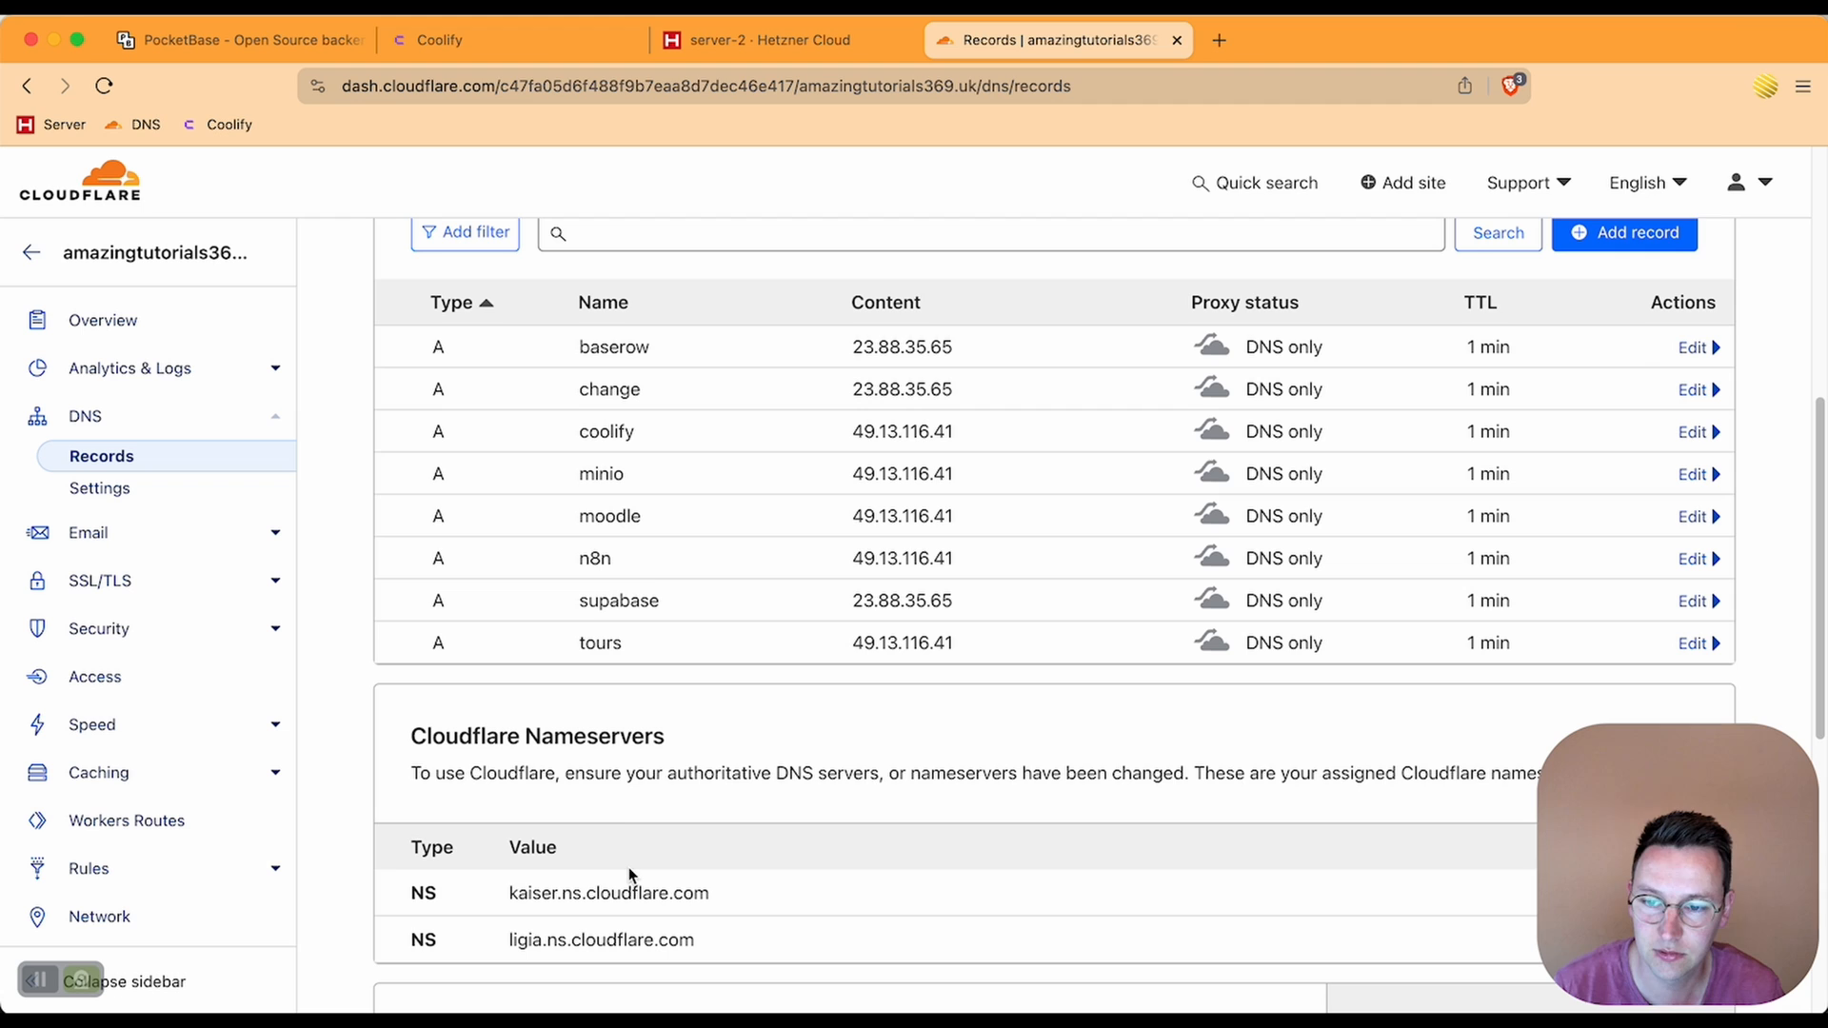
left_click(1624, 232)
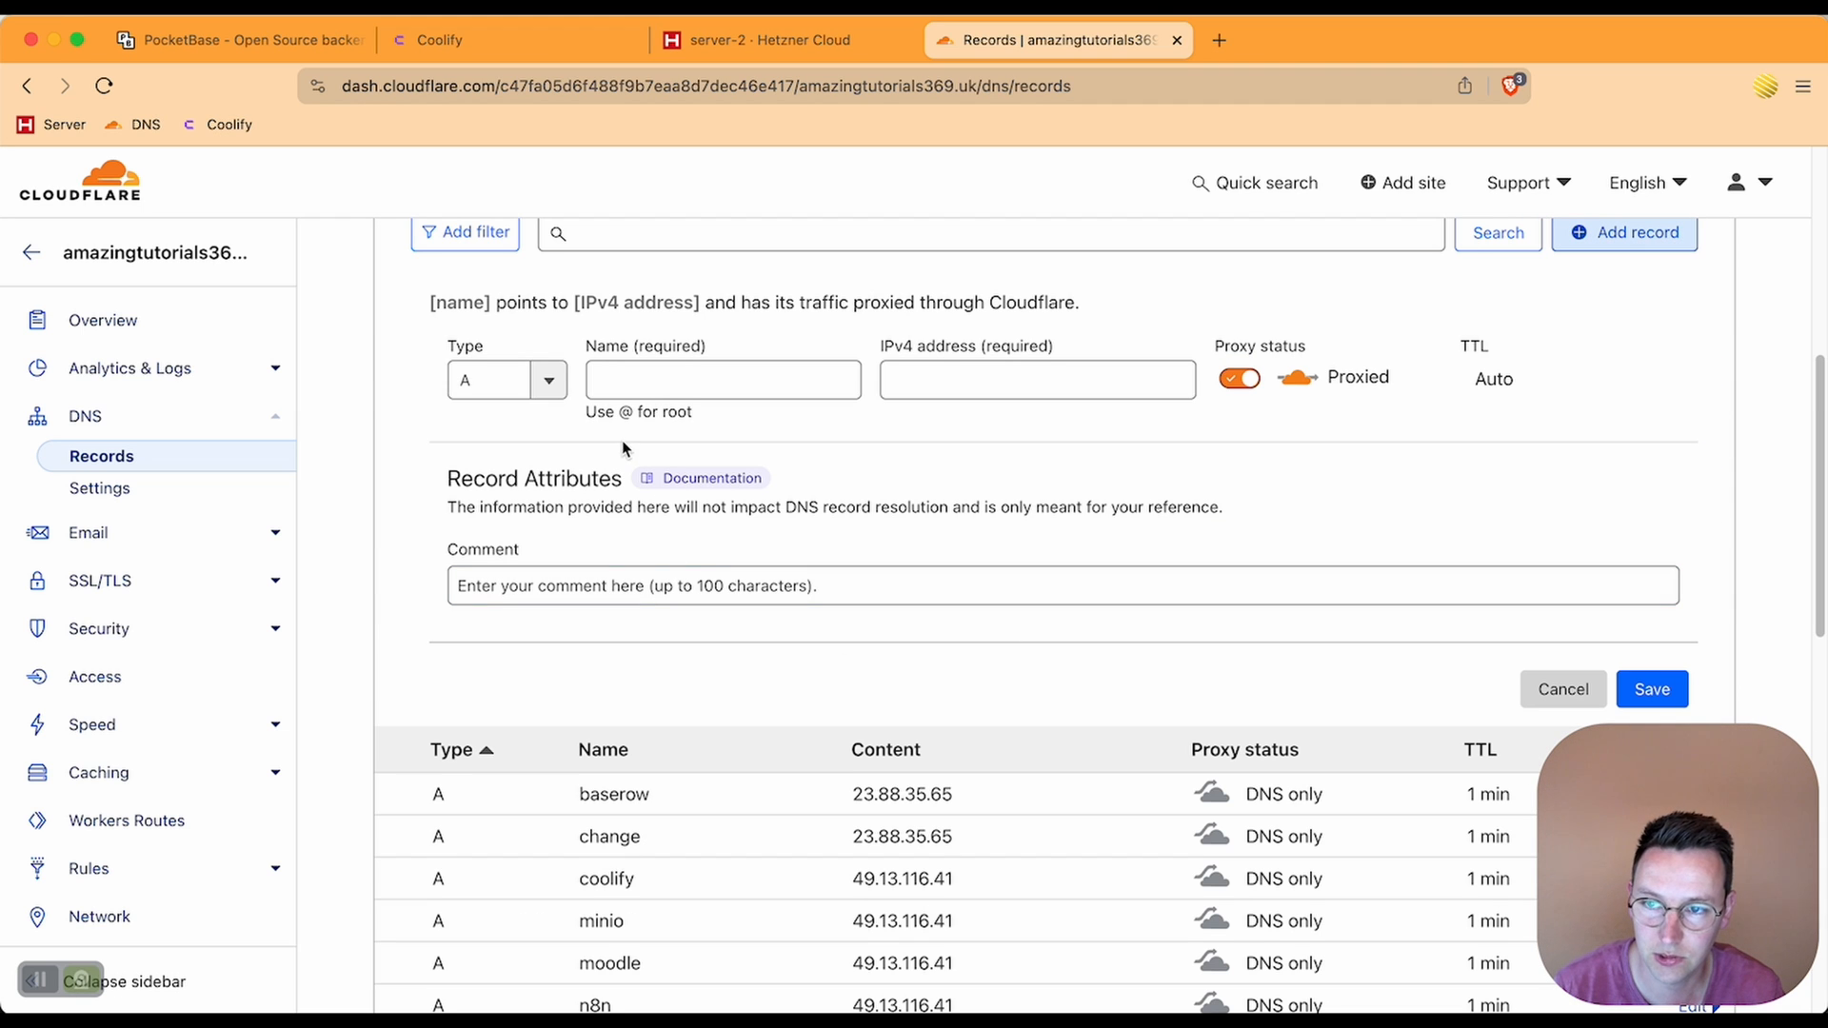
left_click(723, 379)
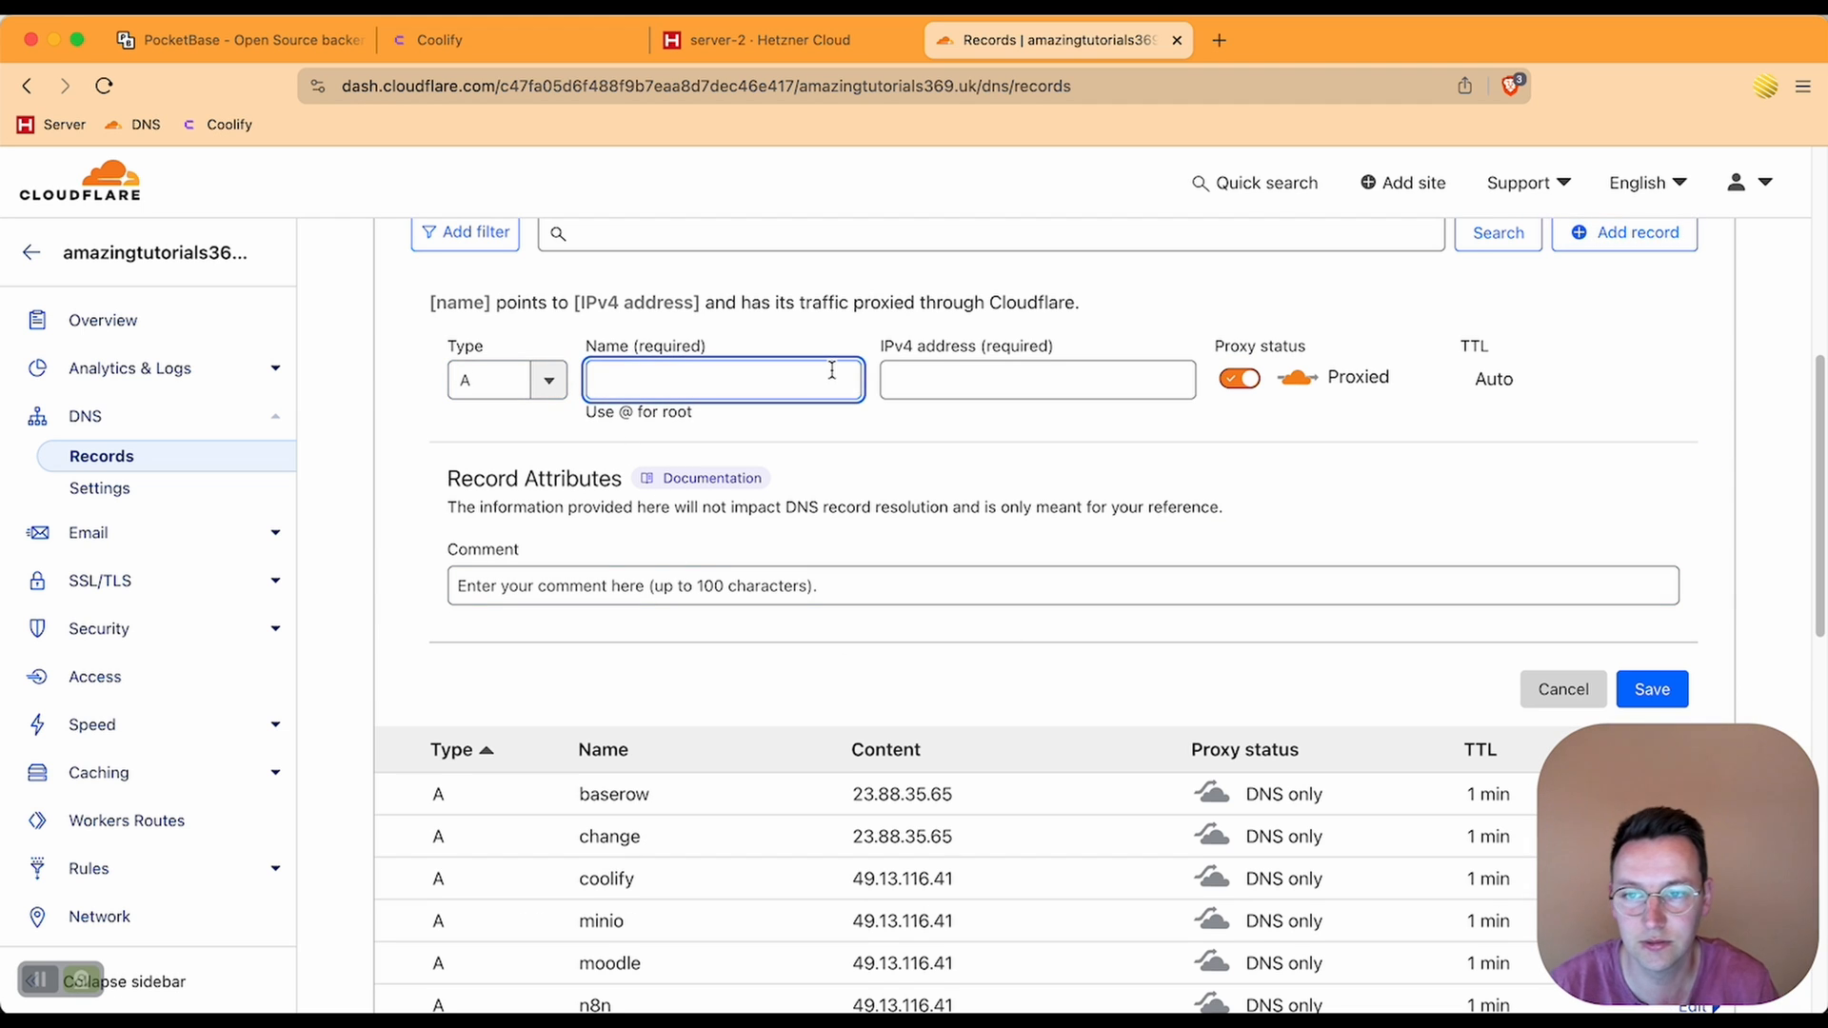
left_click(769, 40)
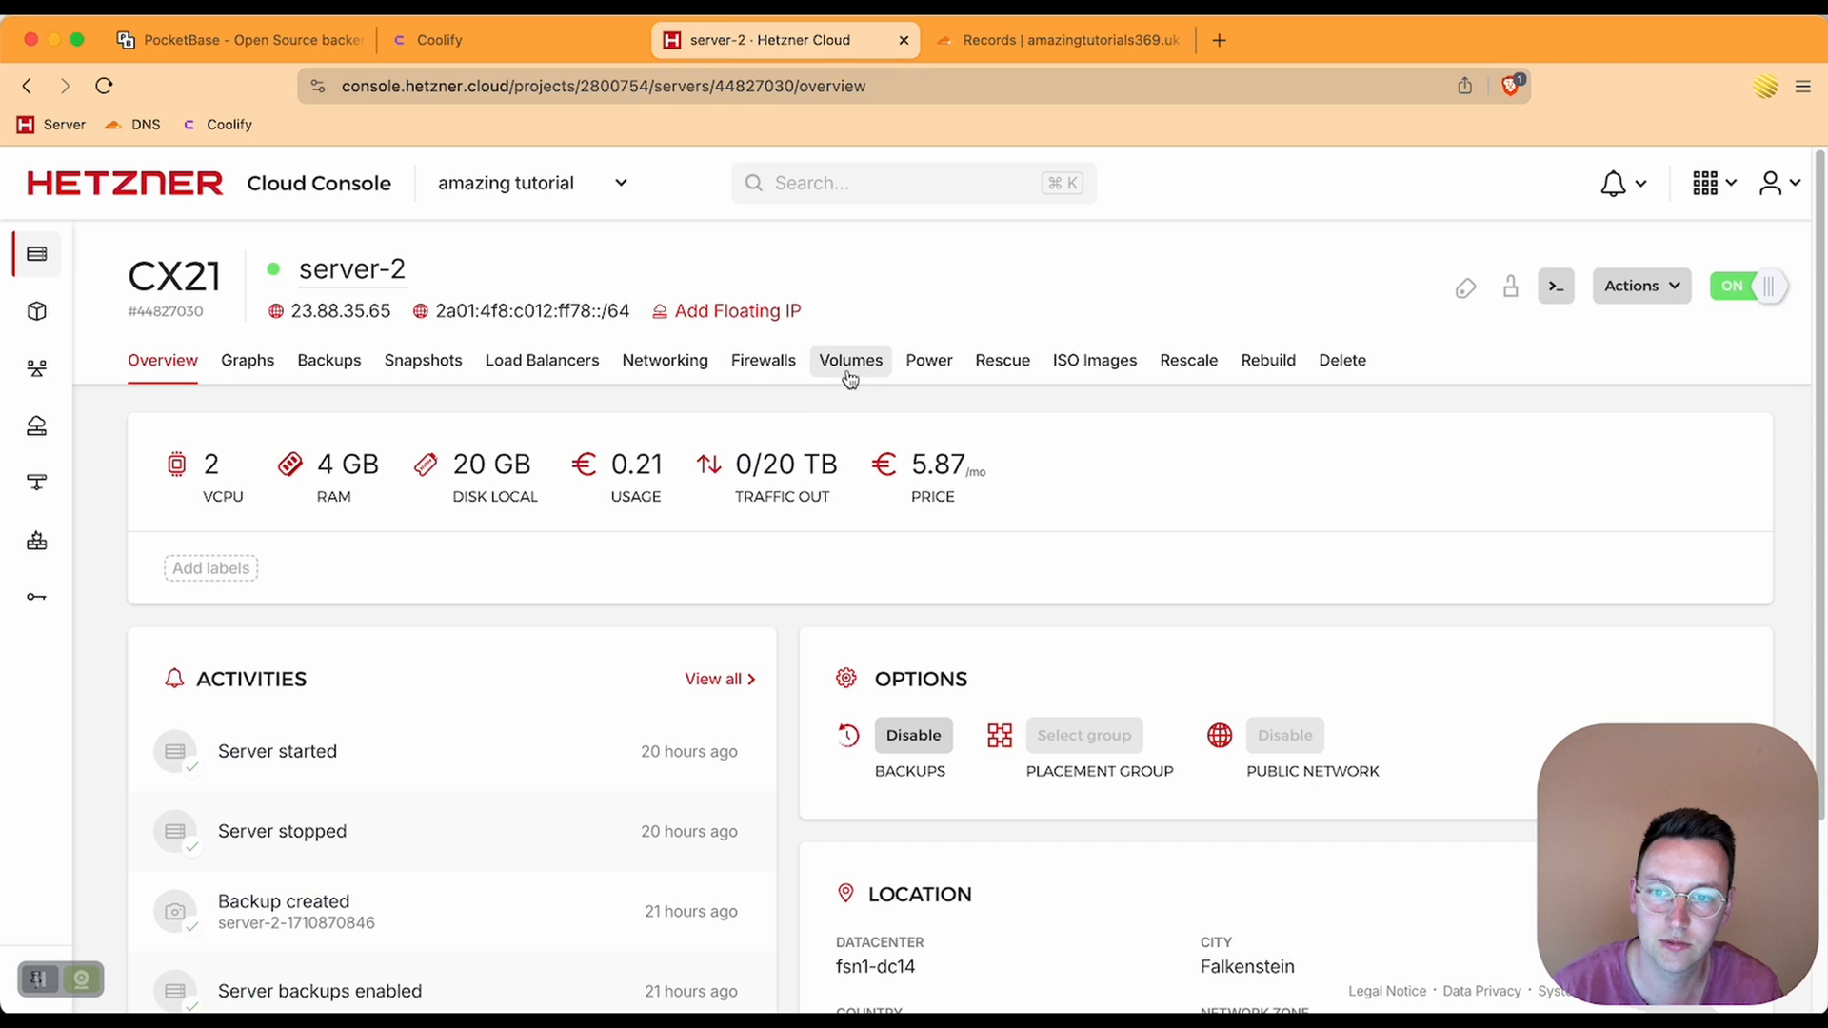
left_click(1059, 40)
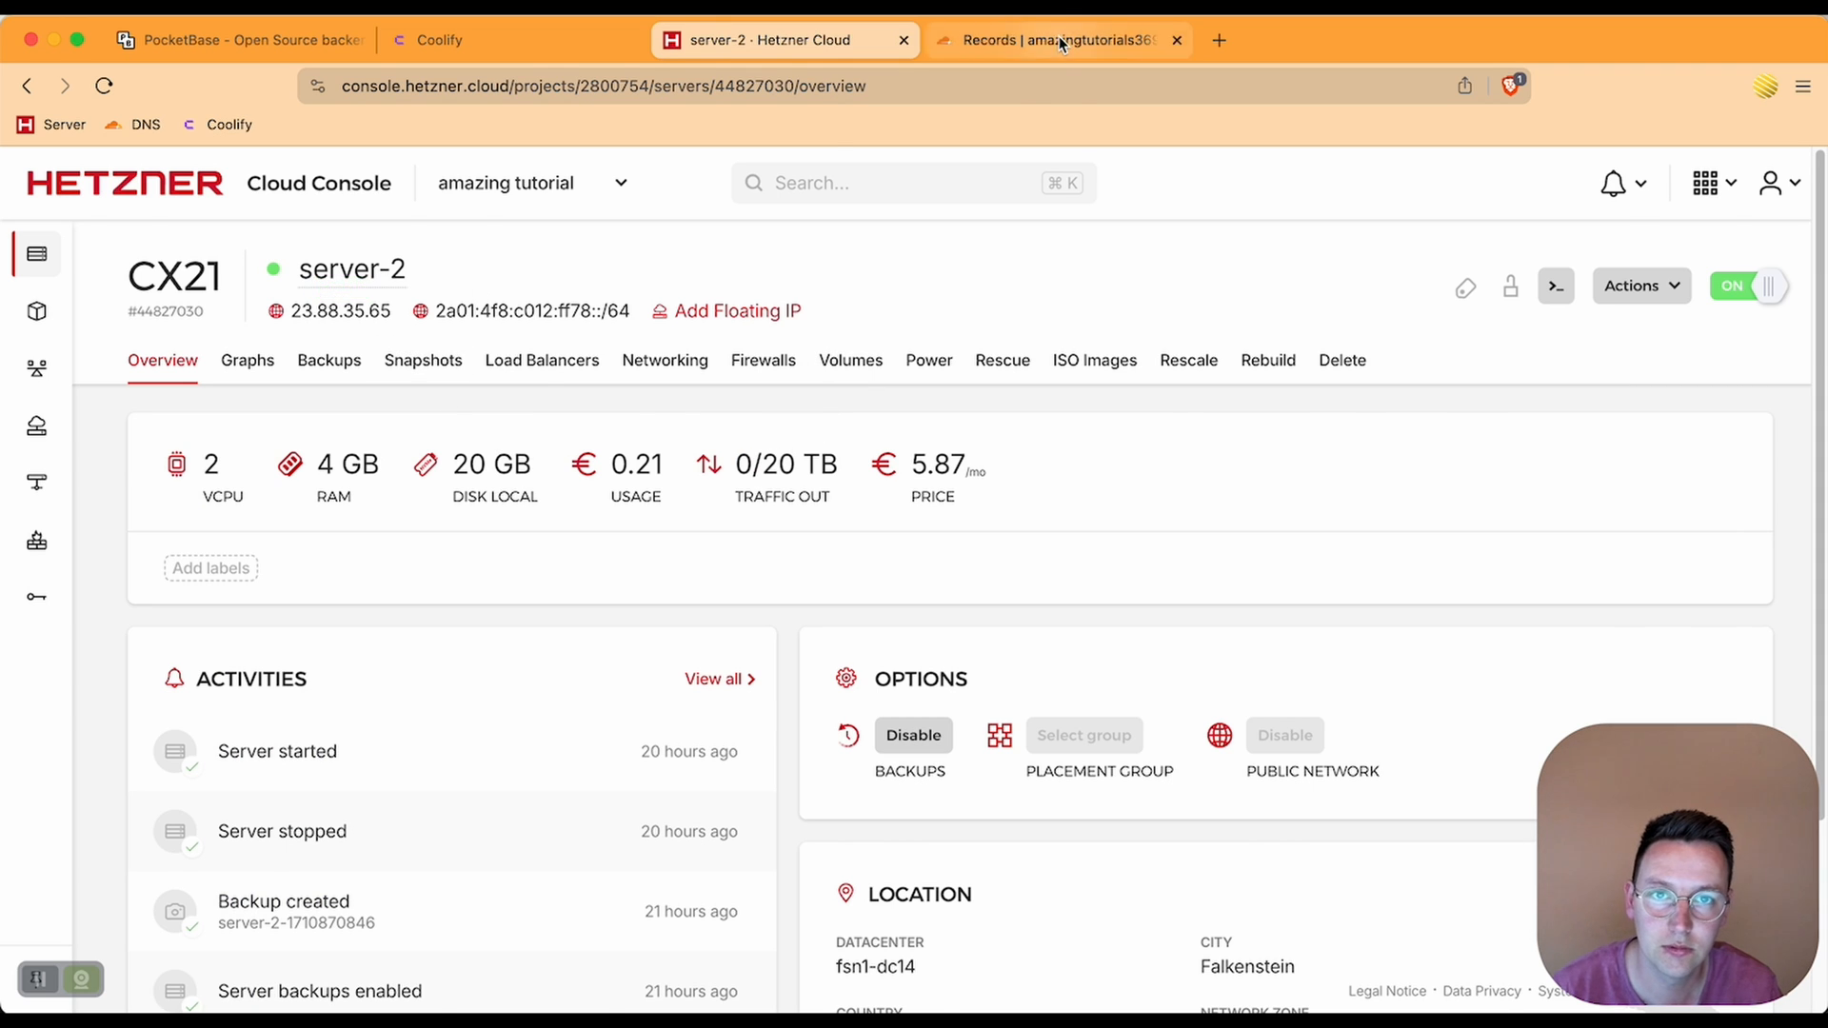
left_click(1058, 40)
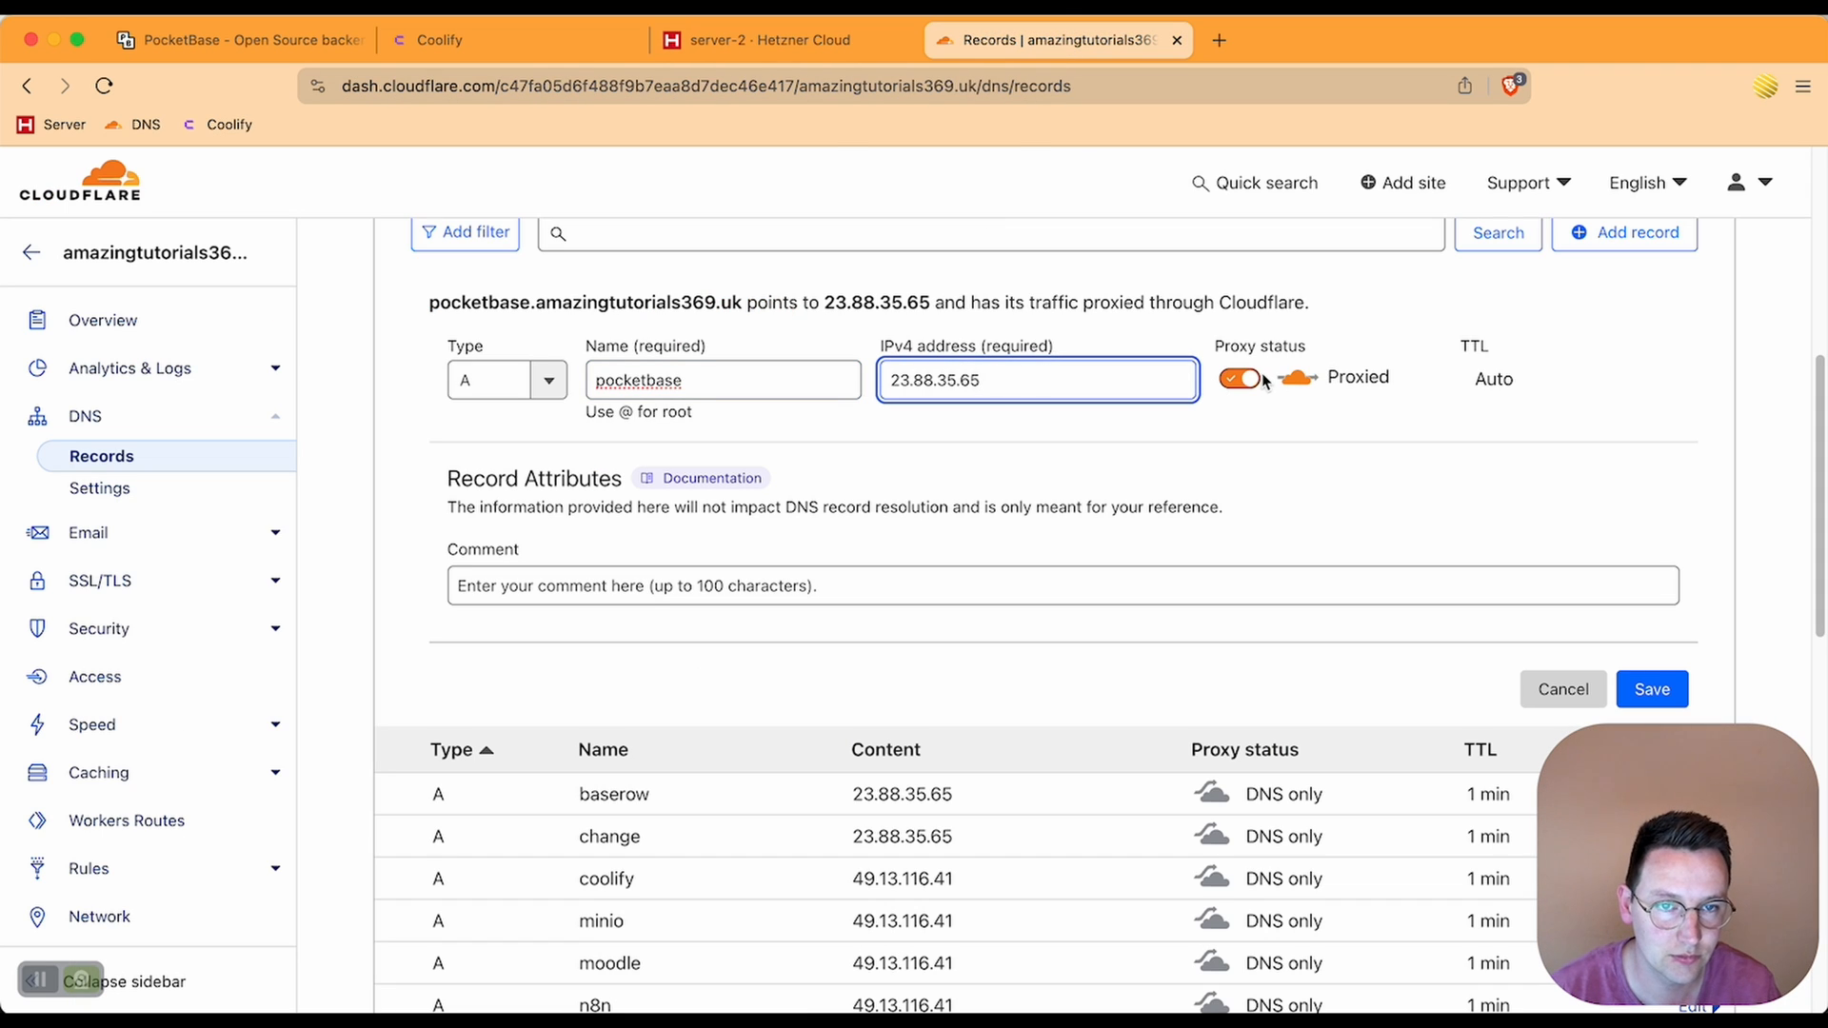
Set the record to DNS only (proxy off) and save it
left_click(1238, 377)
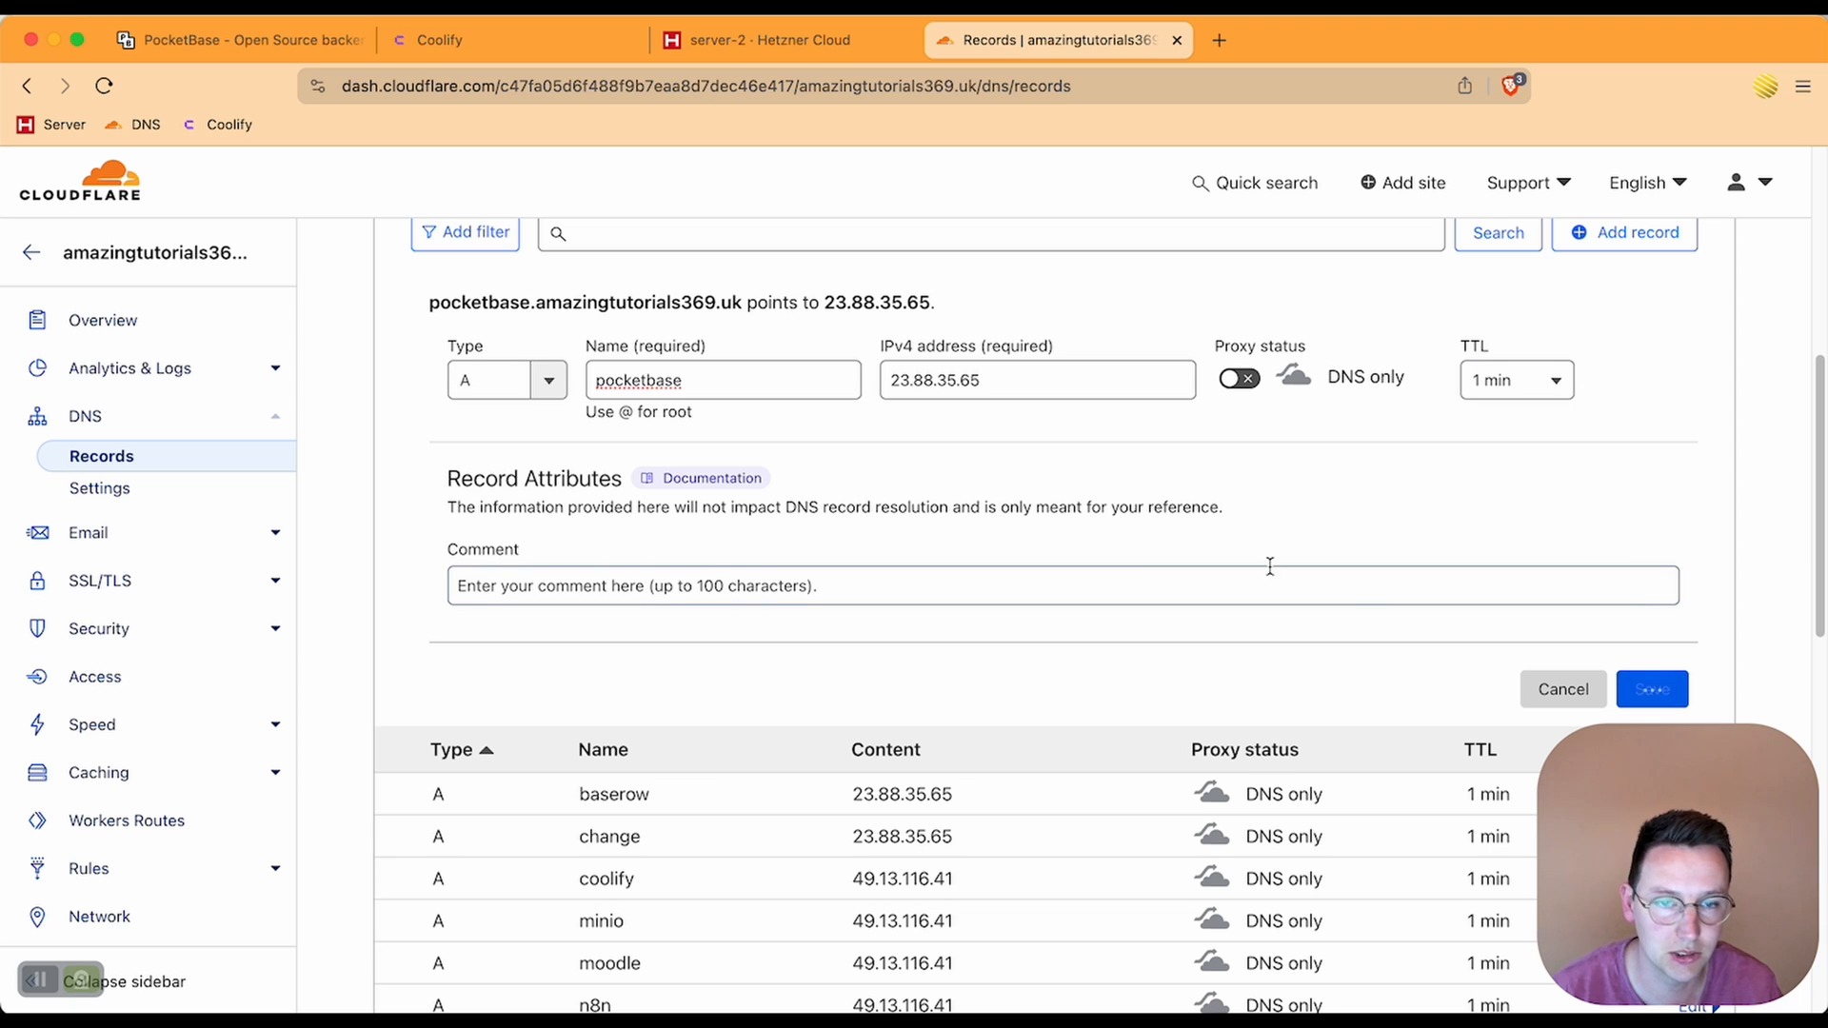
left_click(1650, 689)
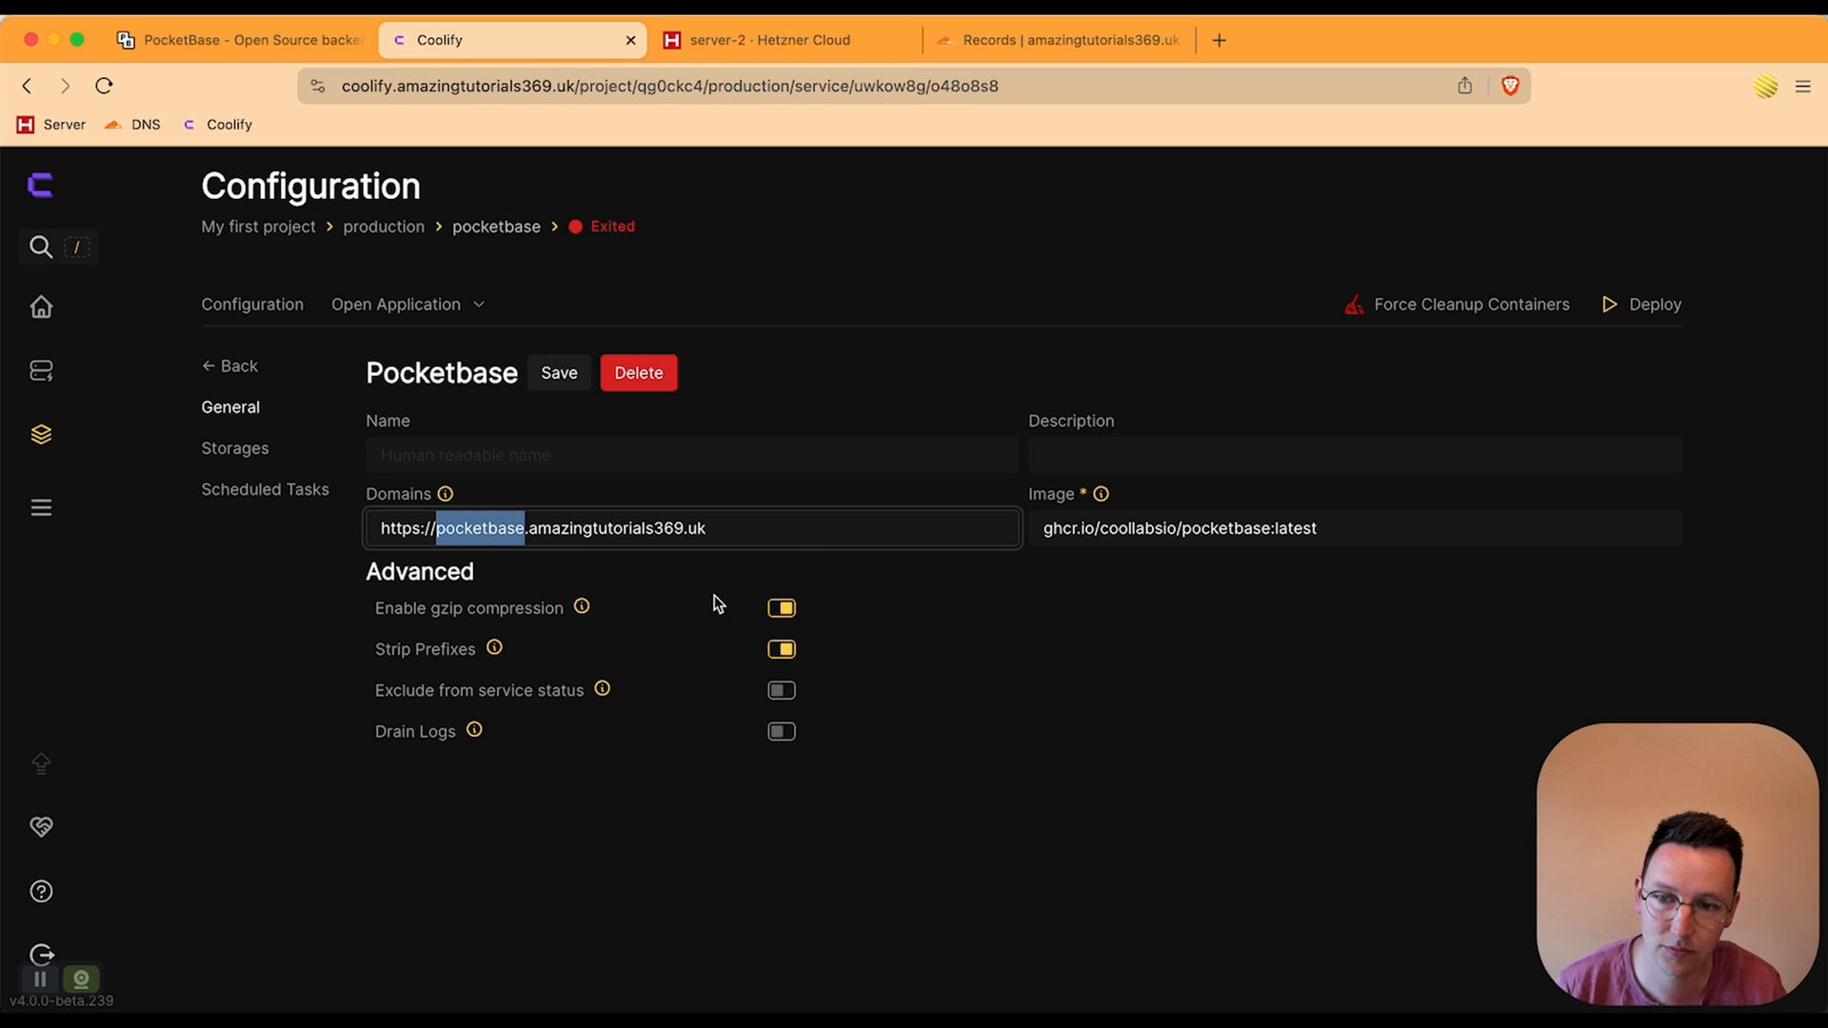
Save the PocketBase service stack and deploy it until the container is running
left_click(558, 373)
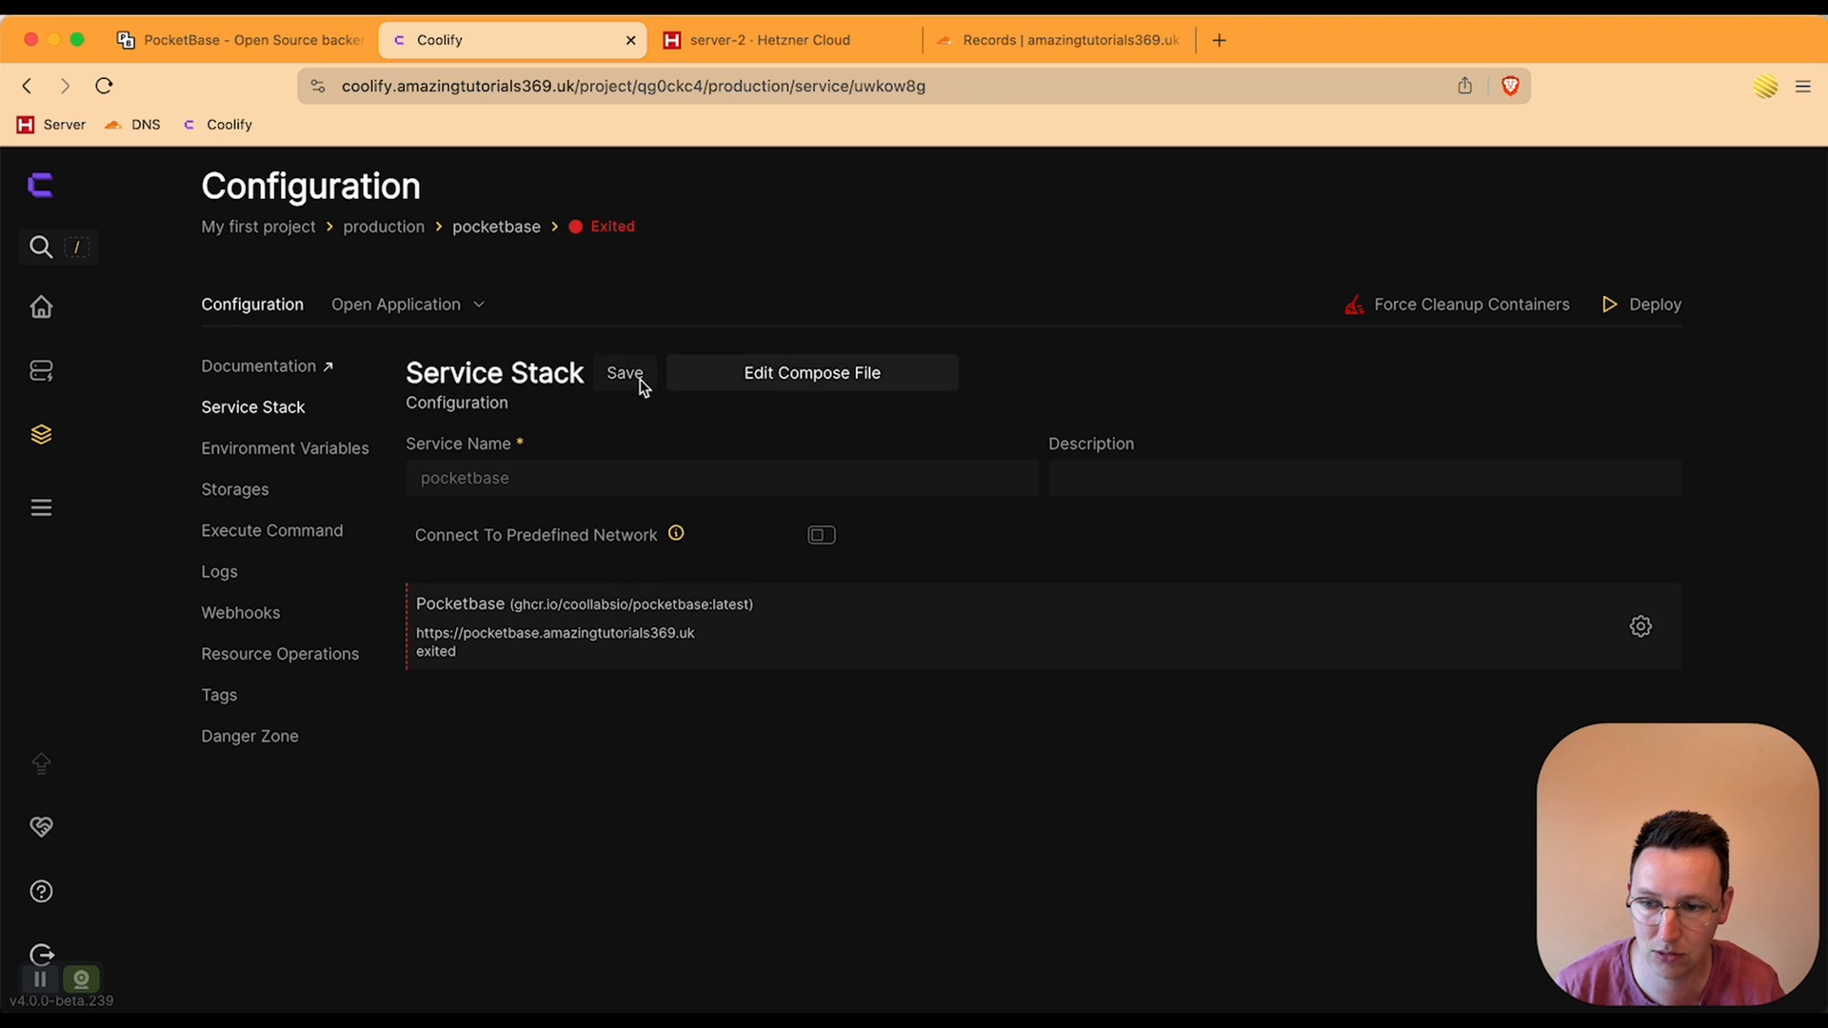
left_click(625, 373)
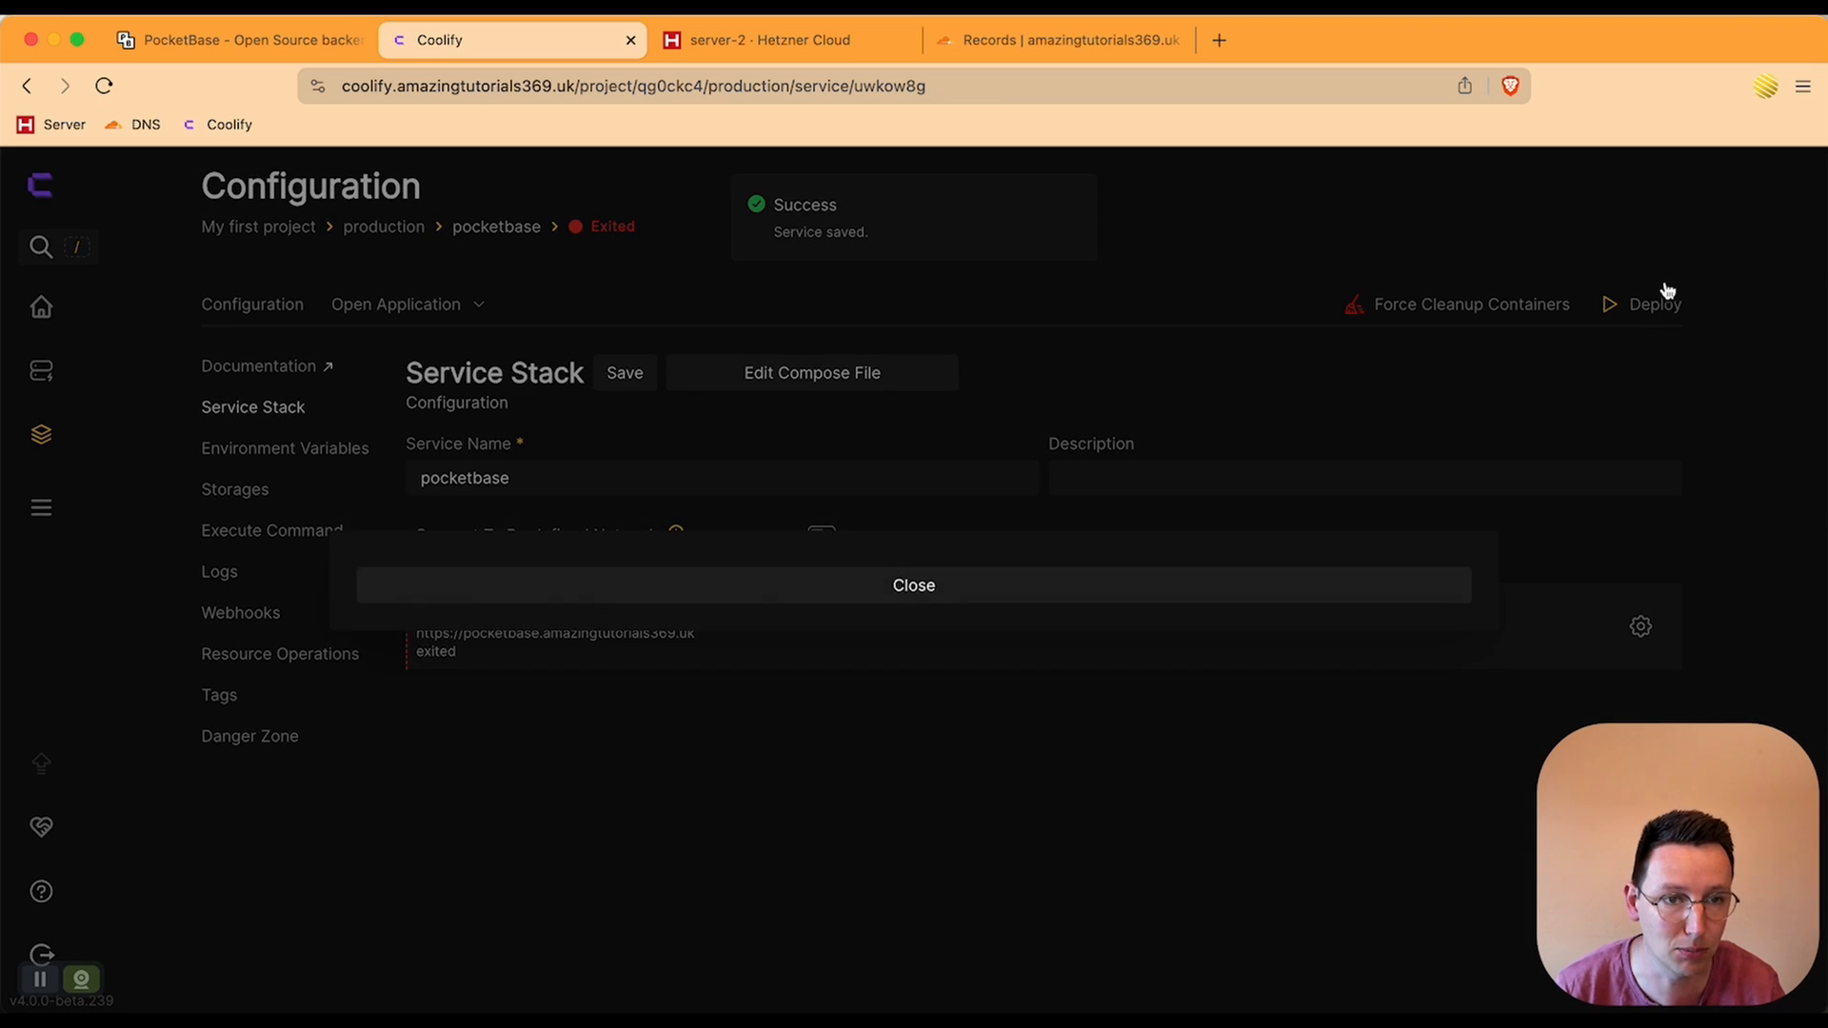
left_click(1648, 305)
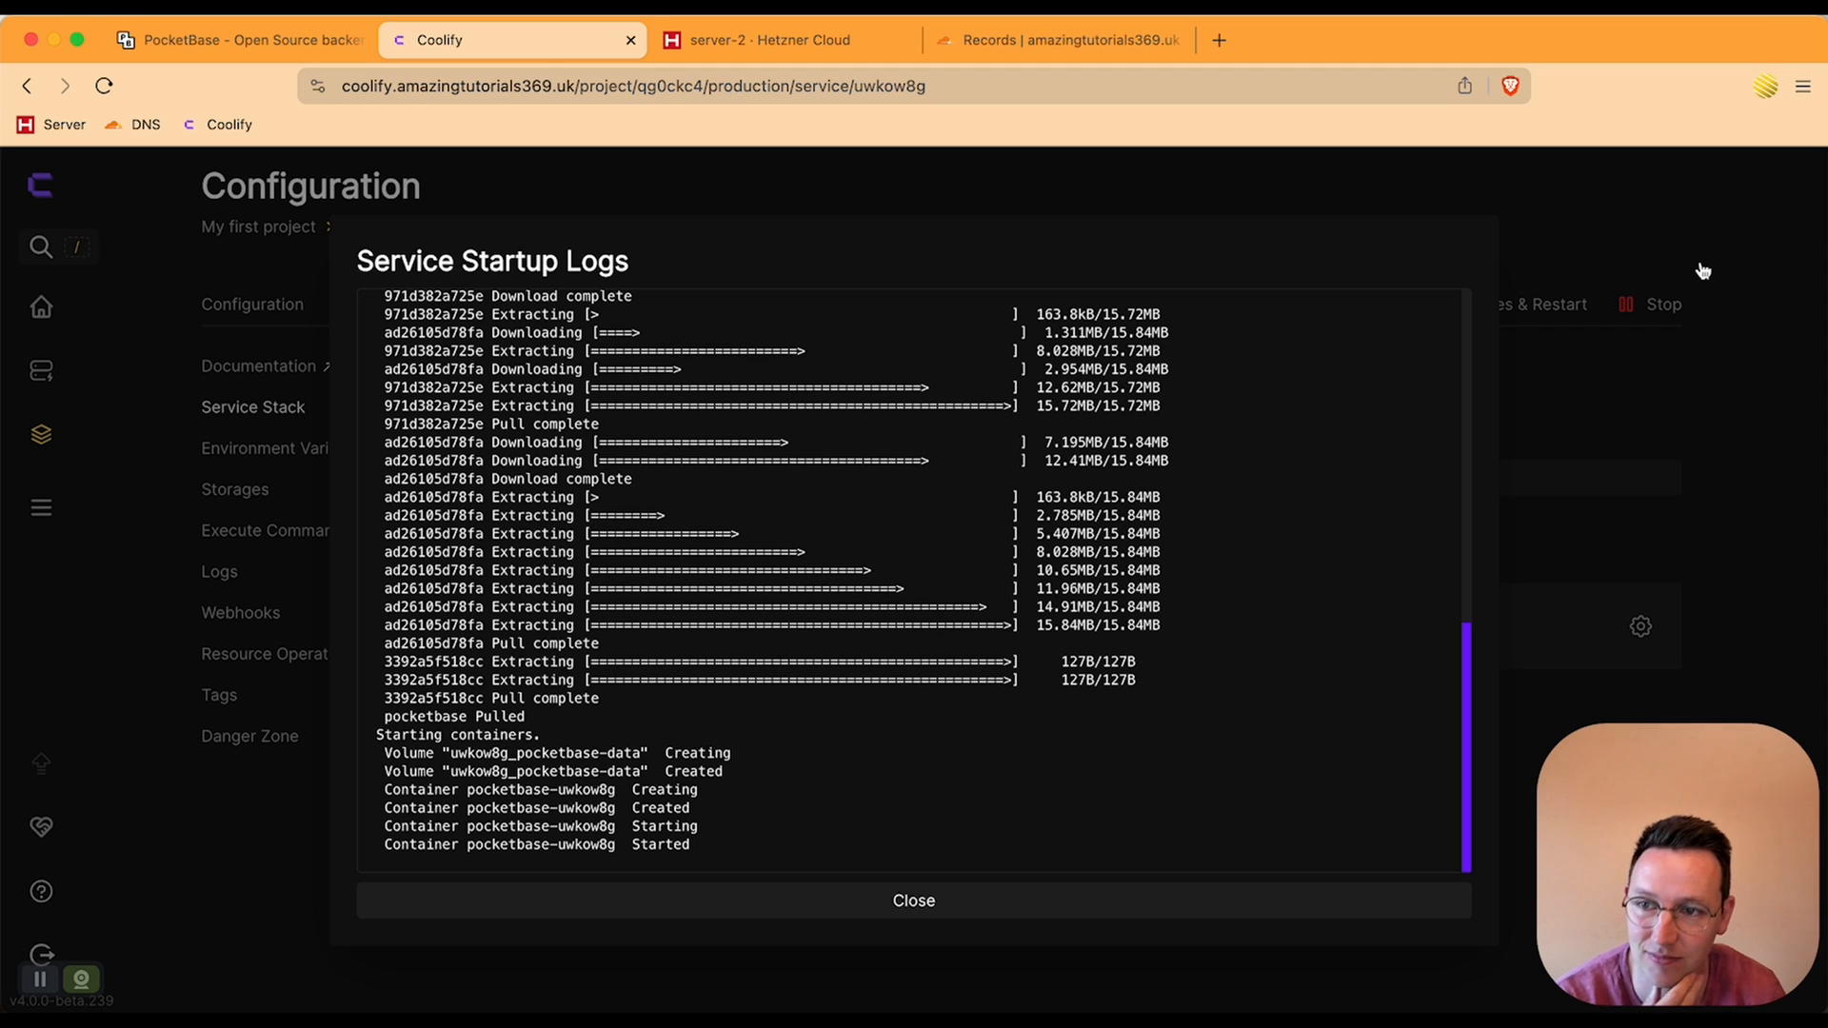
left_click(912, 901)
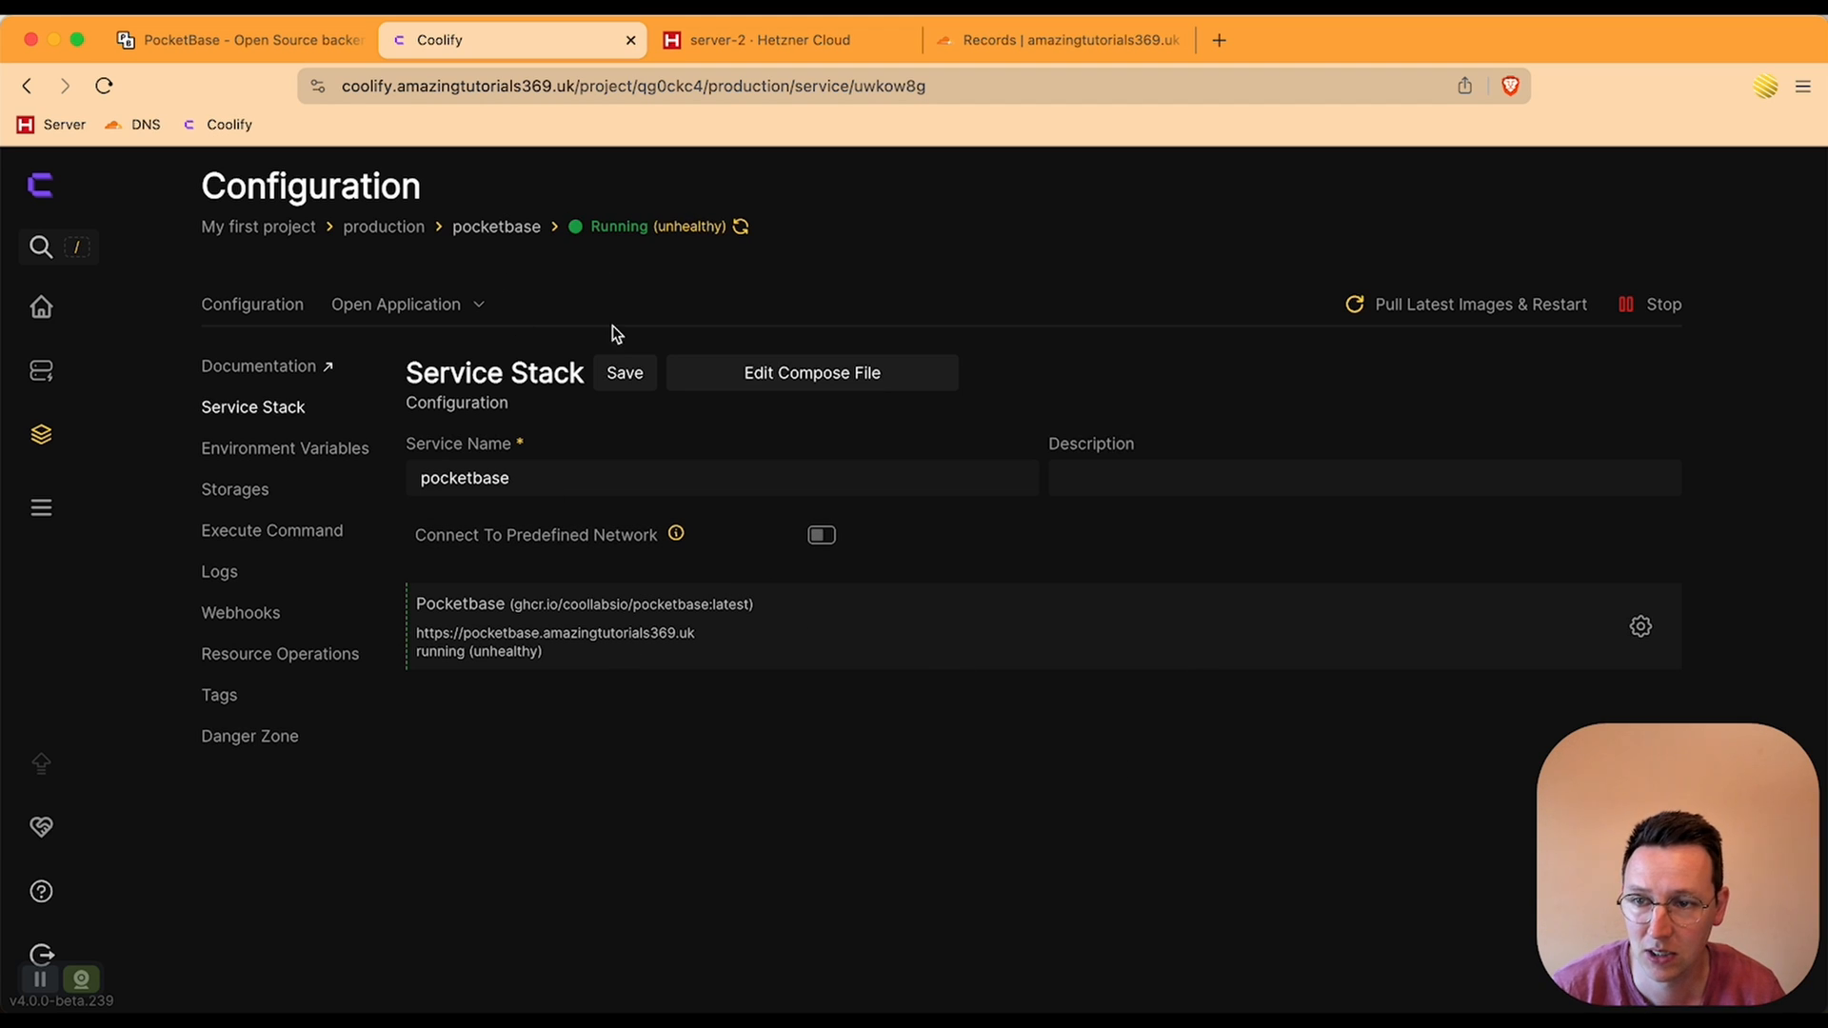
mouse_move(465, 352)
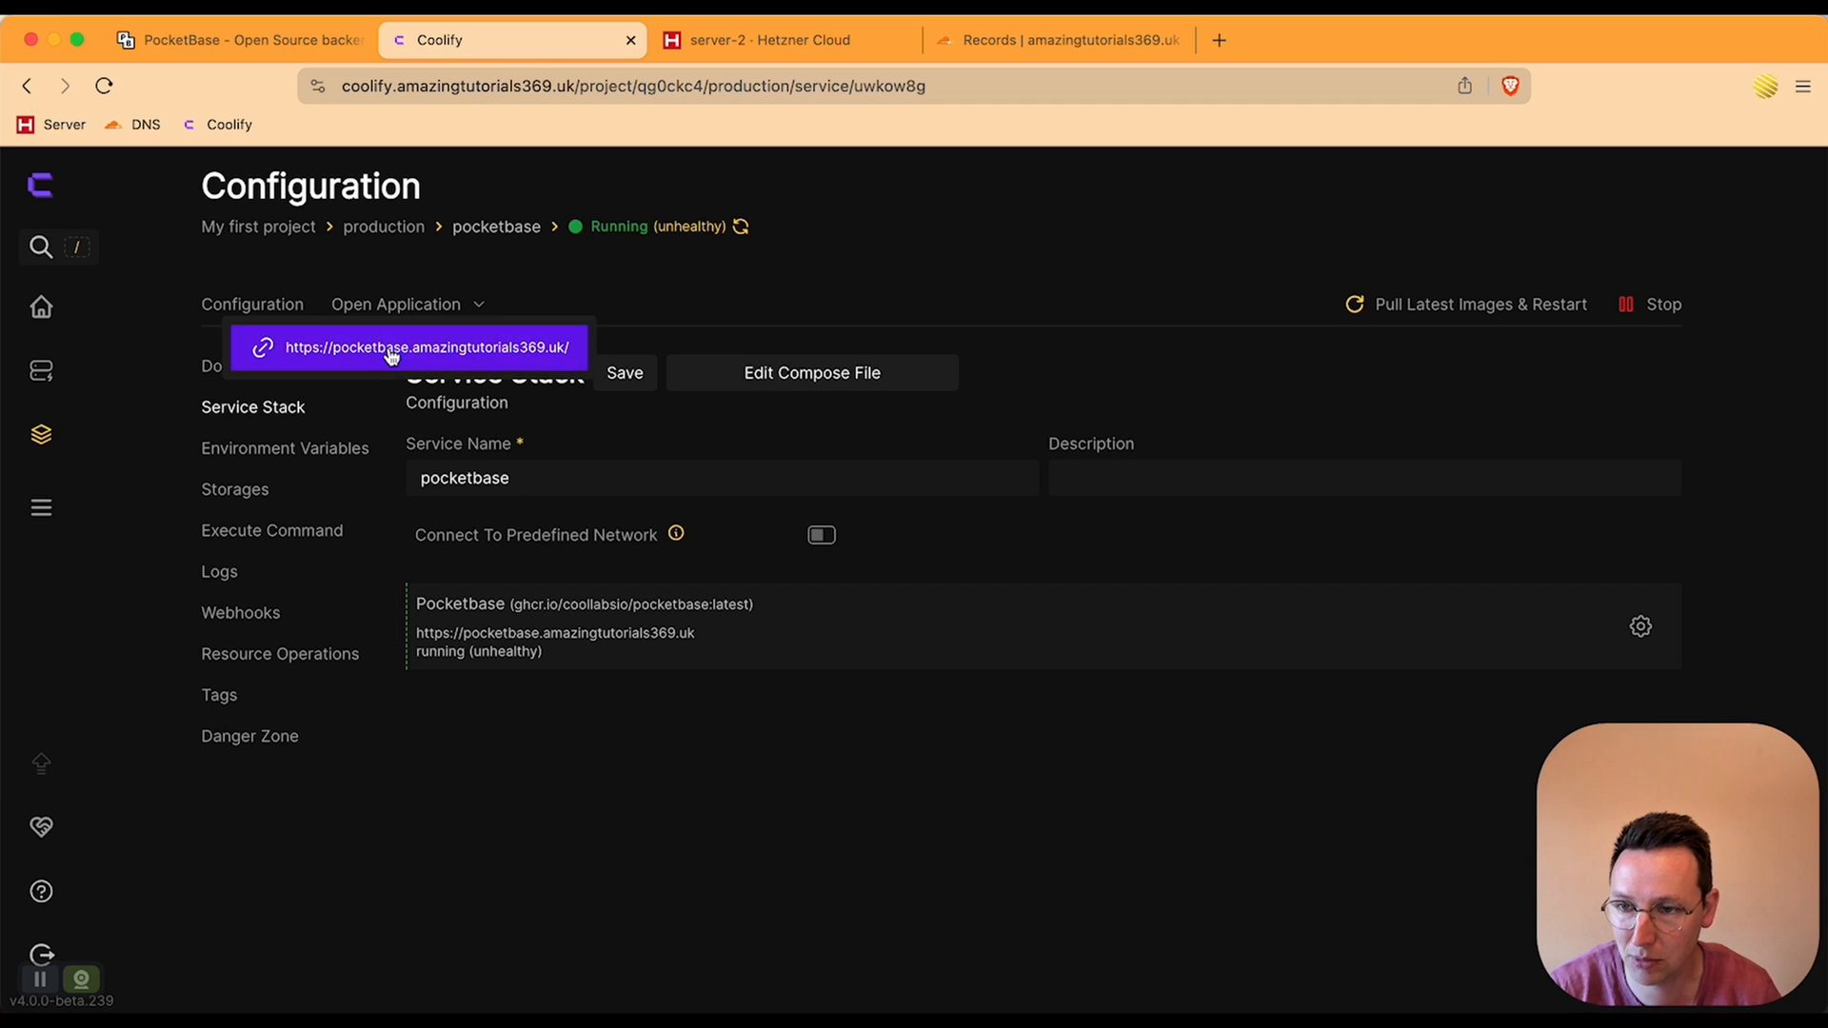
left_click(407, 347)
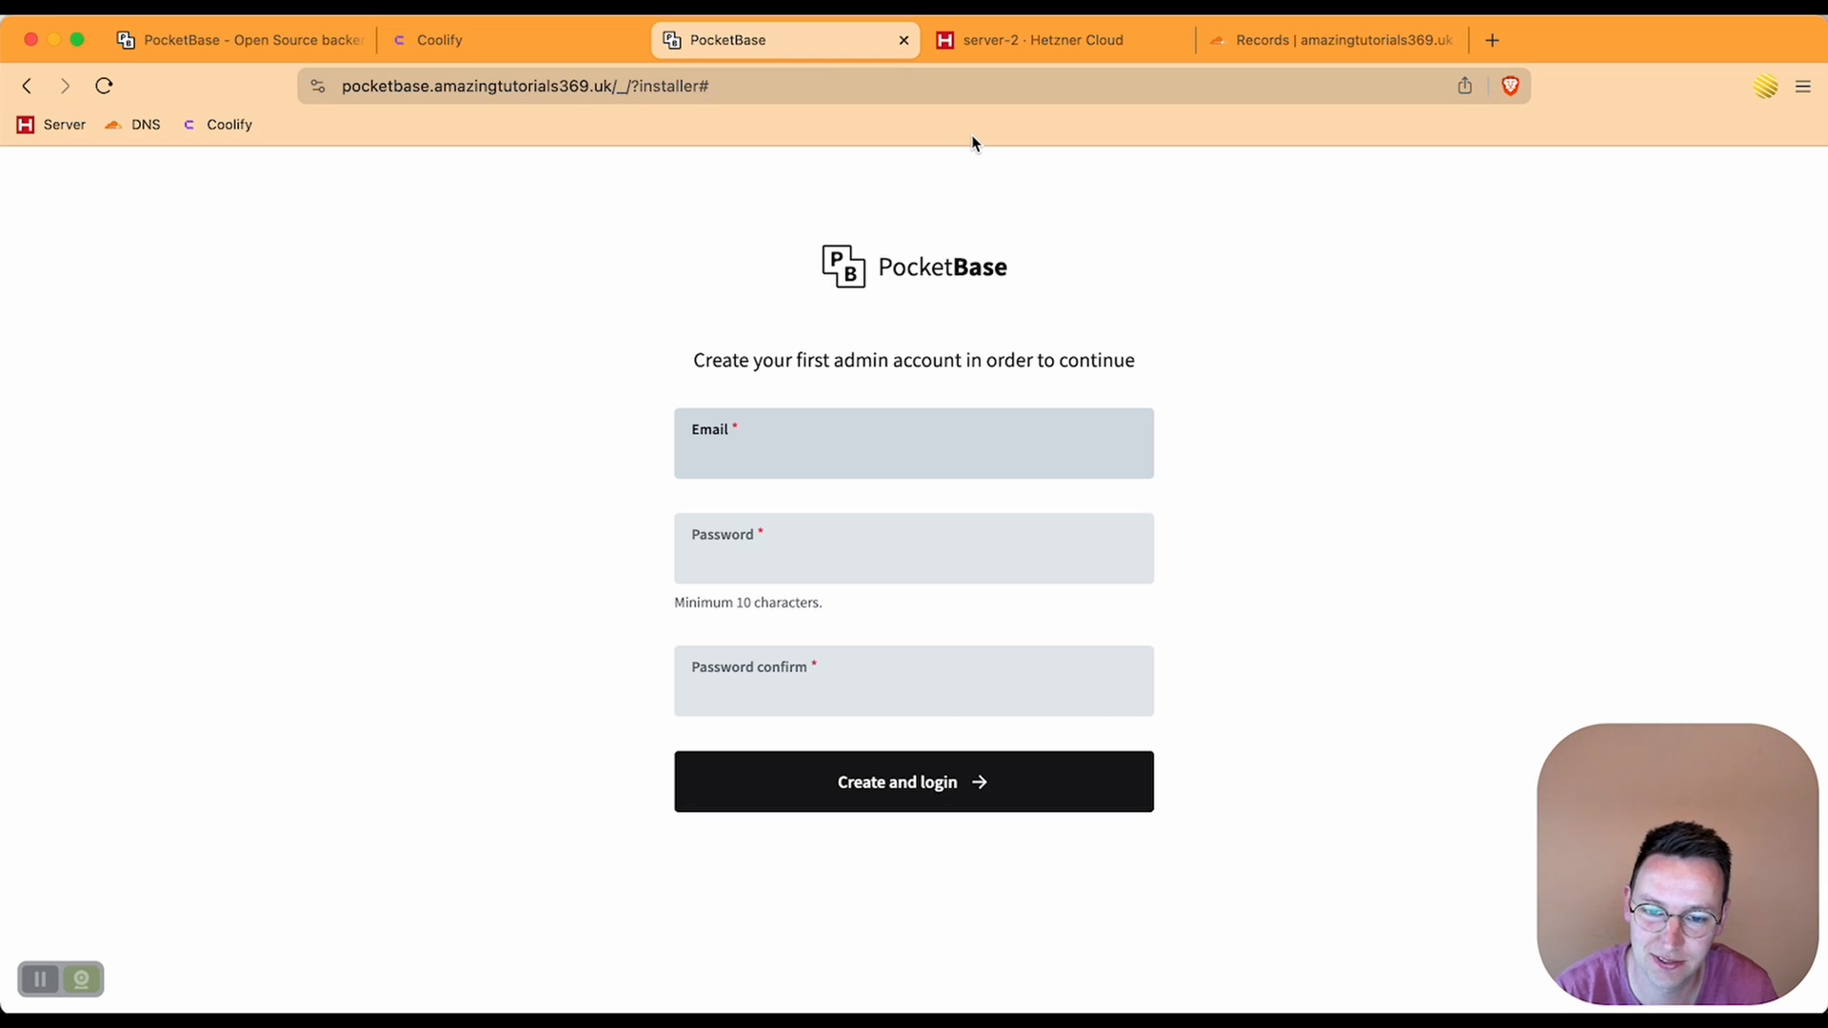
Fill in email and passwords and create the first admin account, landing on the users collection
left_click(912, 781)
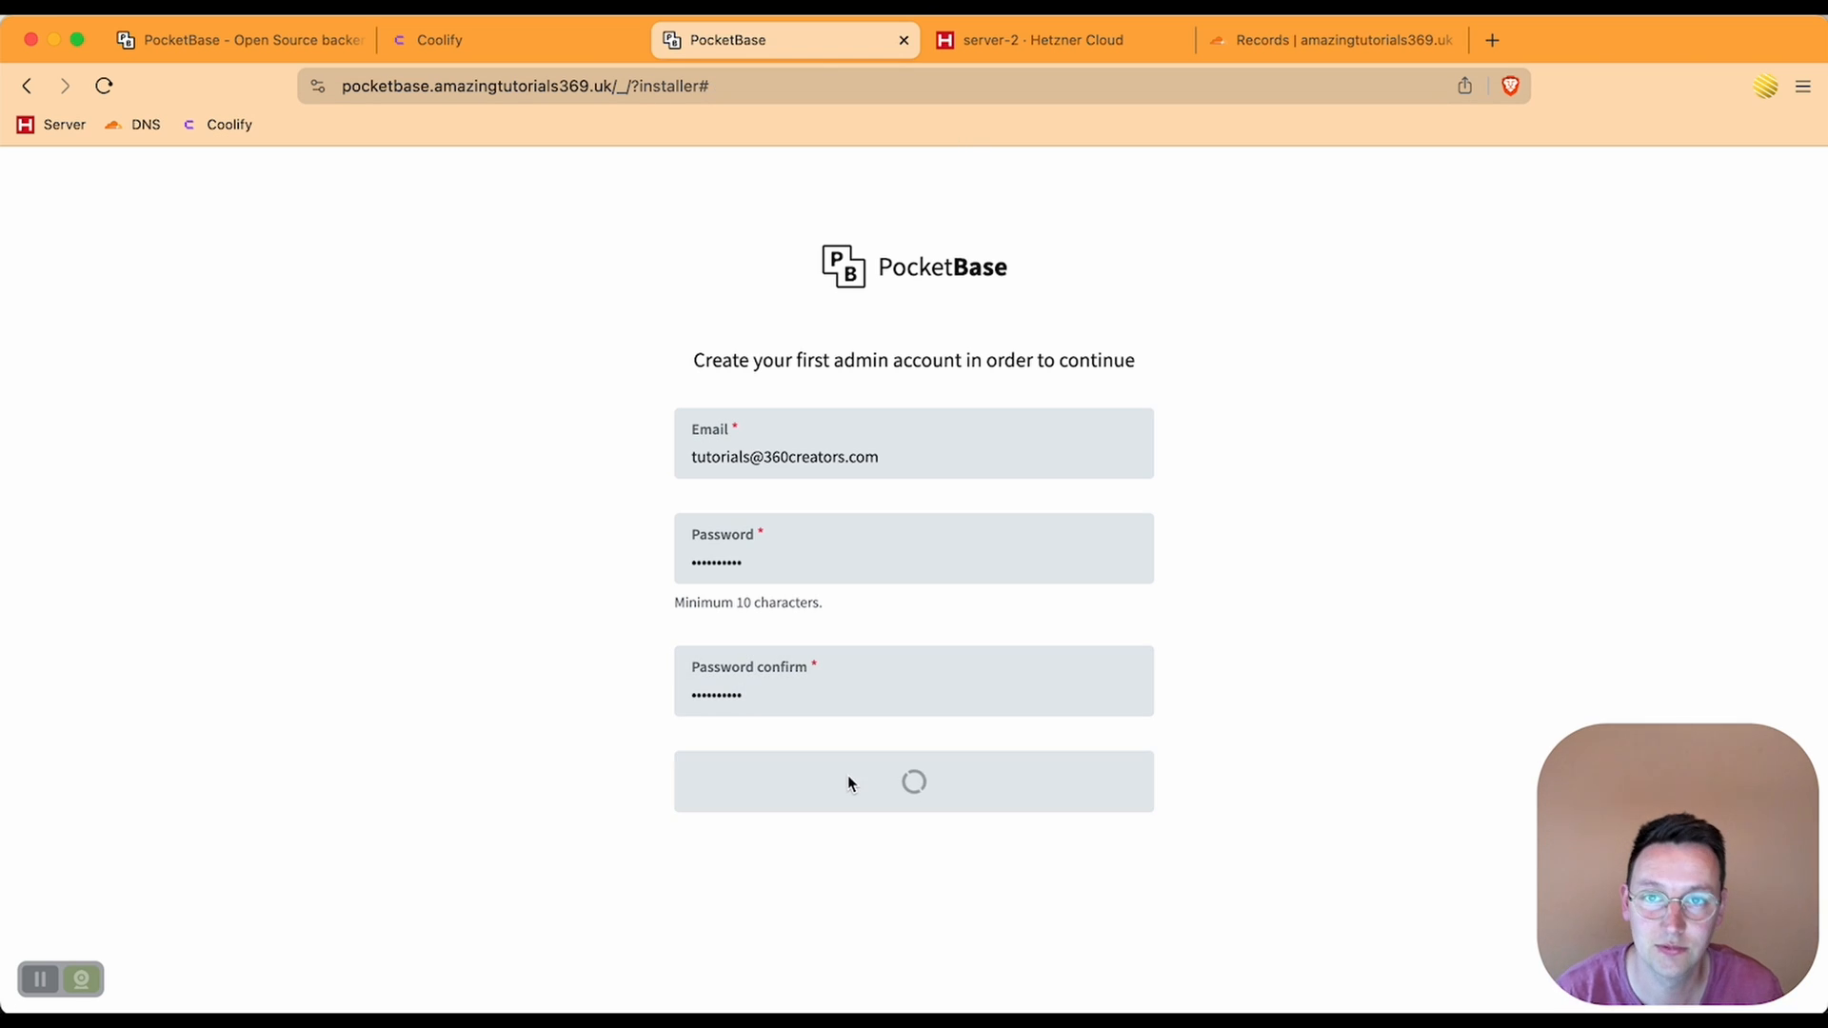
left_click(914, 780)
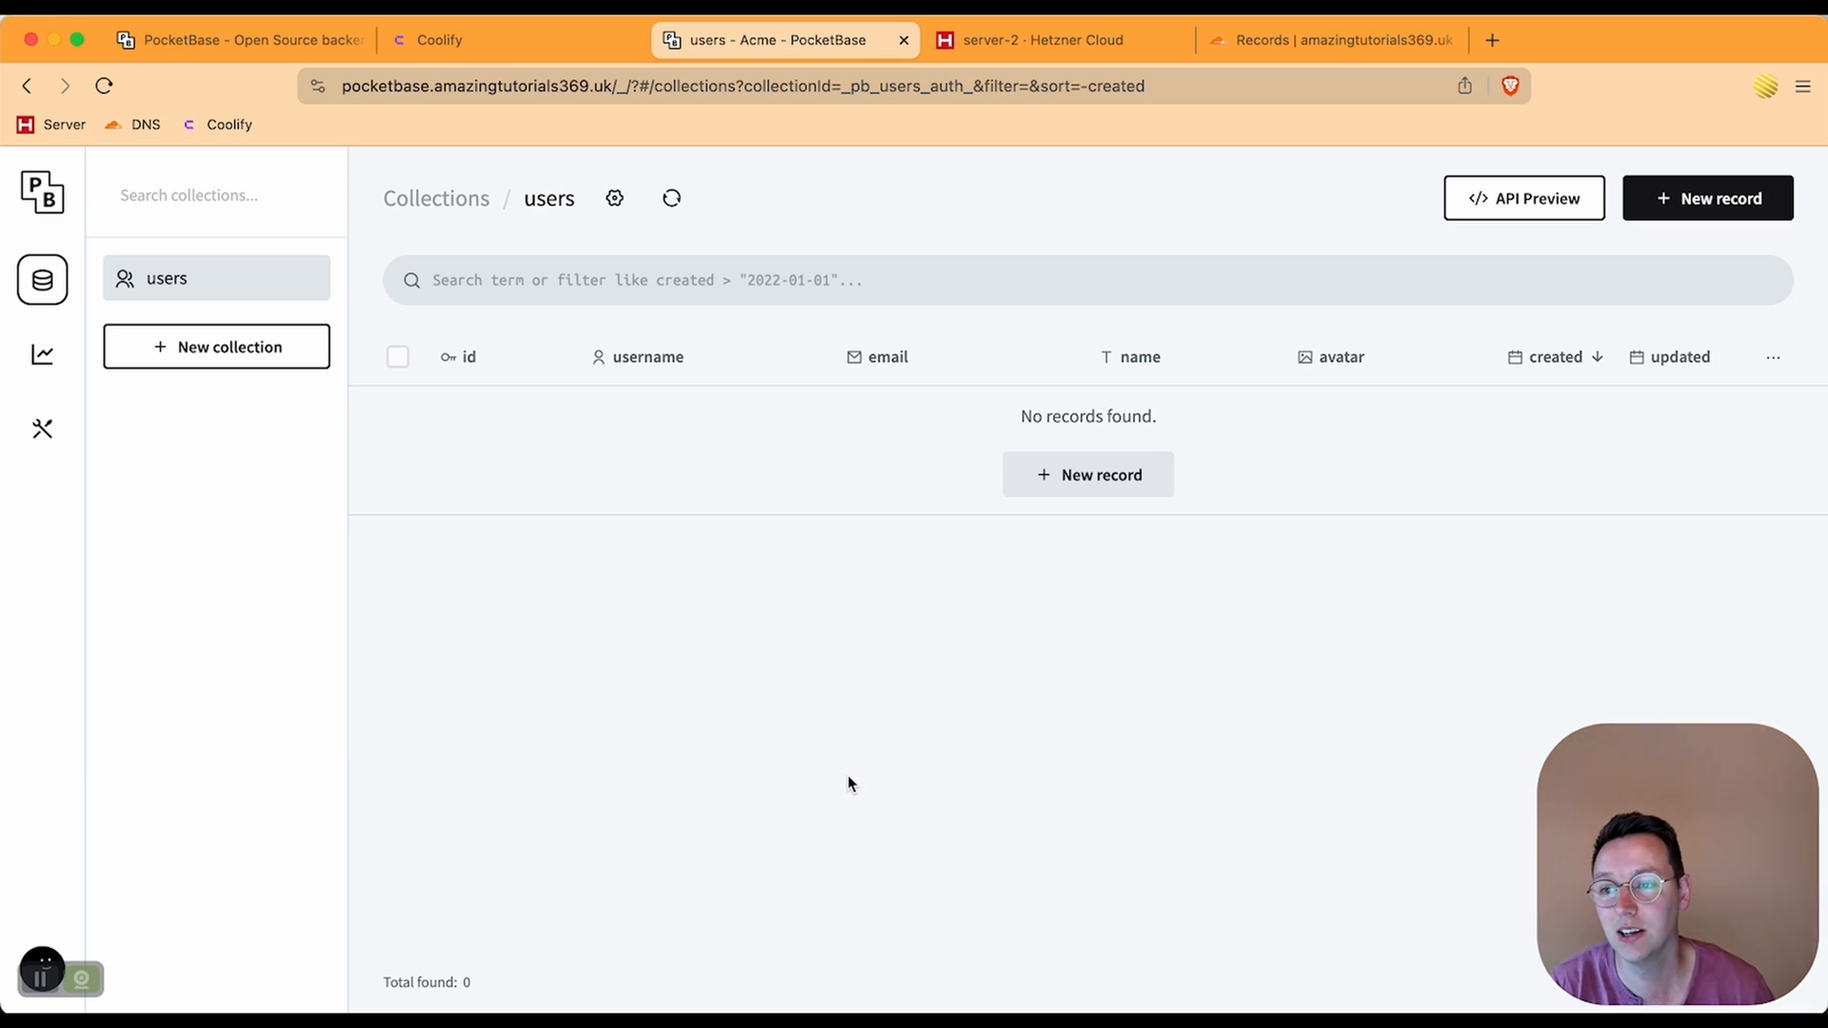
mouse_move(280, 498)
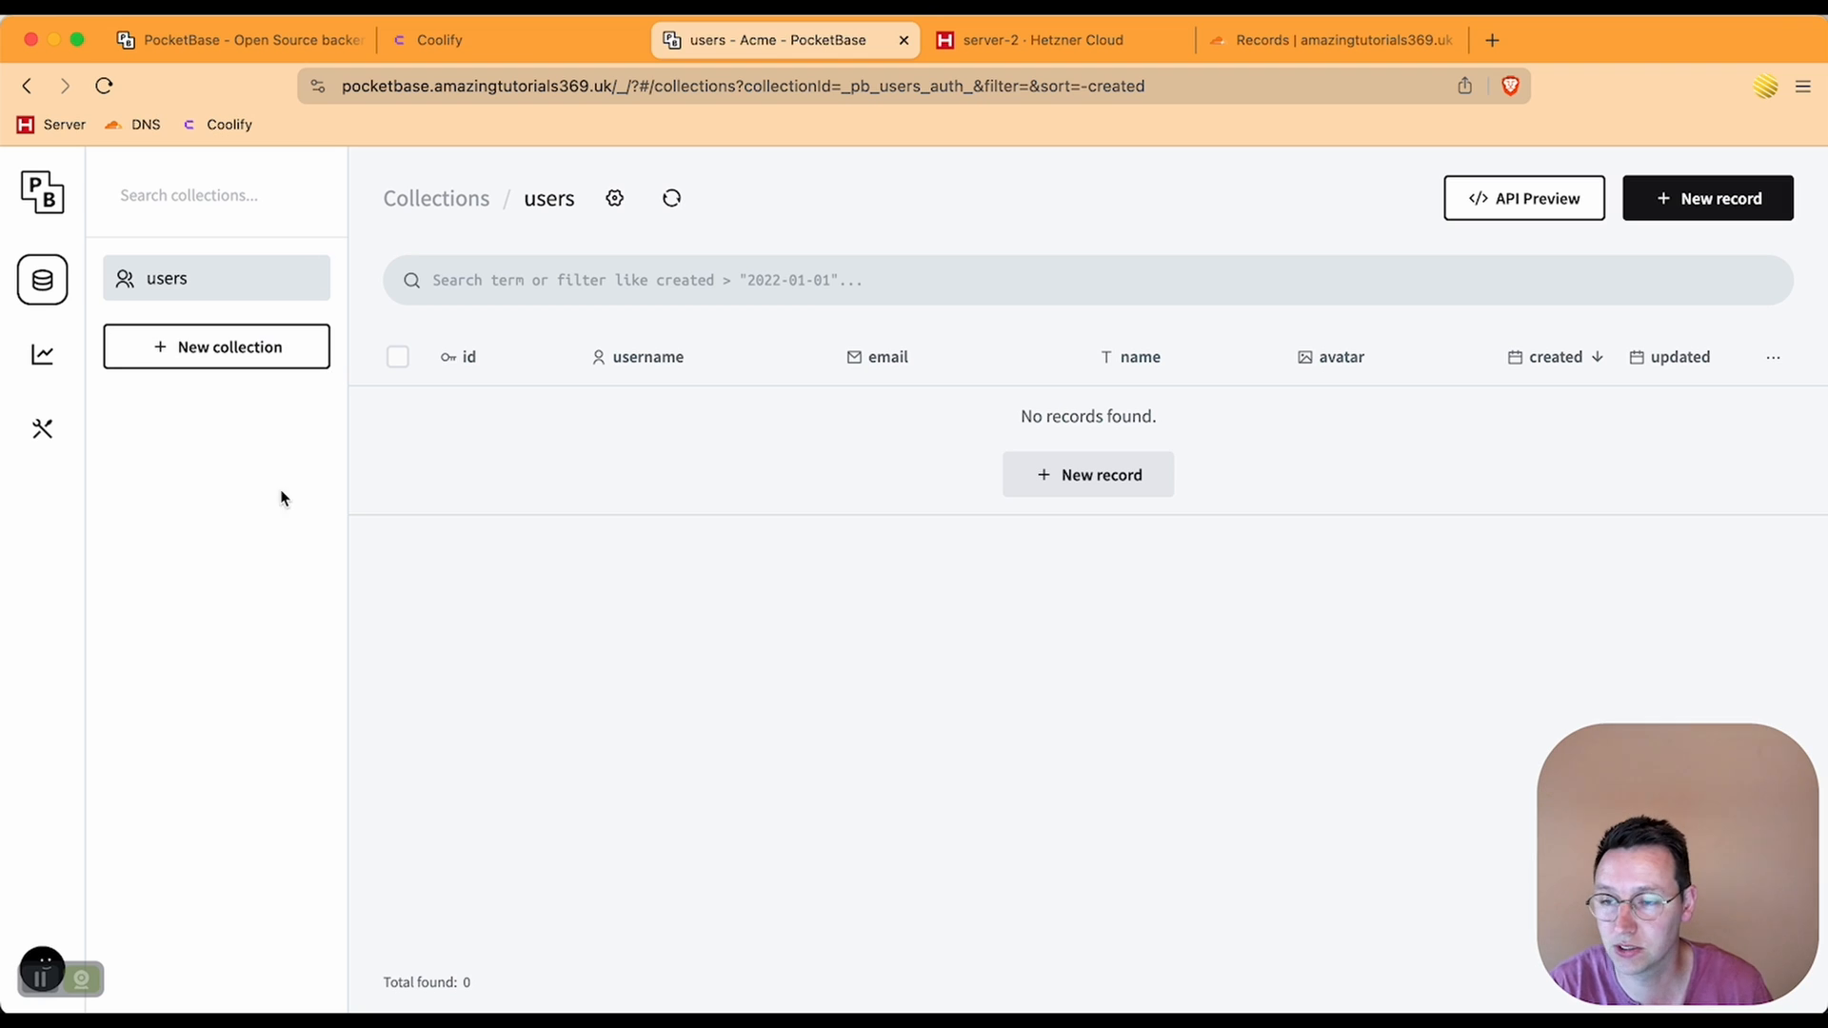
left_click(42, 354)
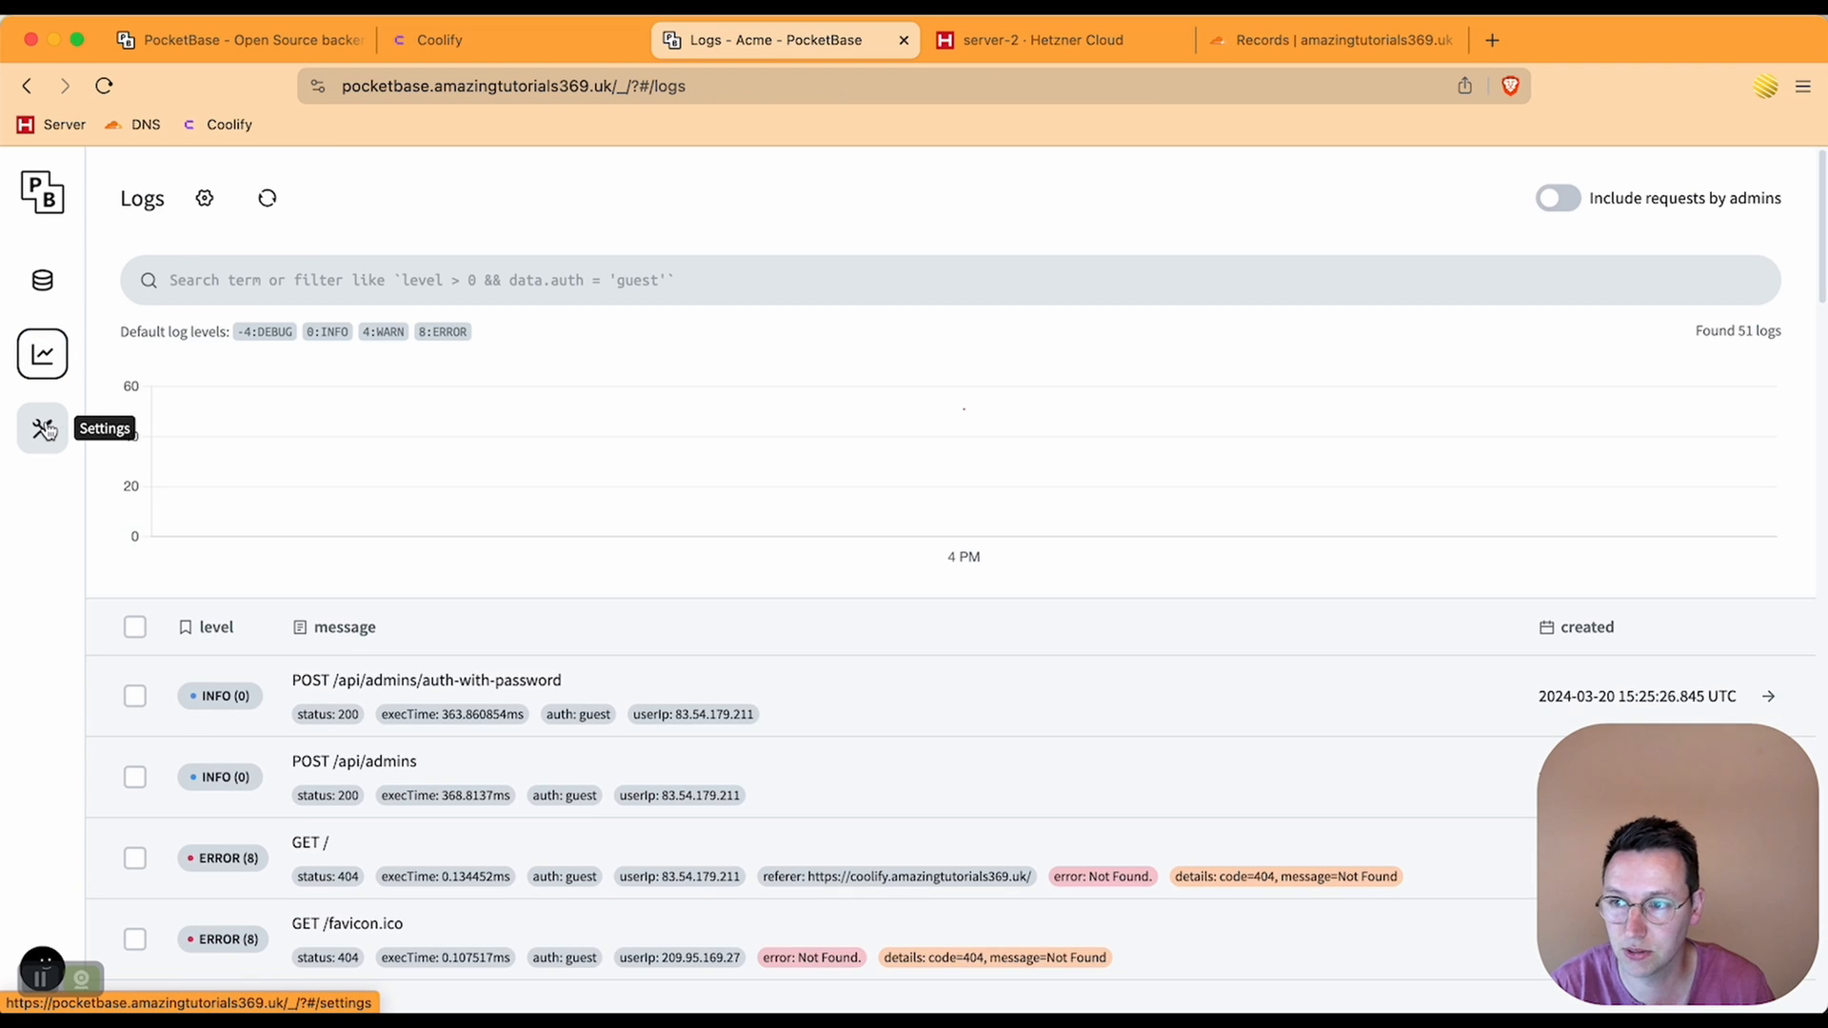
left_click(41, 429)
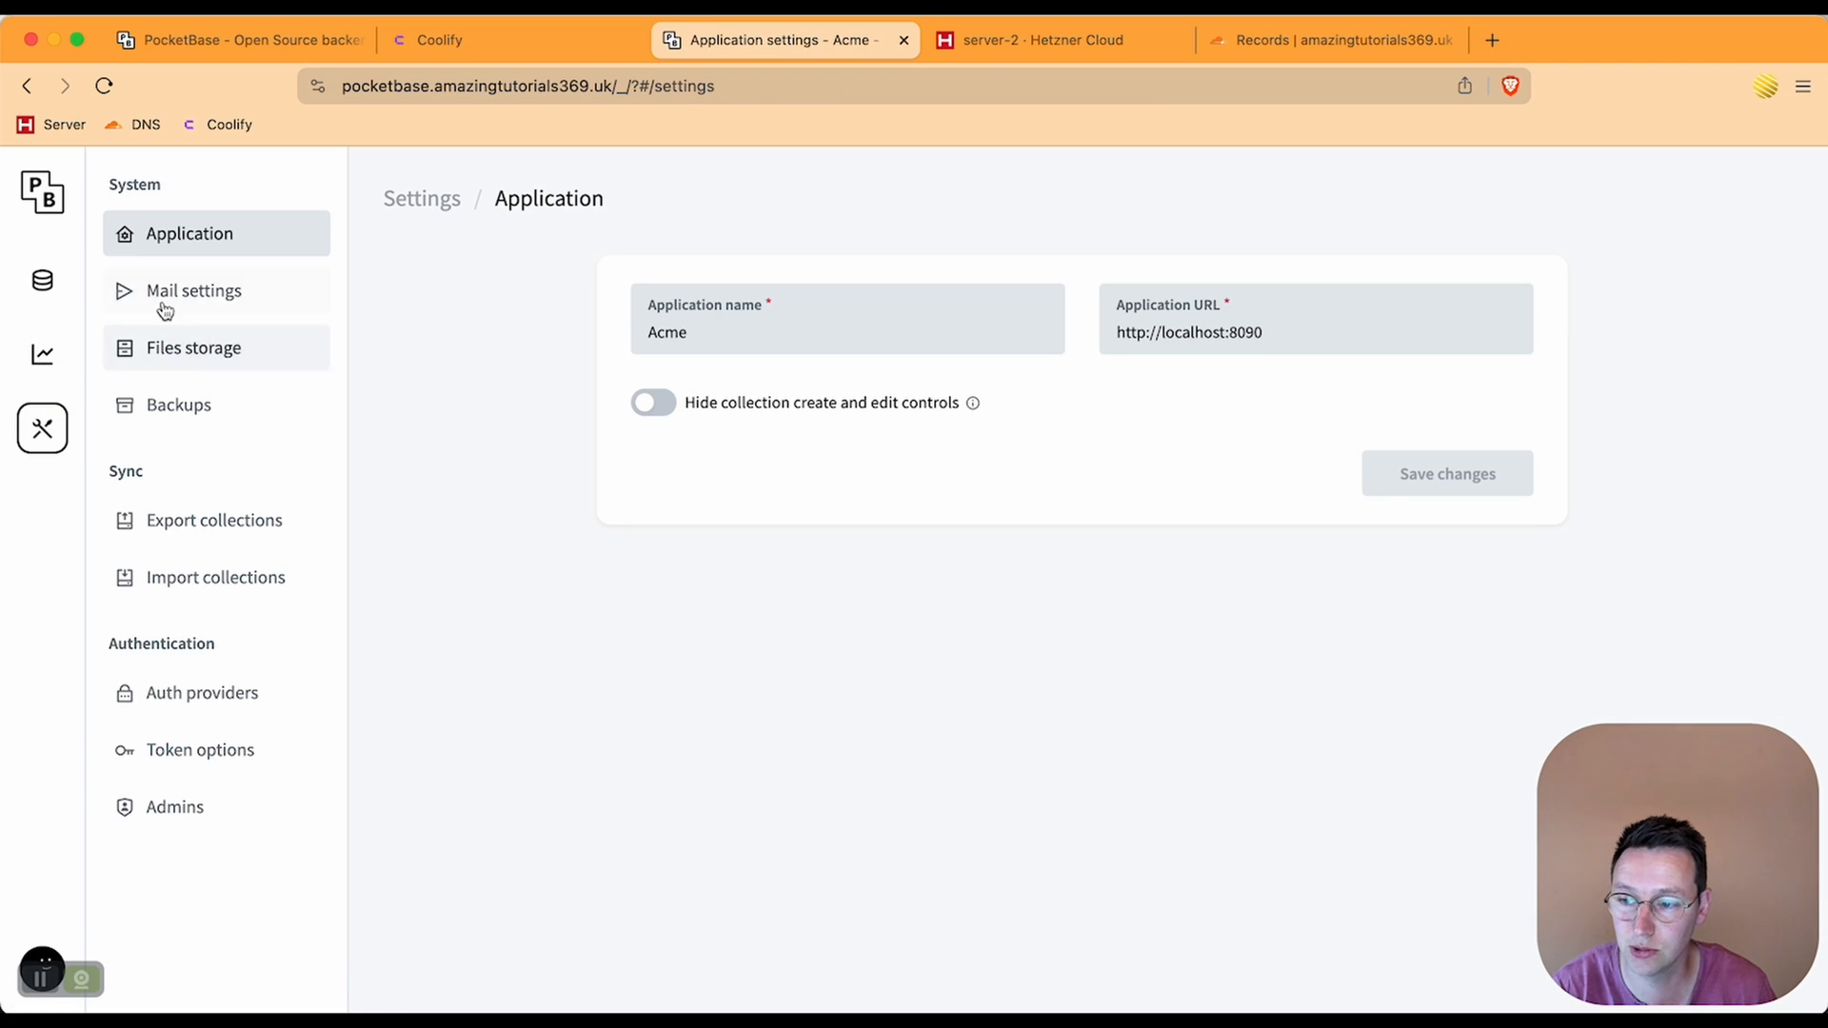
left_click(41, 279)
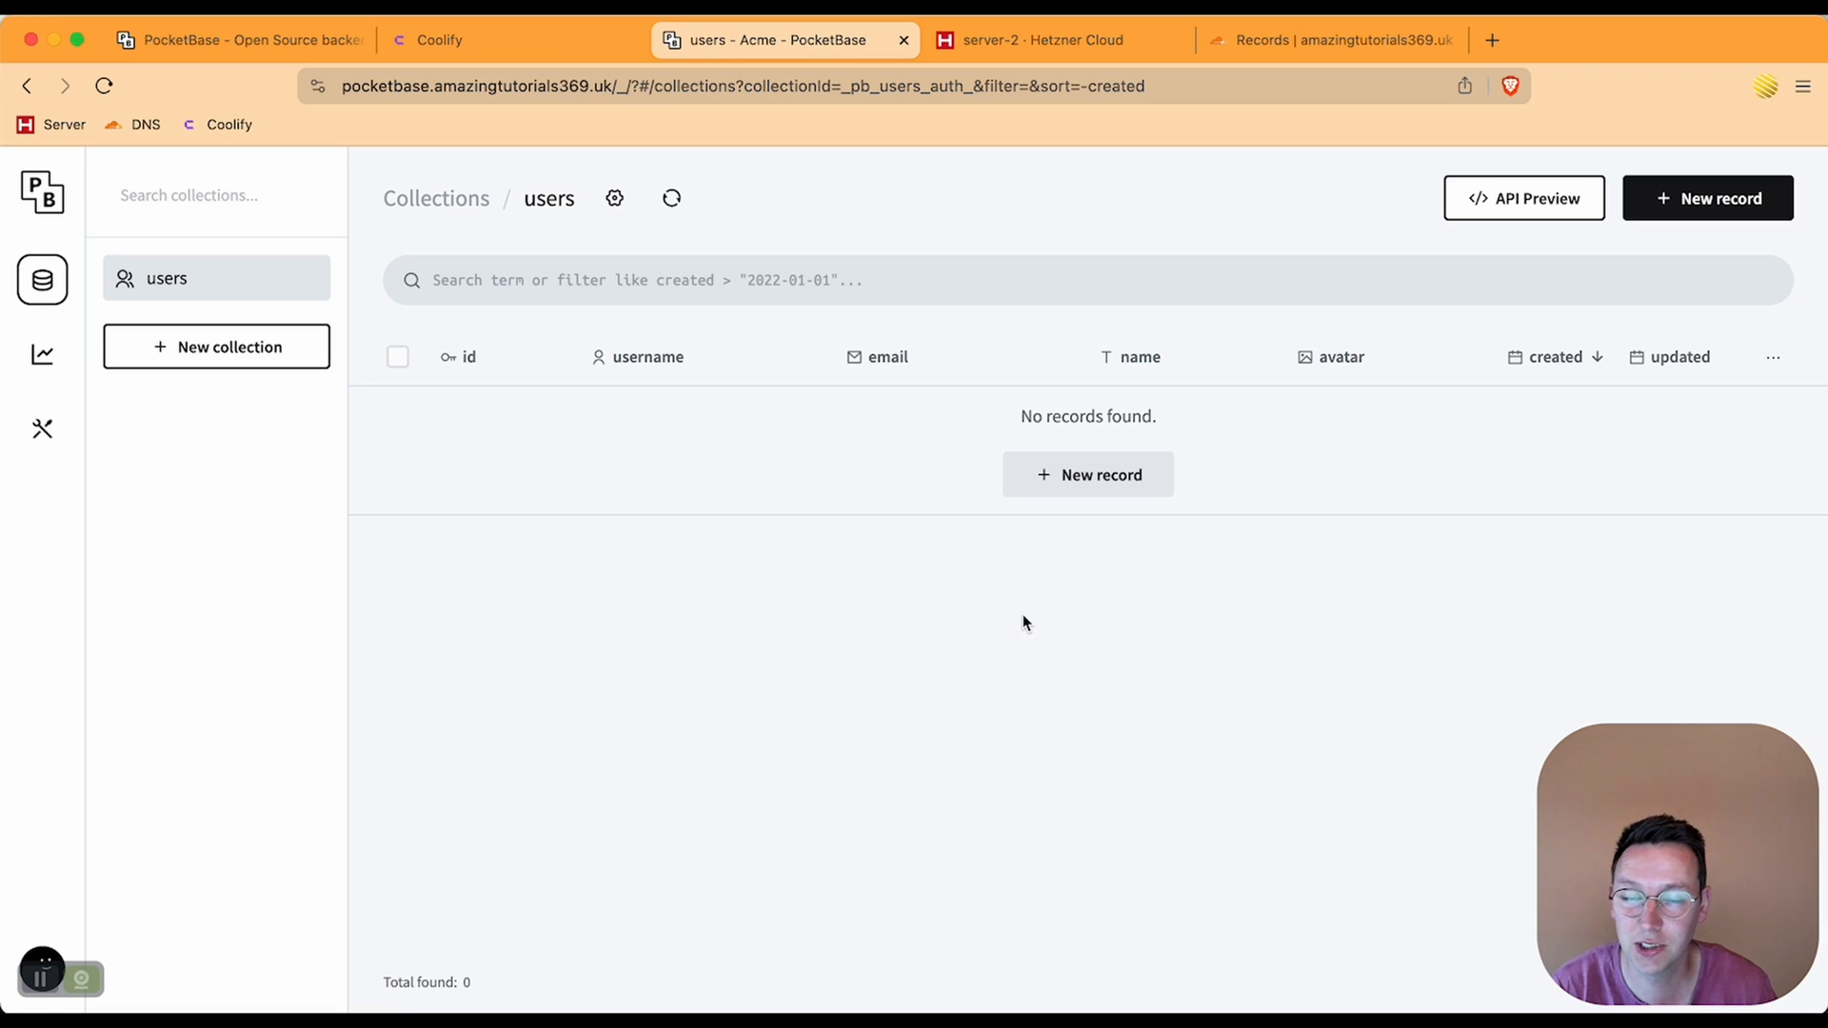
mouse_move(1005, 651)
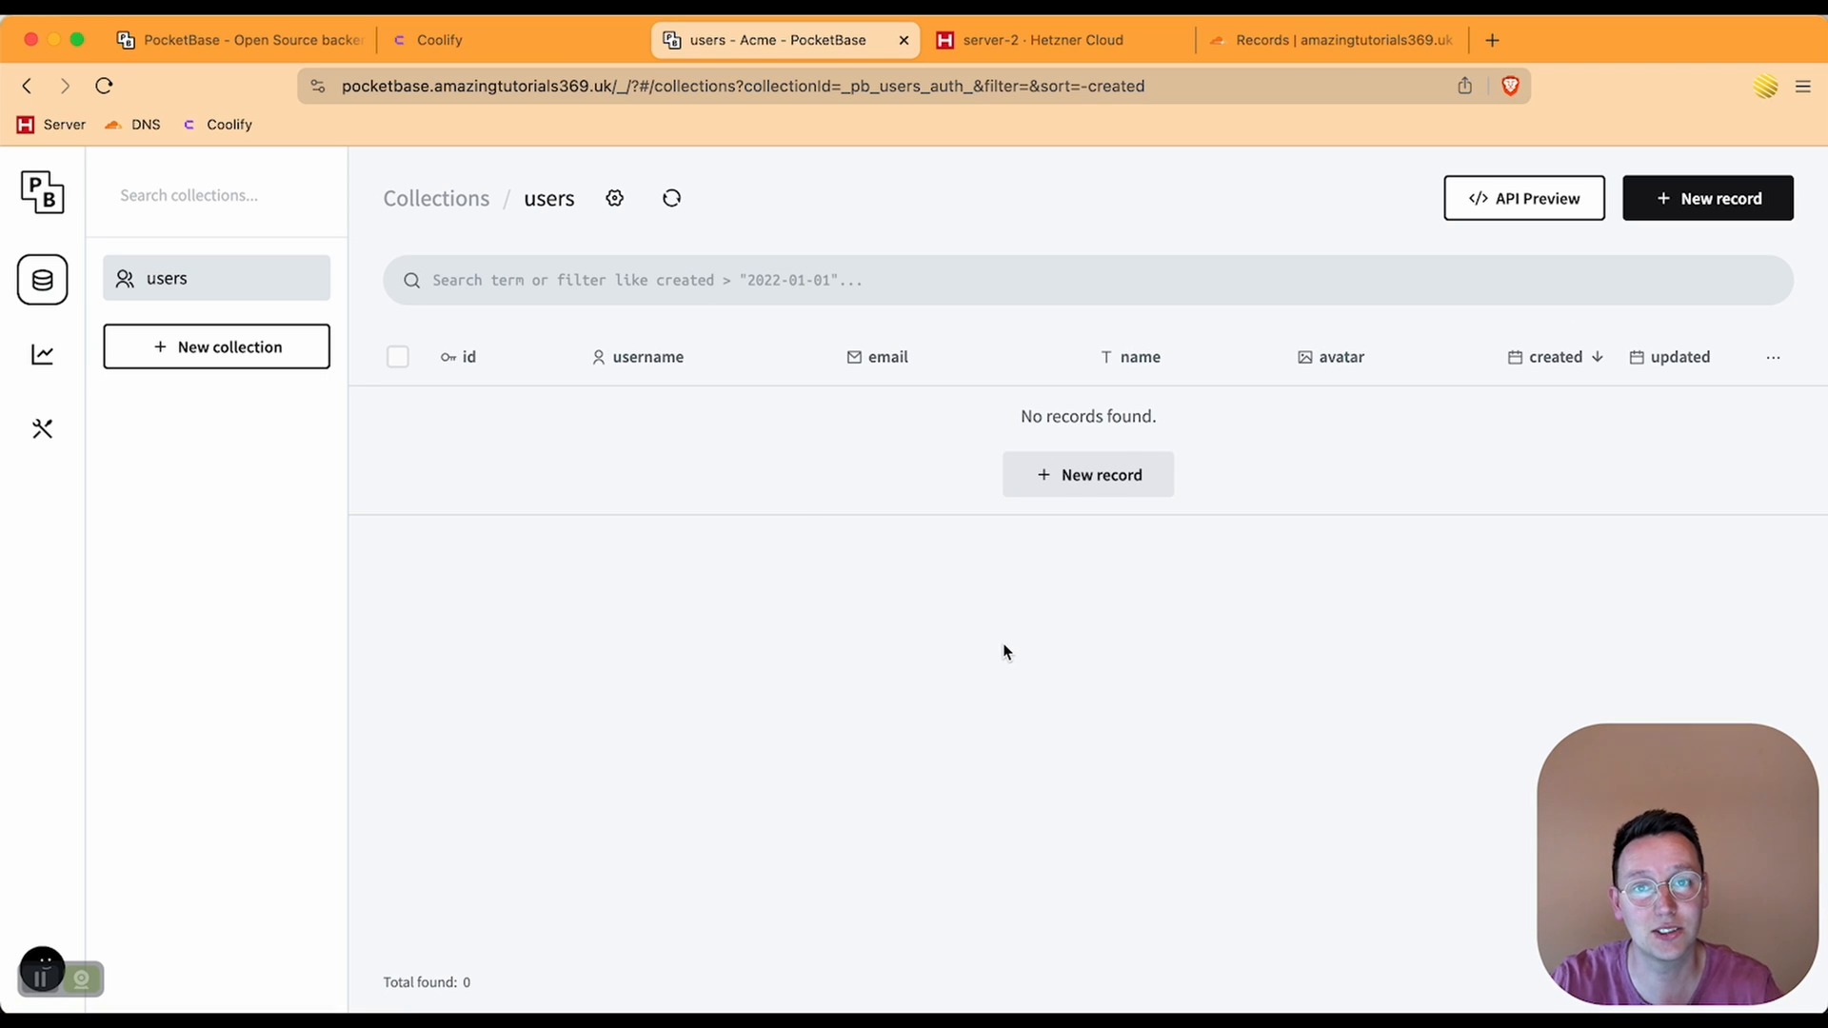